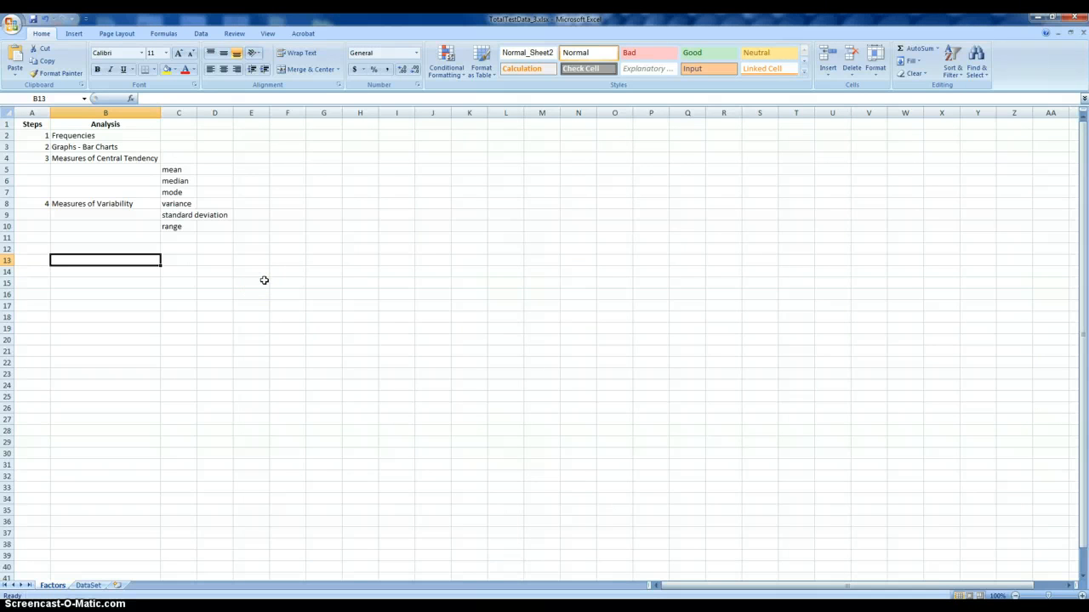
mouse_move(266, 273)
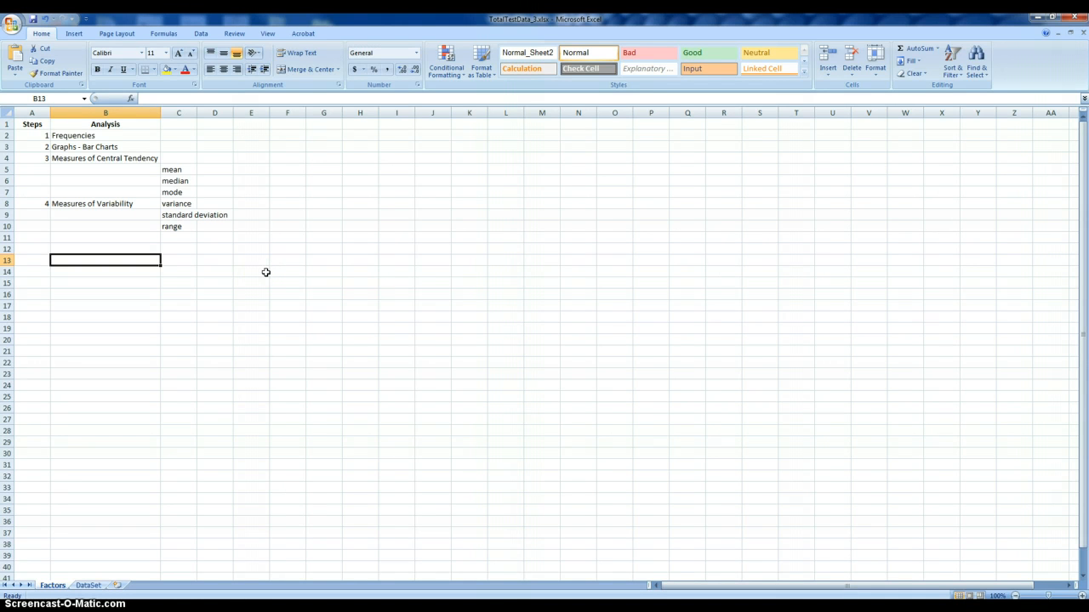
mouse_move(248, 257)
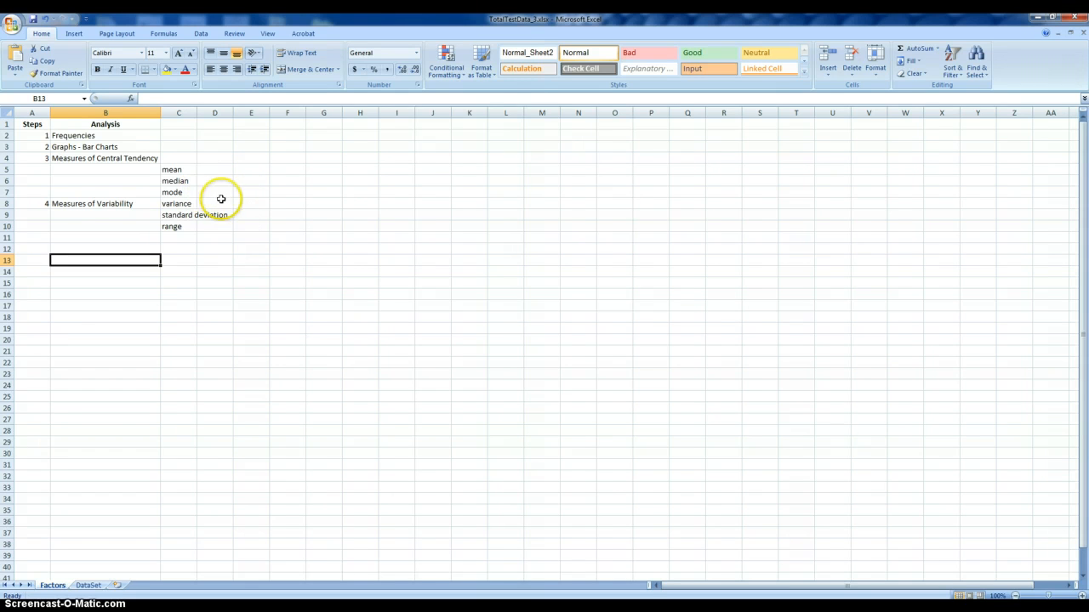
mouse_move(223, 202)
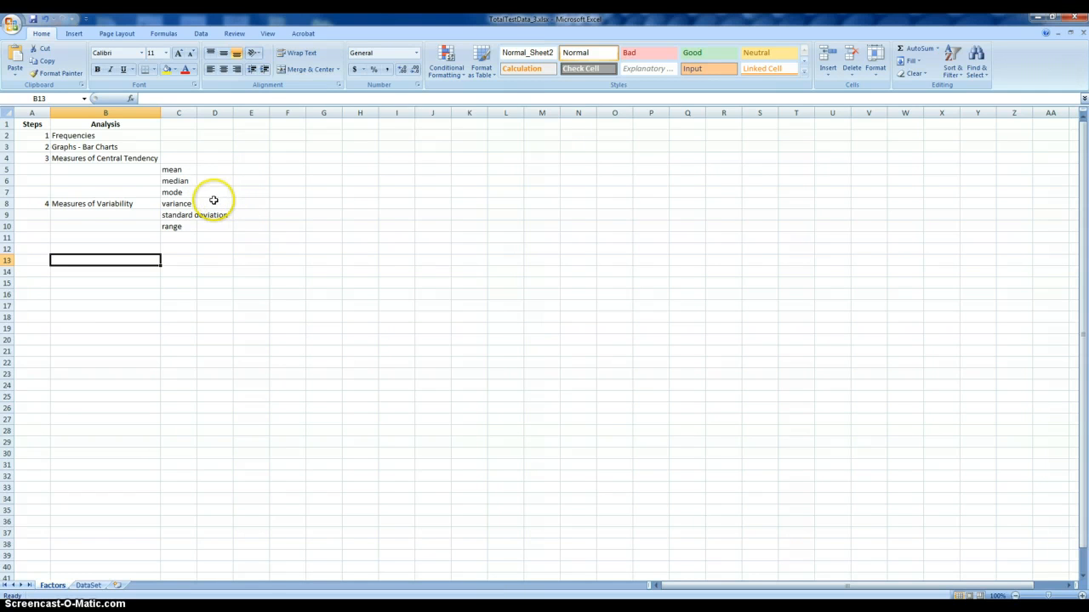
mouse_move(208, 213)
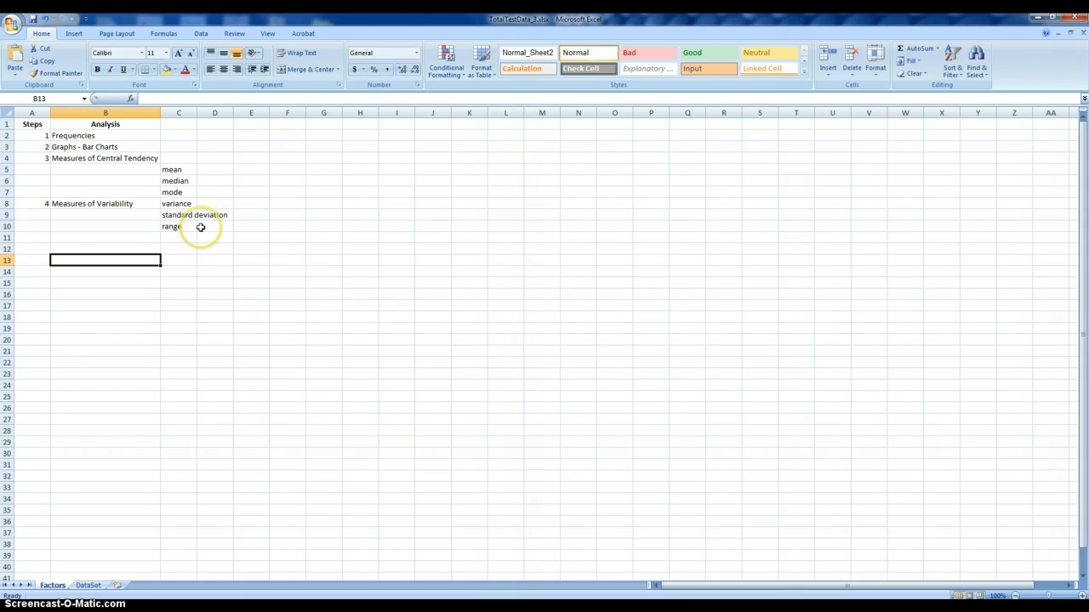
mouse_move(269, 231)
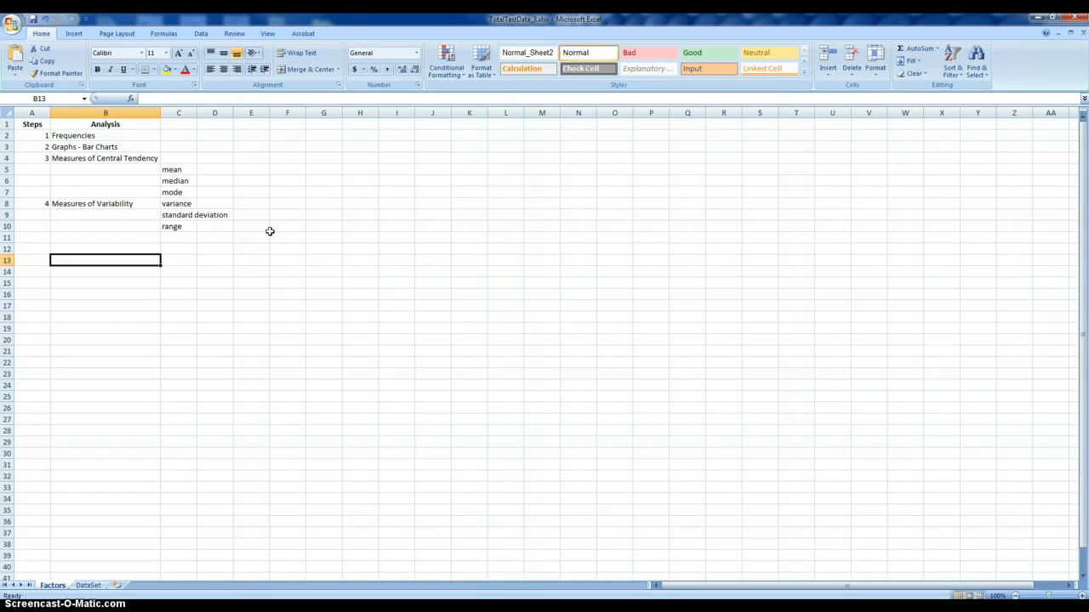
Step: Switch to the DataSet sheet and scroll down toward the Test 1 statistics table
left_click(89, 585)
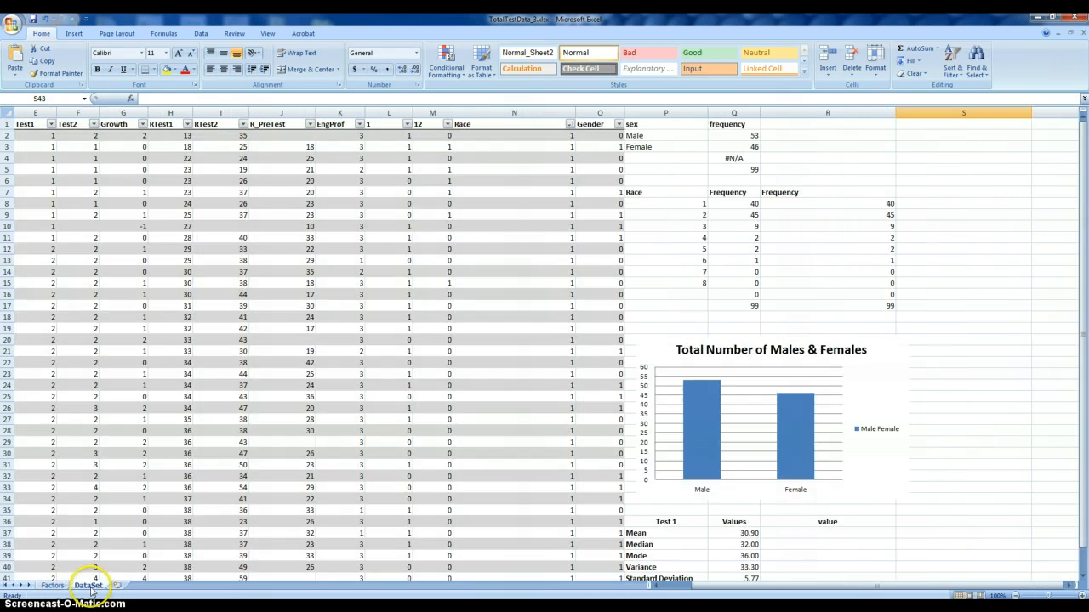
left_click(963, 272)
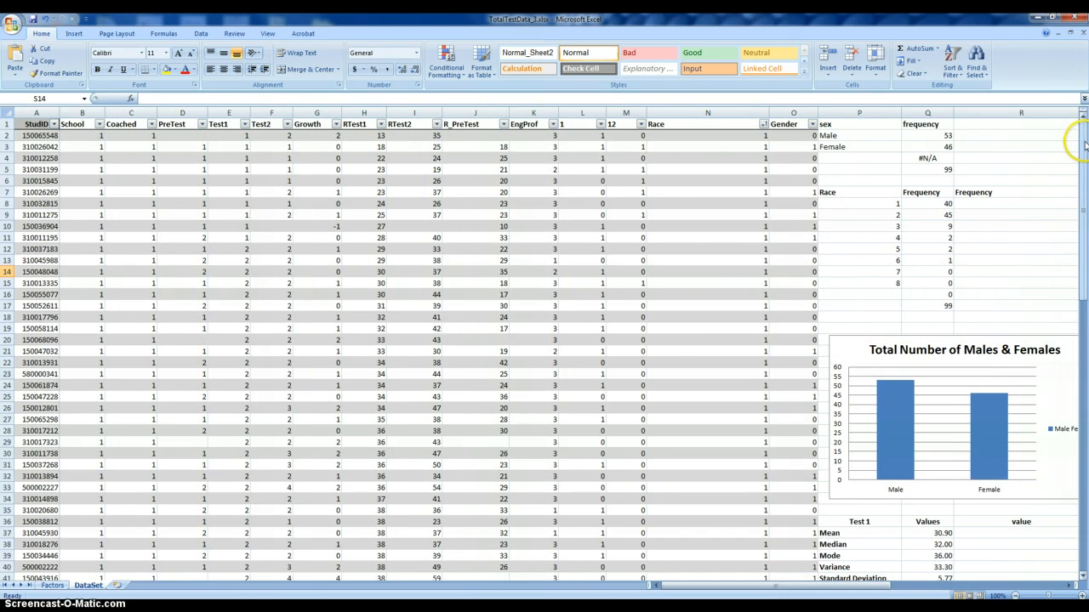
scroll("down", 3)
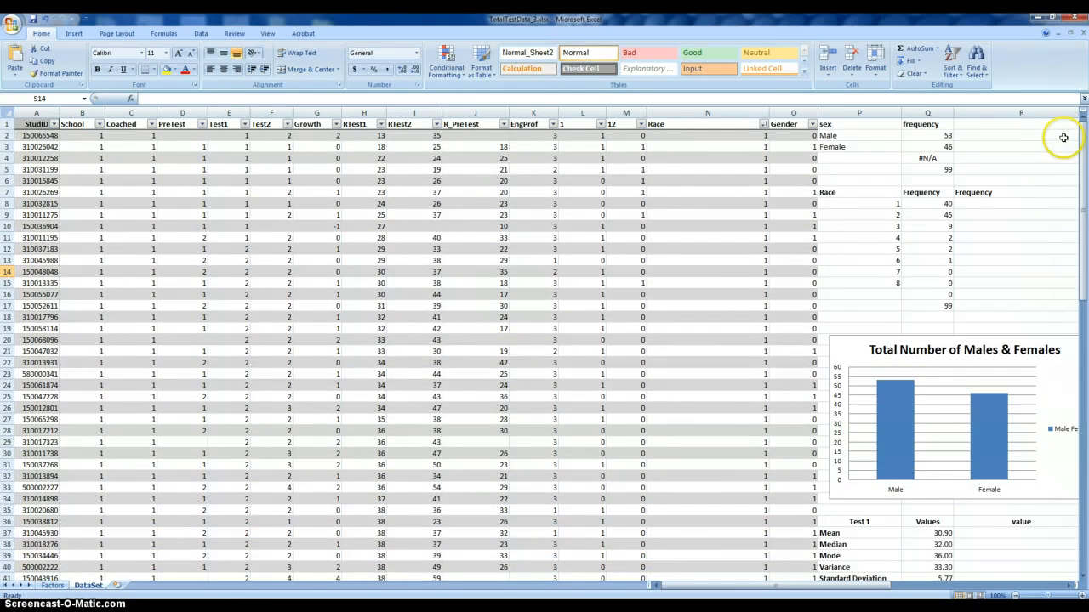
mouse_move(1059, 201)
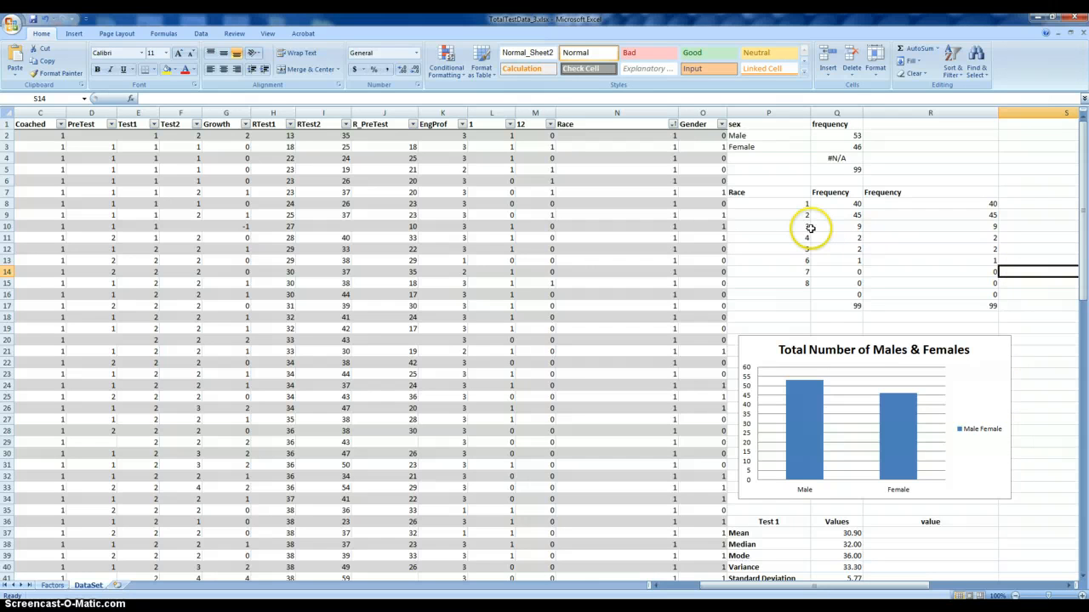
mouse_move(369, 135)
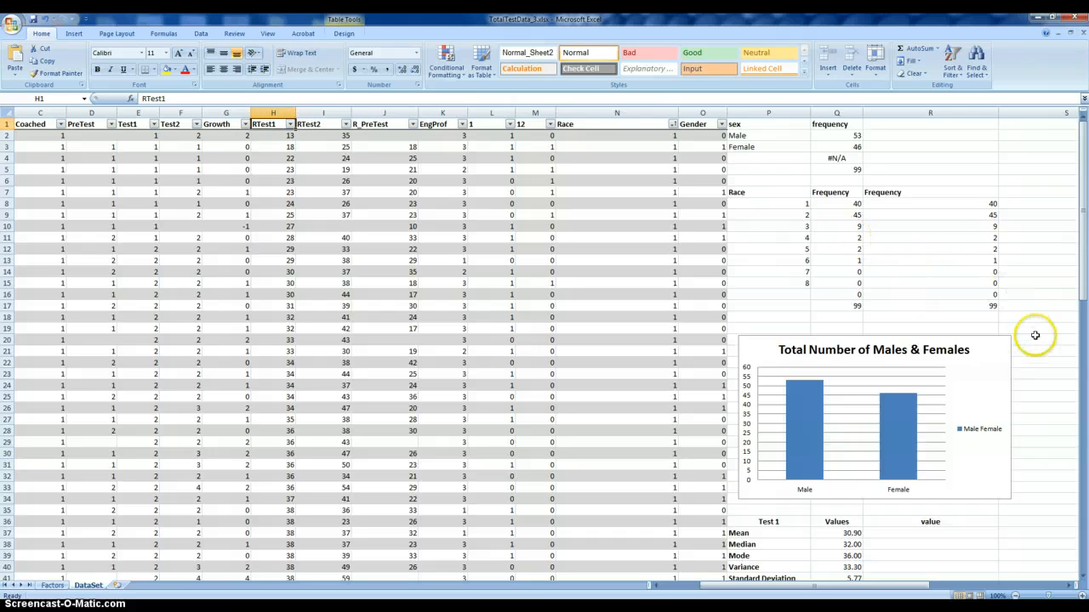
scroll("down", 3)
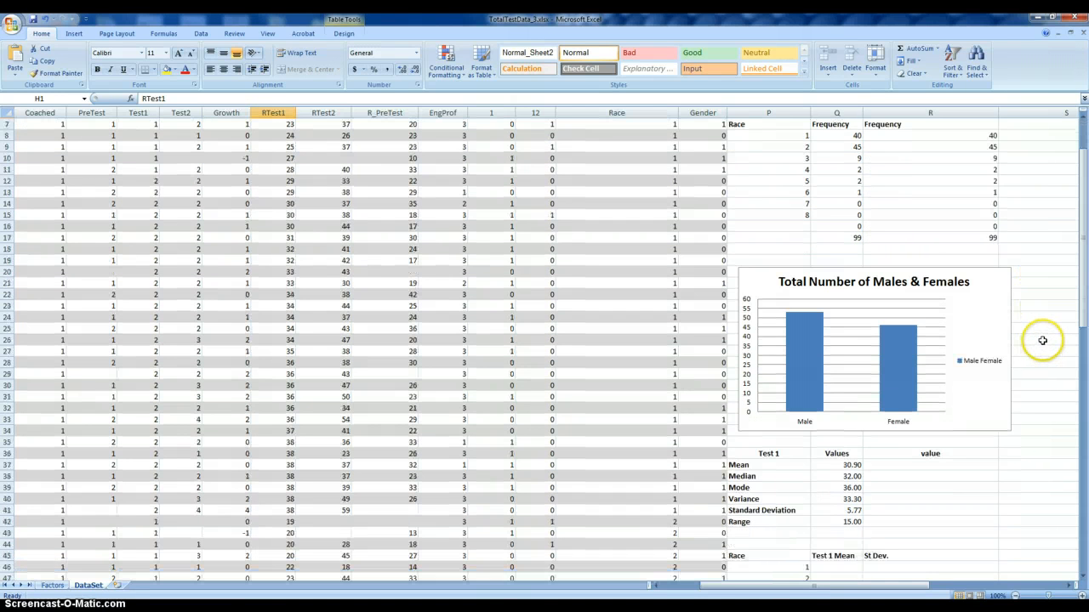
mouse_move(797, 457)
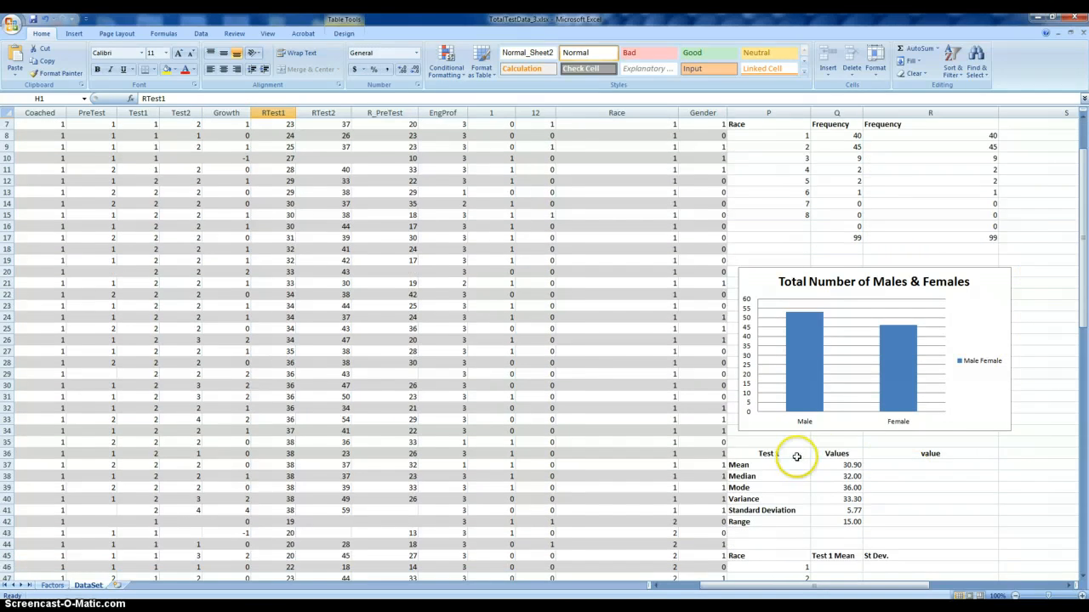
Step: Inspect the Test 1 table's Range formula and select the Mean row's value cell
left_click(768, 453)
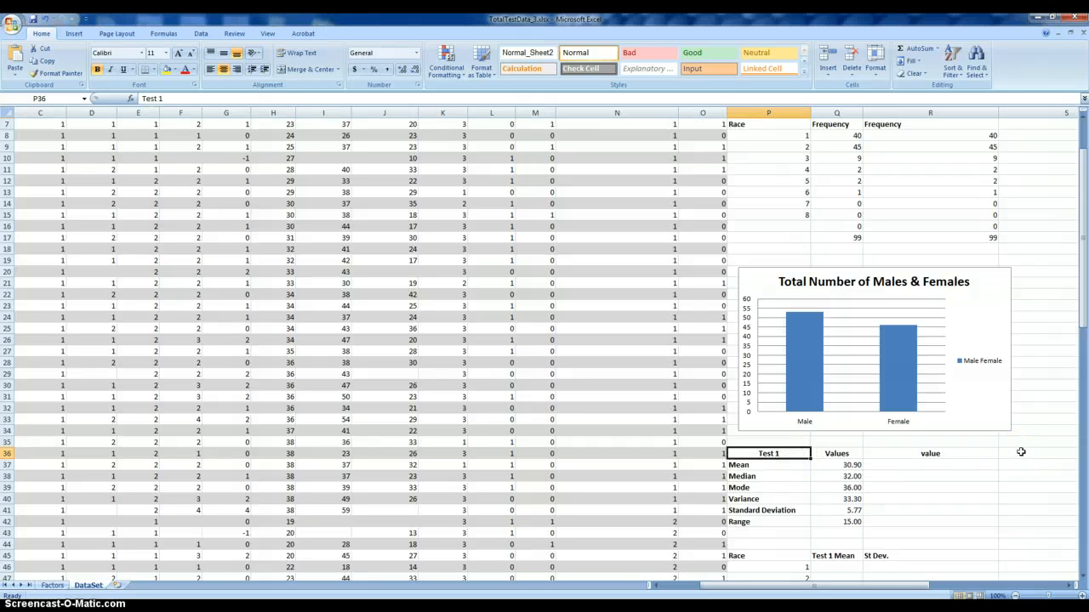
left_click(768, 487)
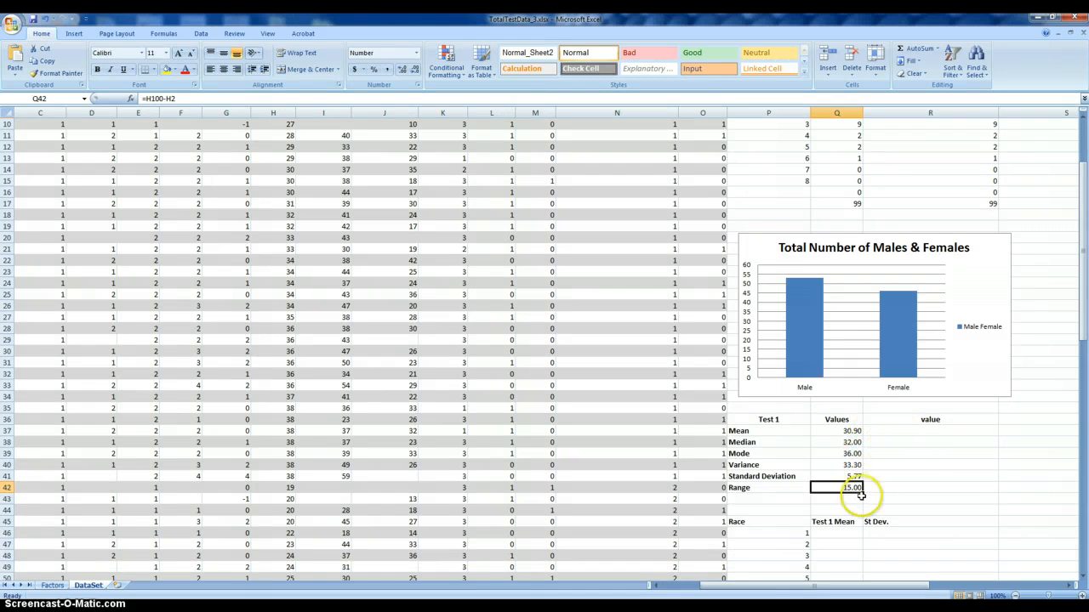
left_click(929, 431)
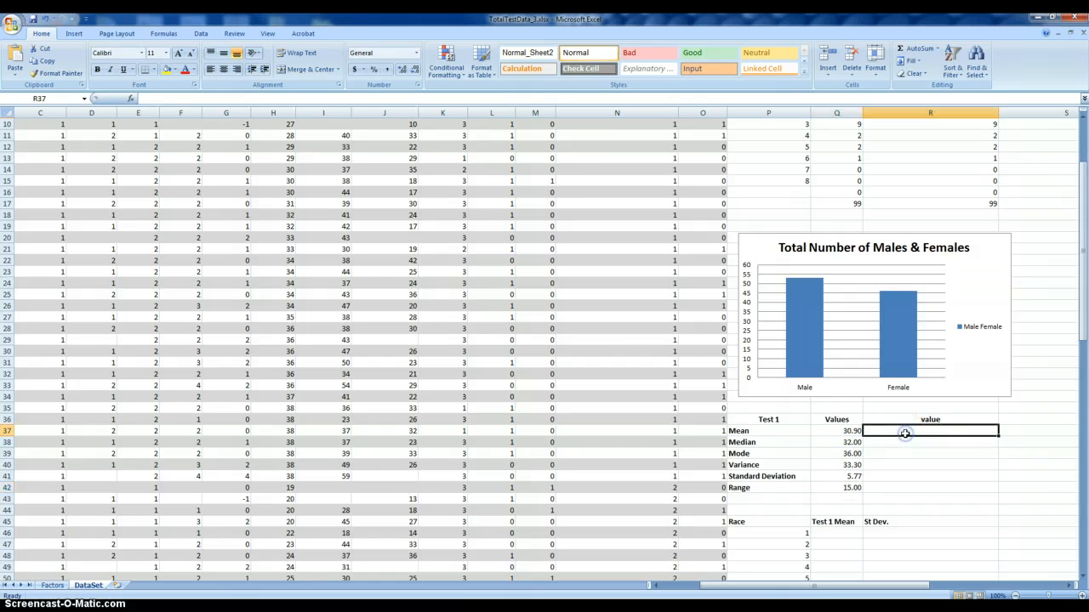
mouse_move(1002, 443)
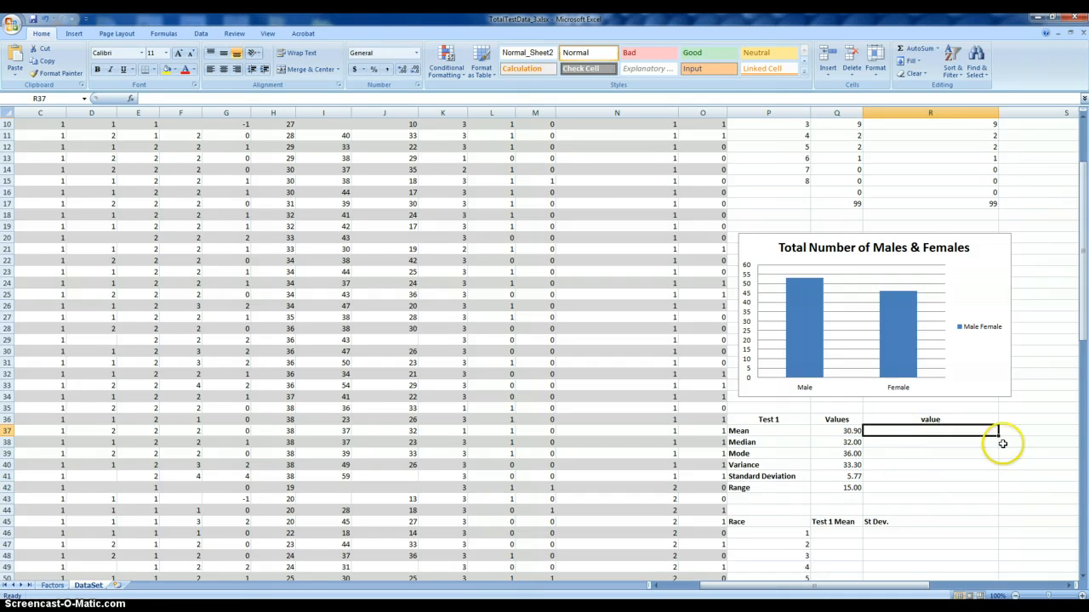
mouse_move(1021, 425)
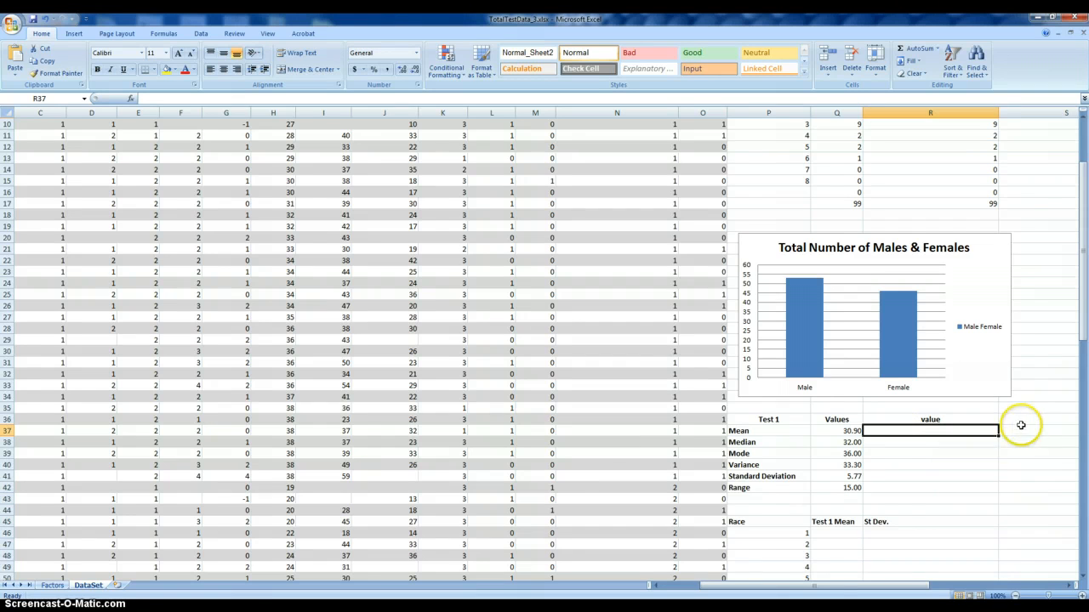
mouse_move(1034, 420)
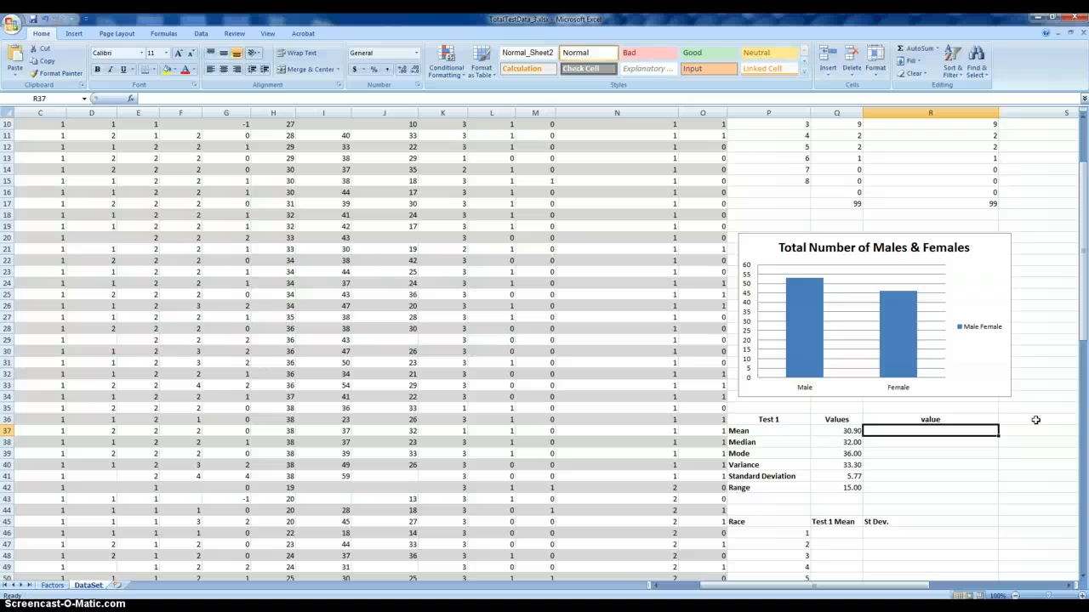
mouse_move(951, 433)
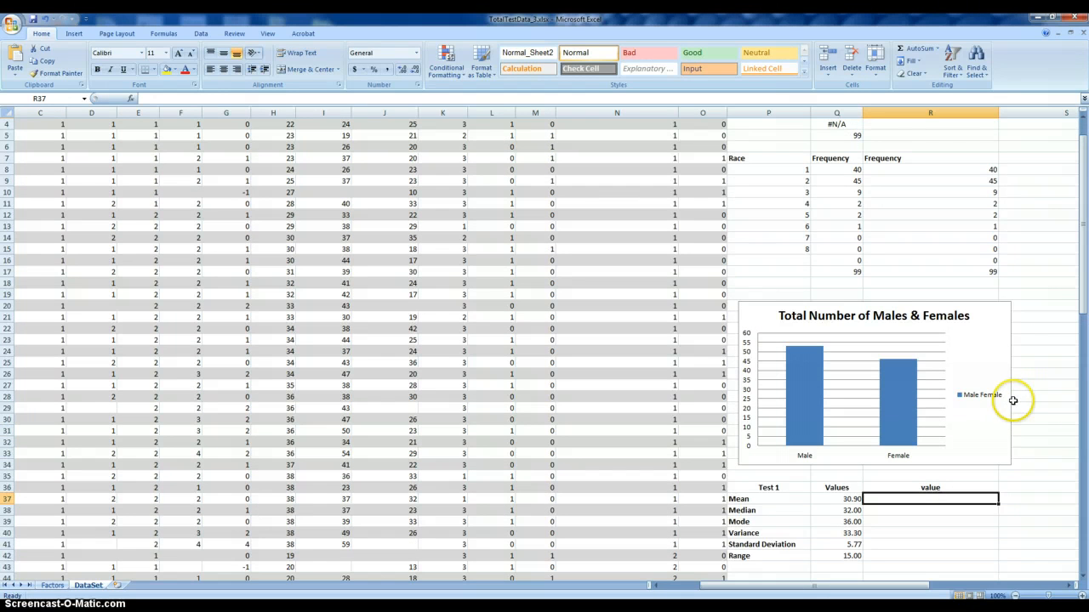
scroll("down", 3)
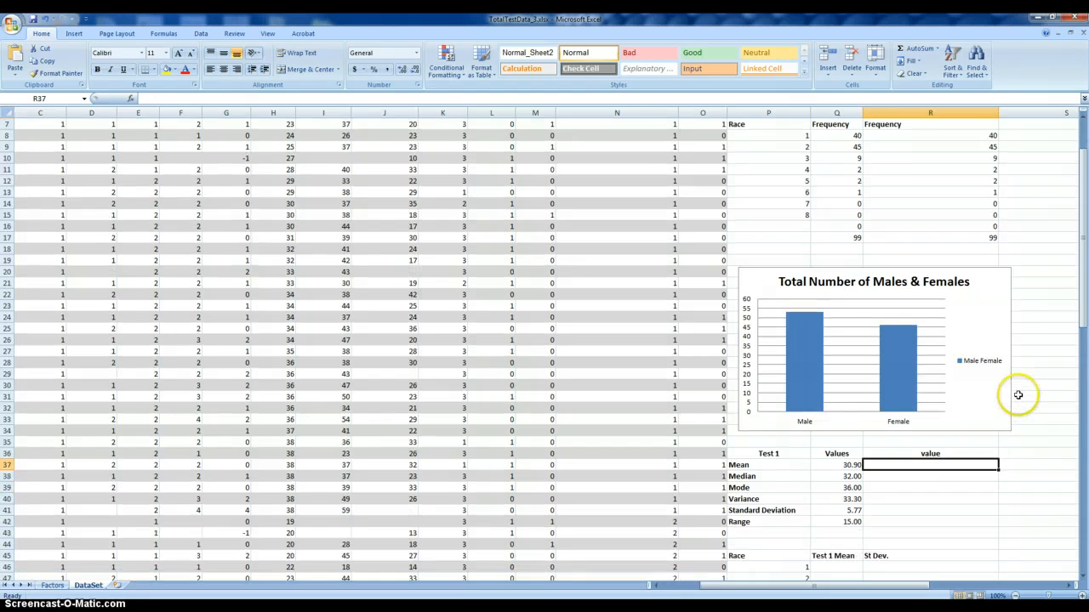
scroll("up", 3)
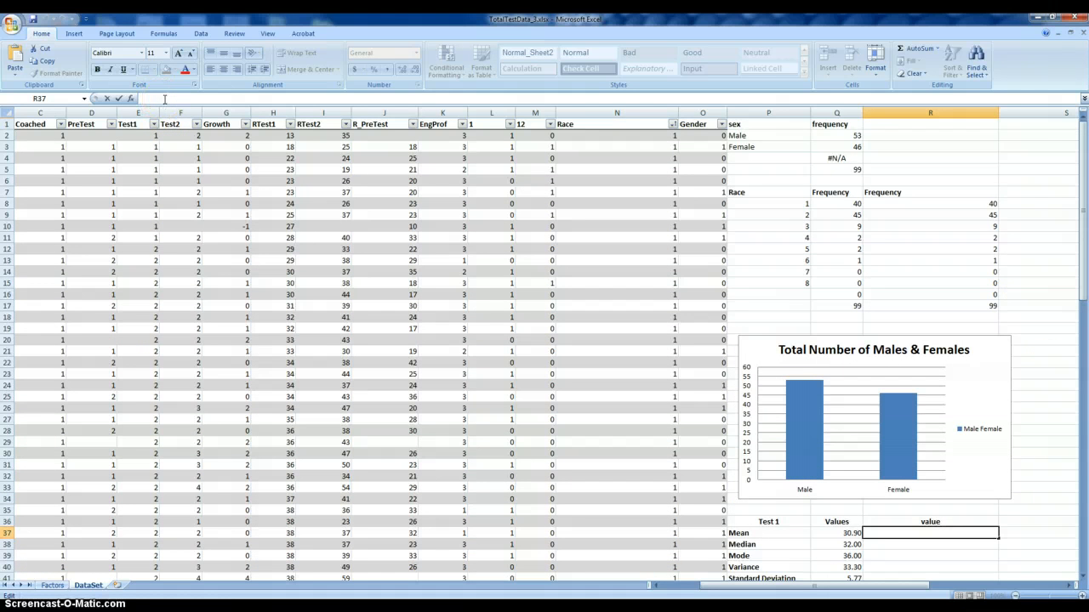
Step: Enter =AVERAGE(Table1[RTest1]) in the Mean row, giving 30.8989899
type("=")
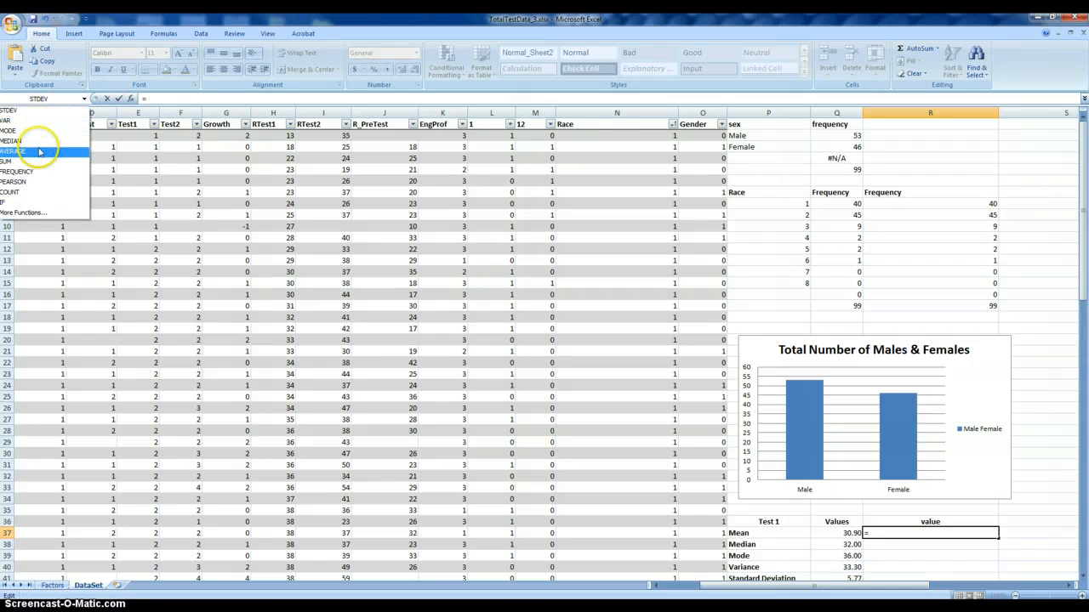
left_click(12, 151)
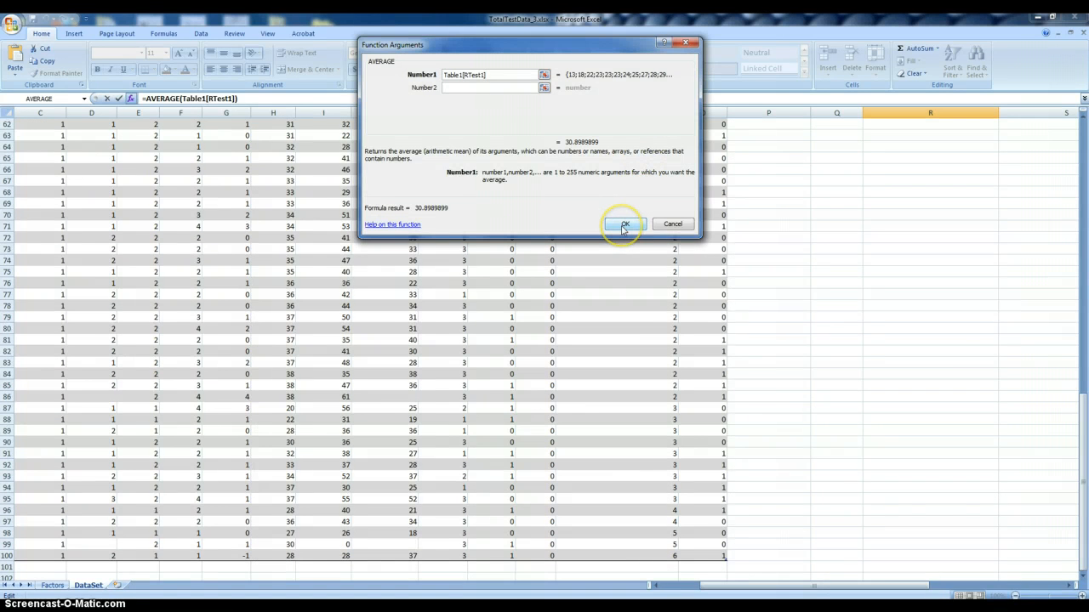
left_click(625, 224)
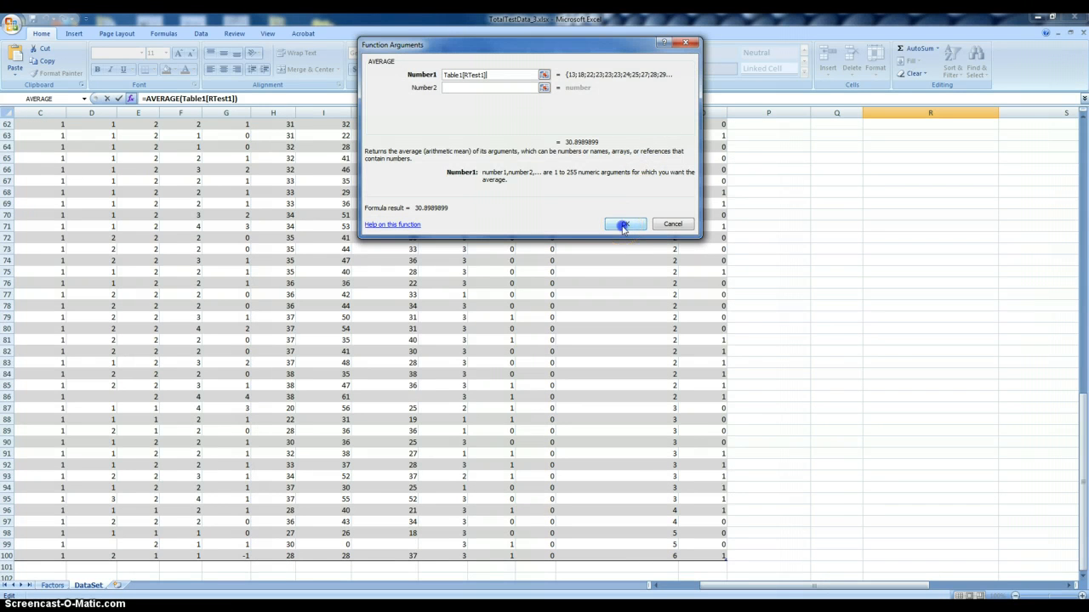
left_click(623, 224)
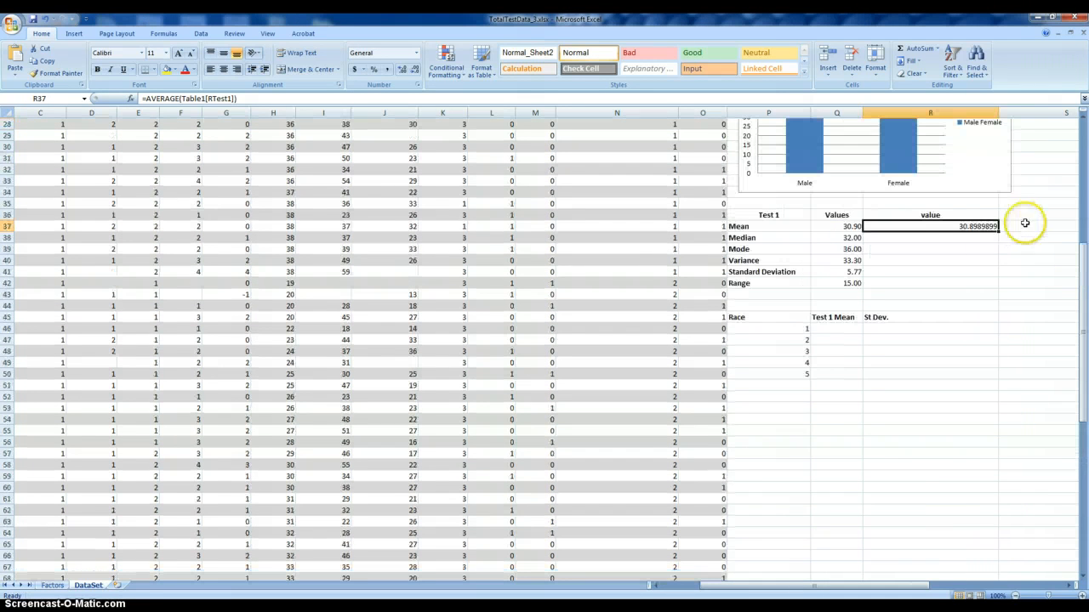
mouse_move(966, 238)
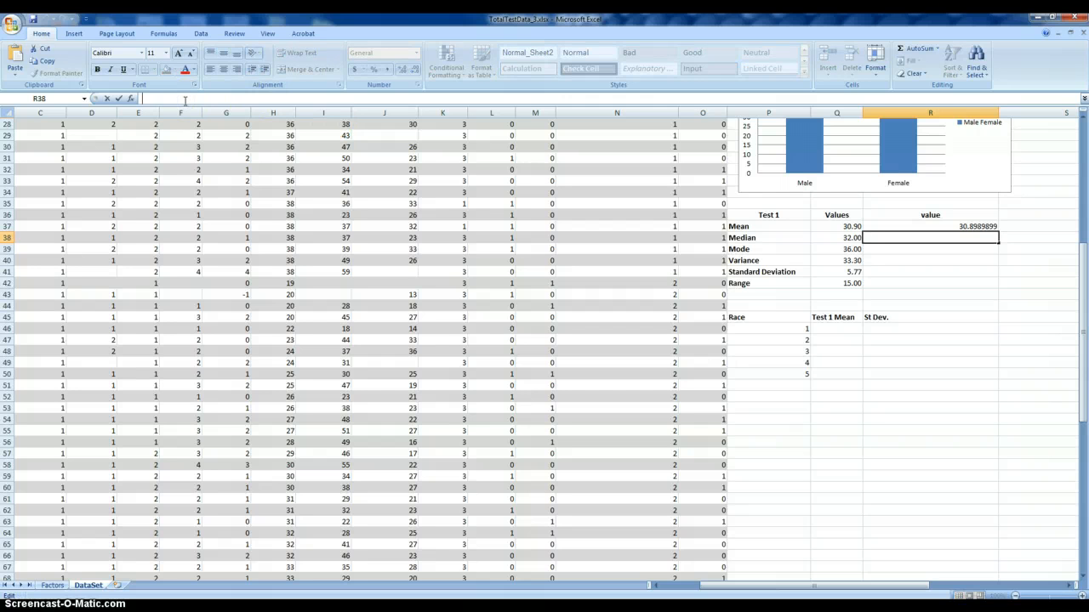
Step: Enter MEDIAN over the RTest1 column in the Median row, giving 32
type("=")
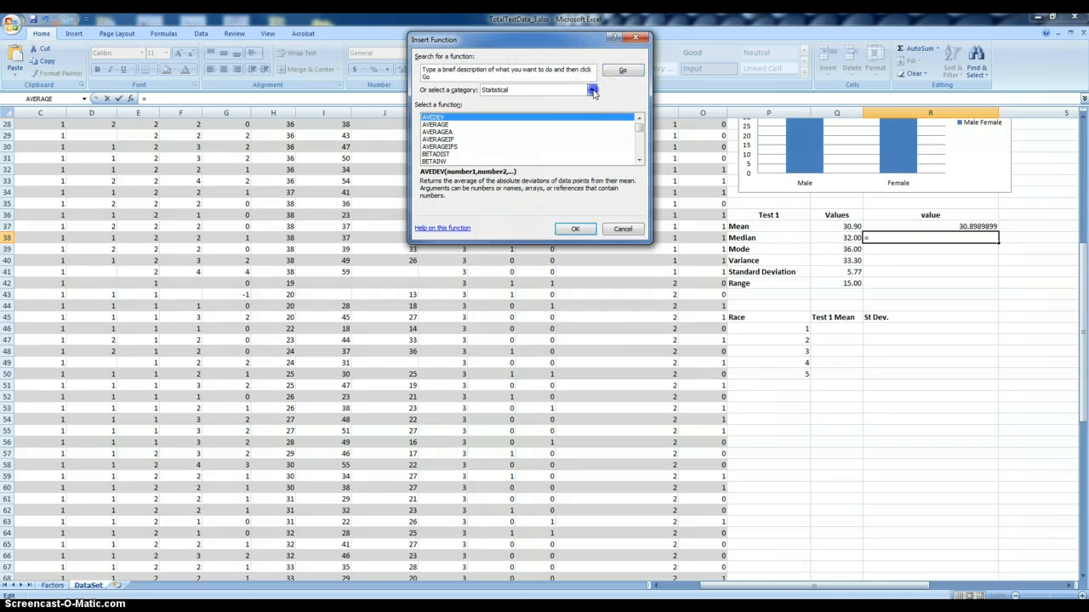
scroll("down", 3)
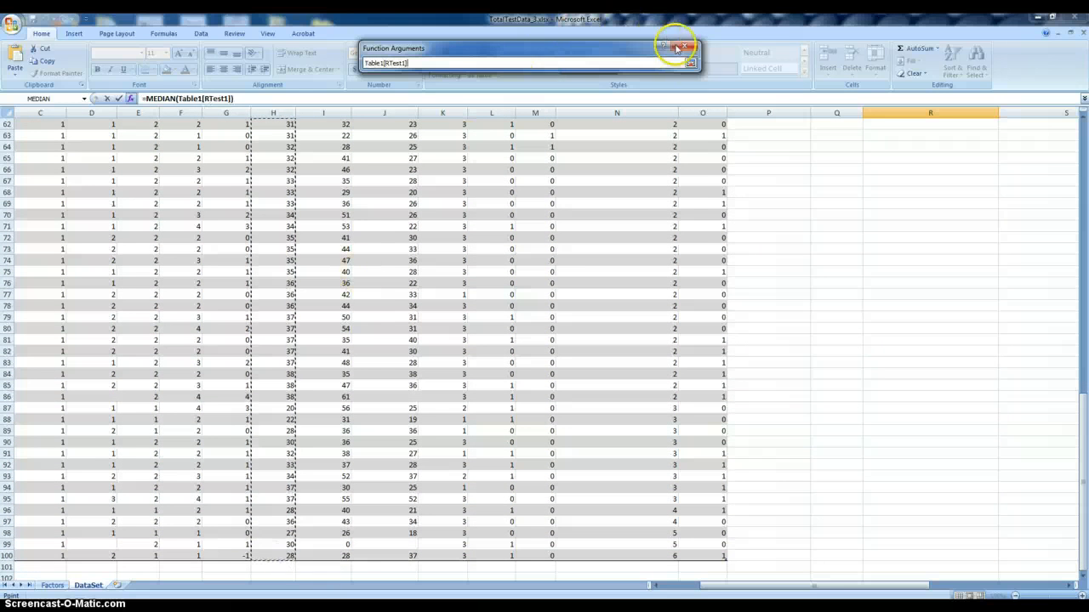
left_click(676, 46)
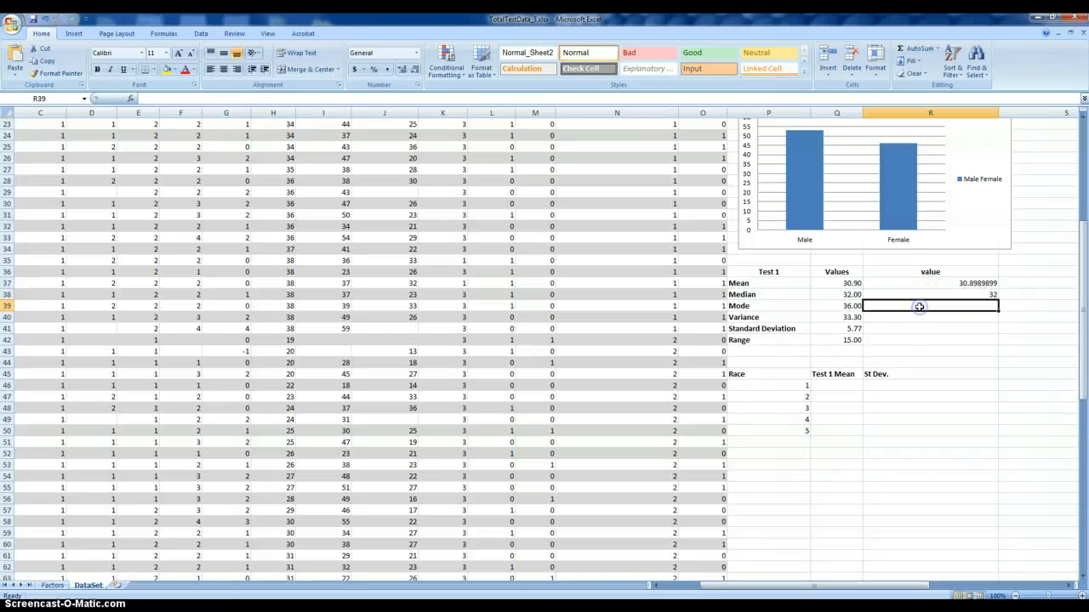
Step: Enter =MODE(Table1[RTest1]) in the Mode row, giving 36
double_click(929, 307)
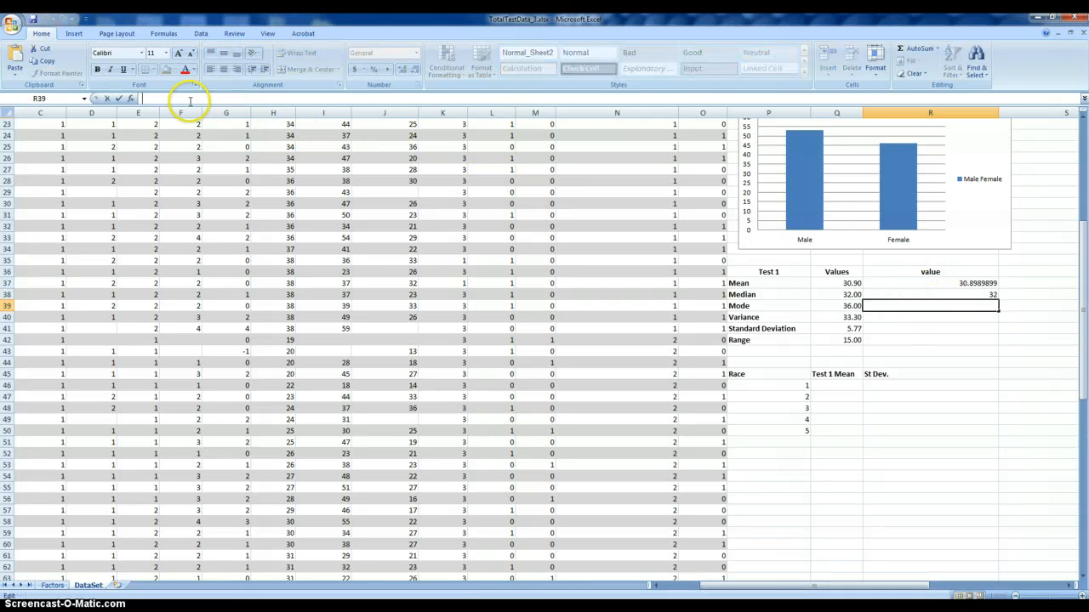
type("=MODE(Table1[RTest1")
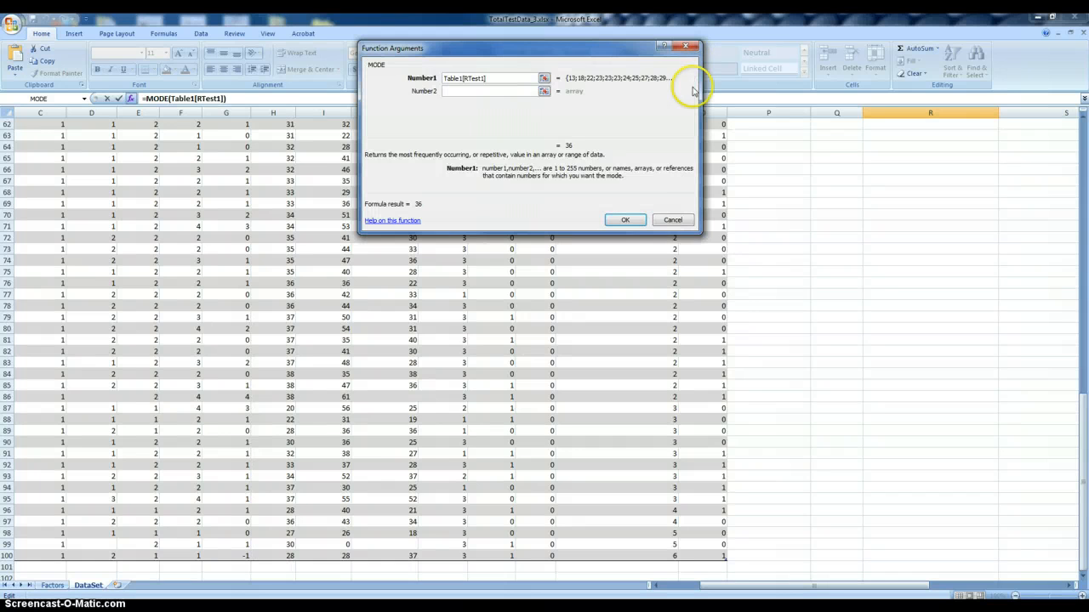
left_click(625, 219)
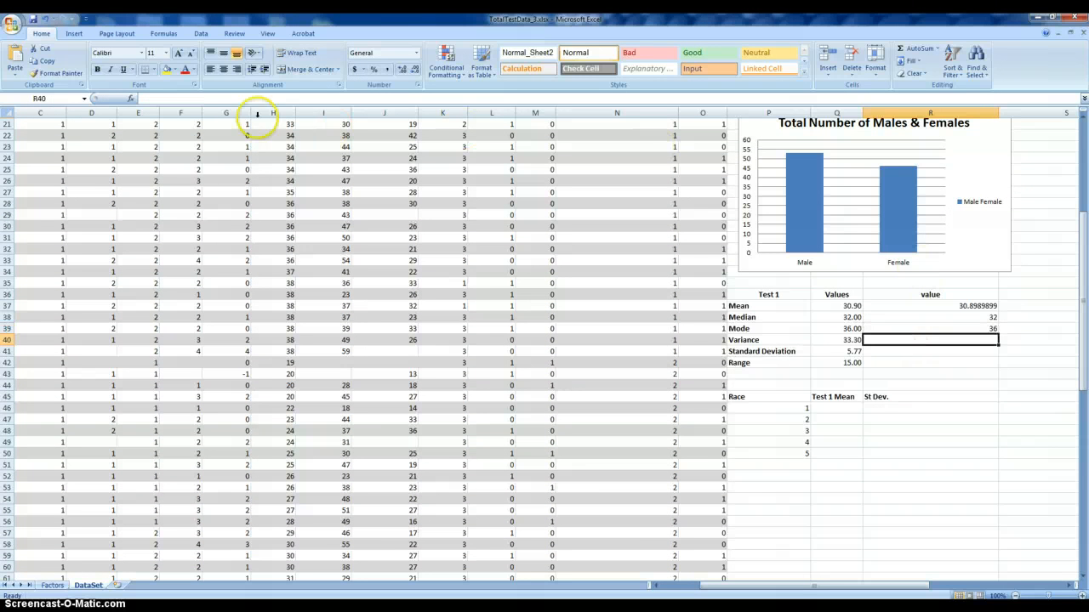
Step: Enter VAR over the RTest1 column in the Variance row, giving 33.2958153
type("=")
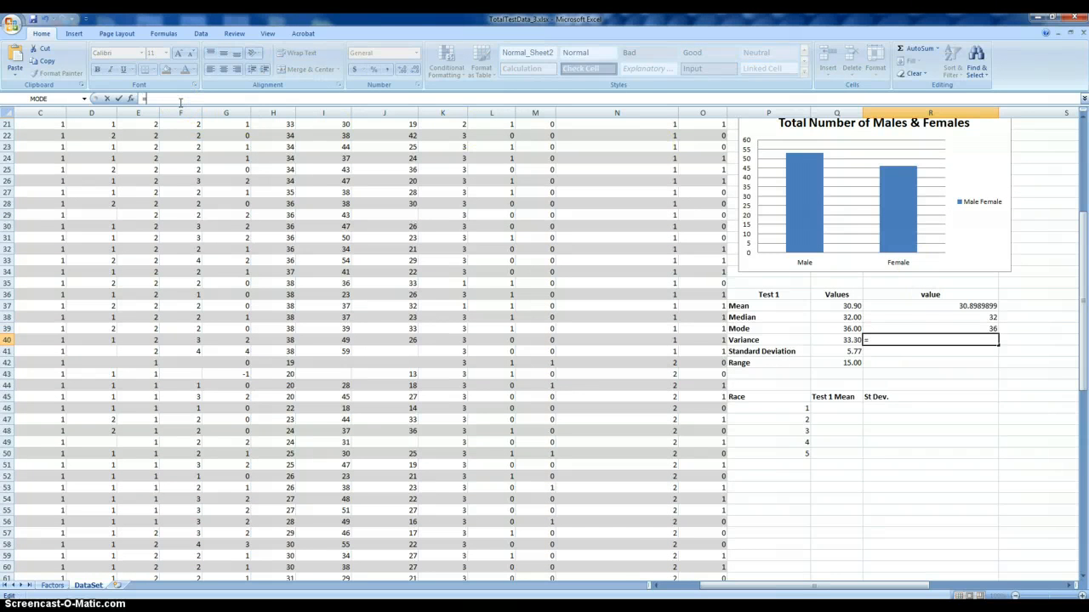
left_click(83, 99)
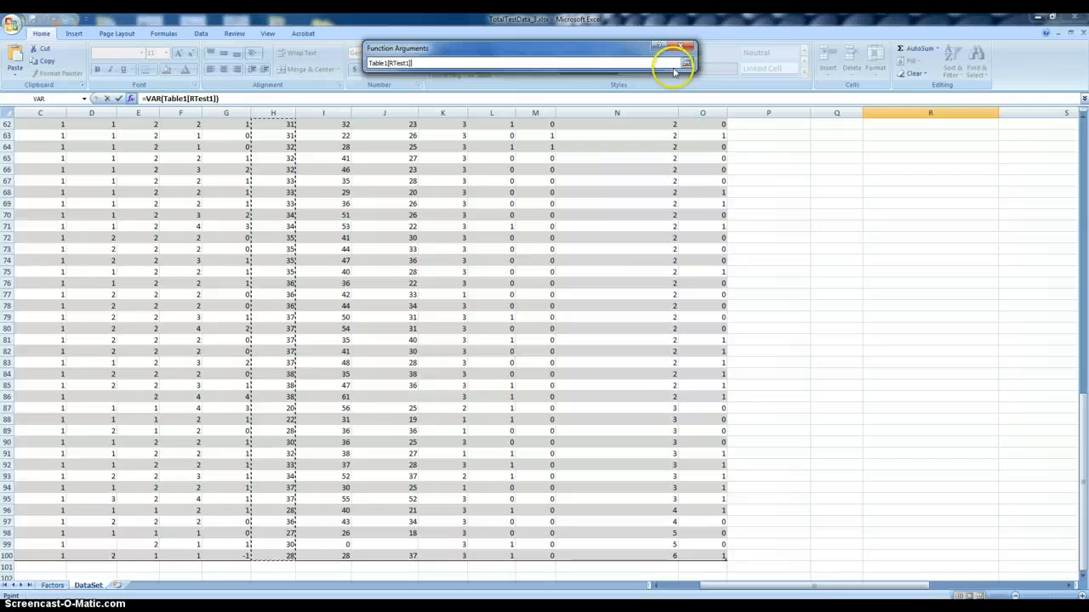
left_click(685, 63)
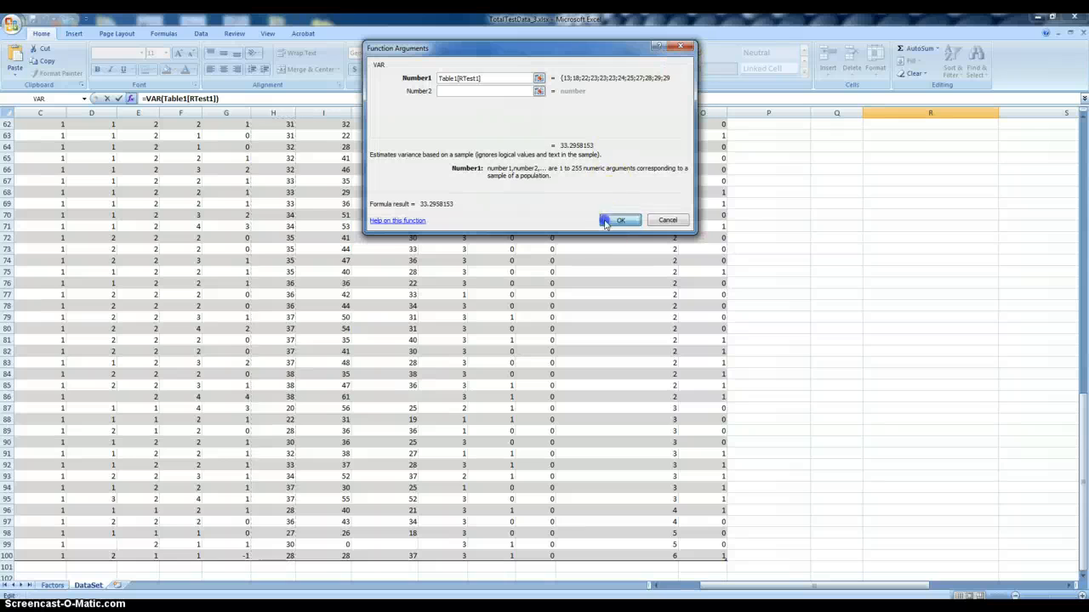
left_click(621, 220)
type("STDE")
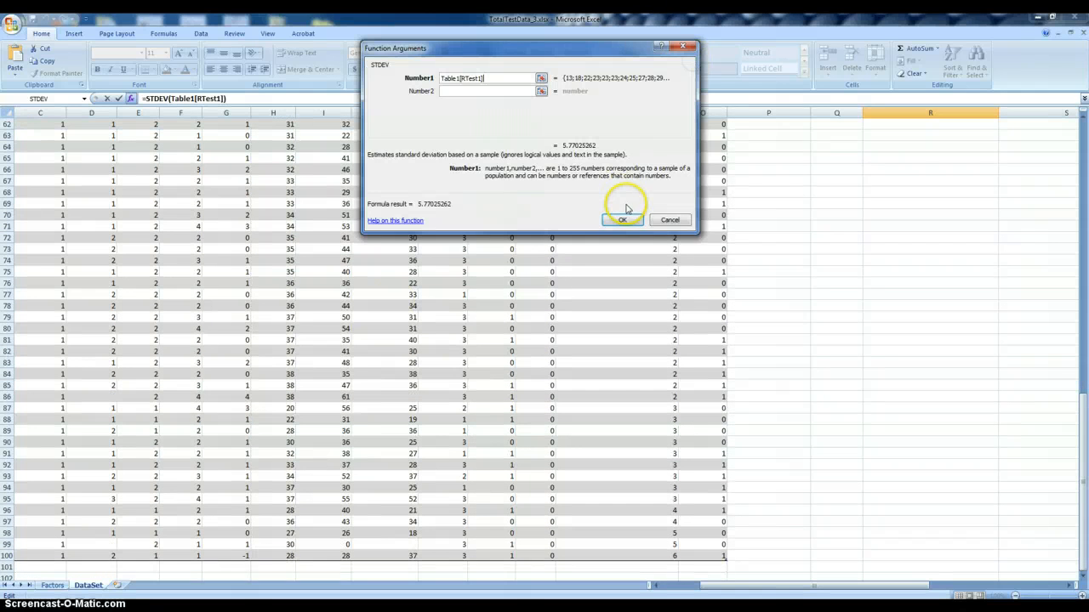
Step: Confirm STDEV over RTest1 (5.77025262) and select the Range value cell
left_click(622, 220)
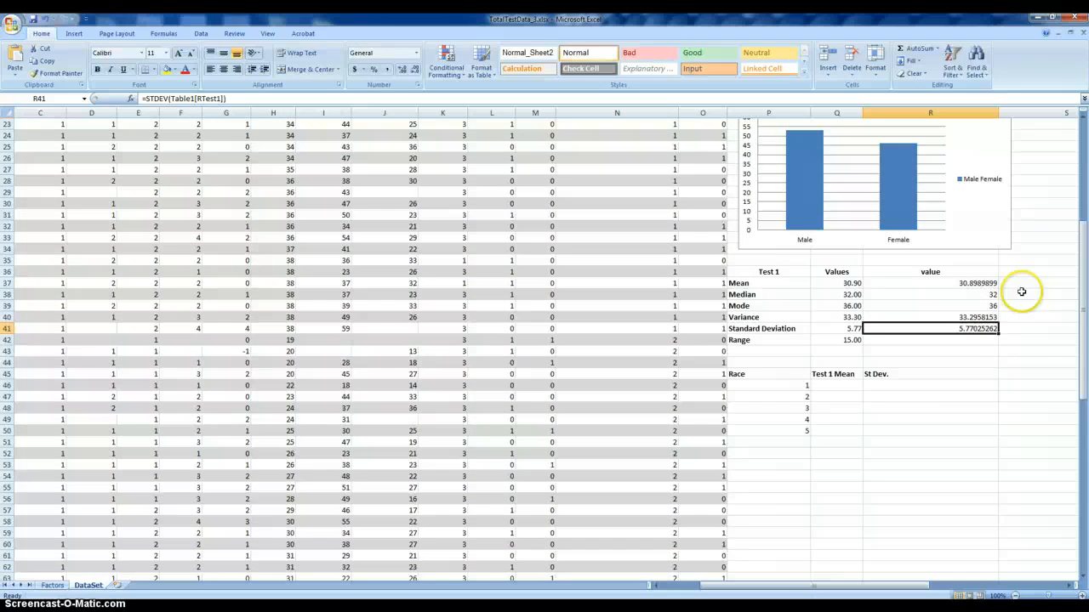
left_click(929, 339)
type("=")
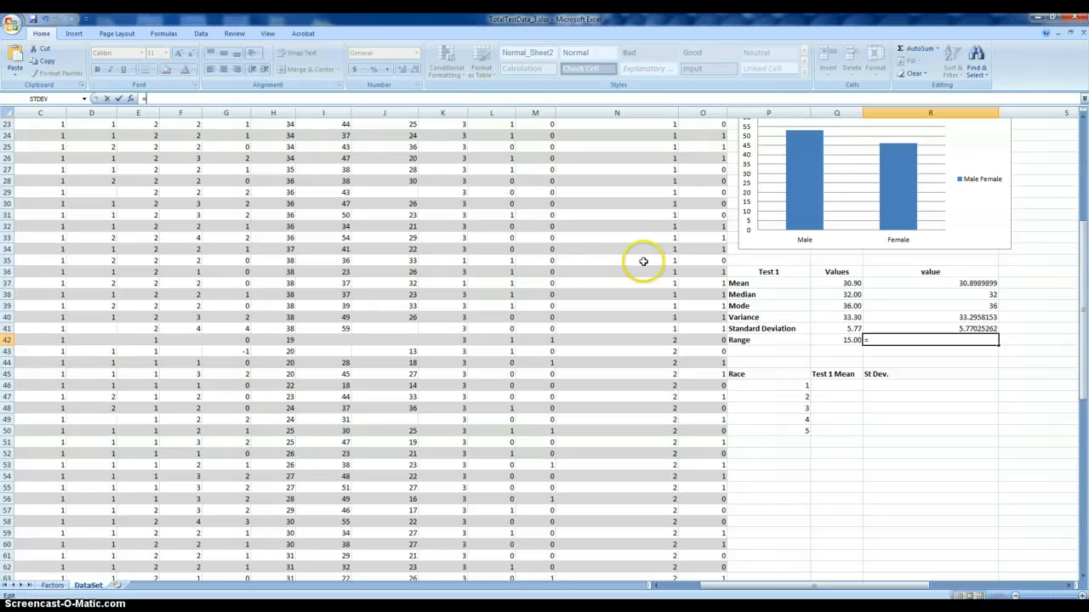
mouse_move(367, 183)
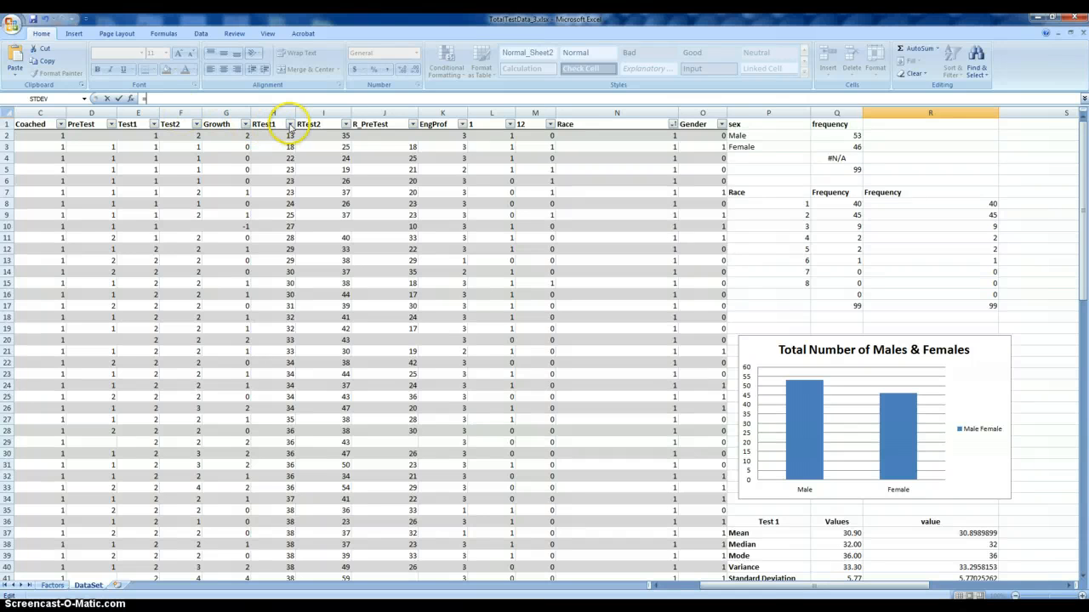
Step: Sort RTest1 smallest to largest and enter =H100-H2 in the Range row, giving 25
left_click(291, 124)
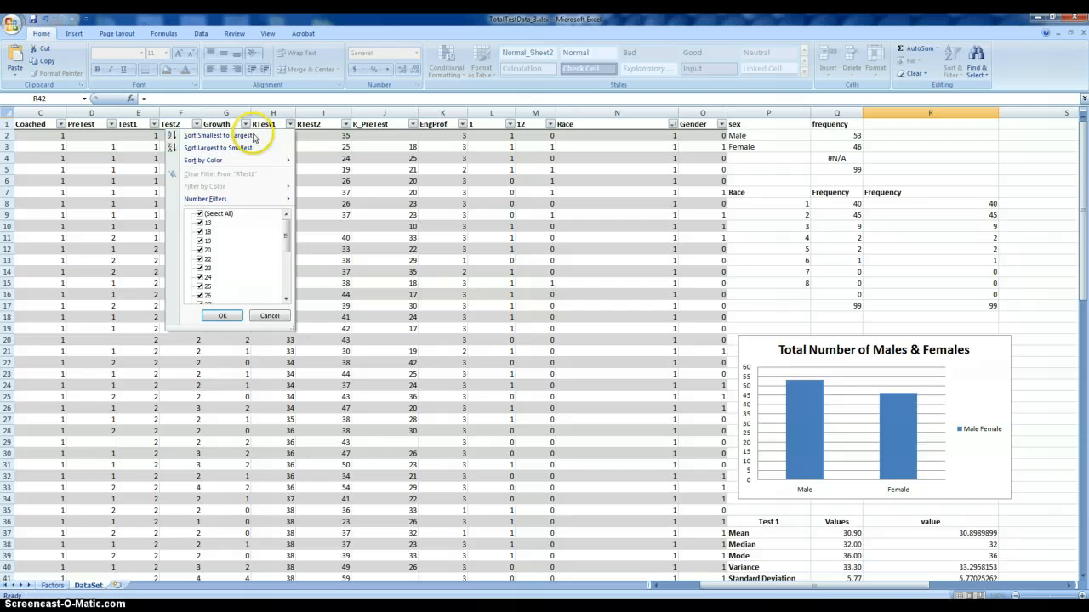
left_click(222, 316)
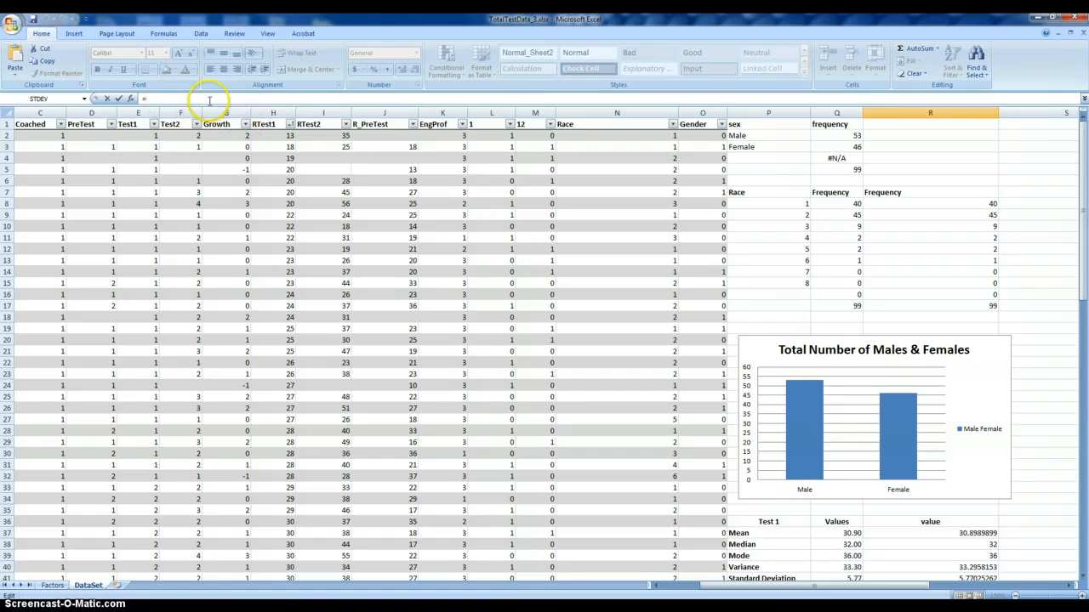
type("=H2")
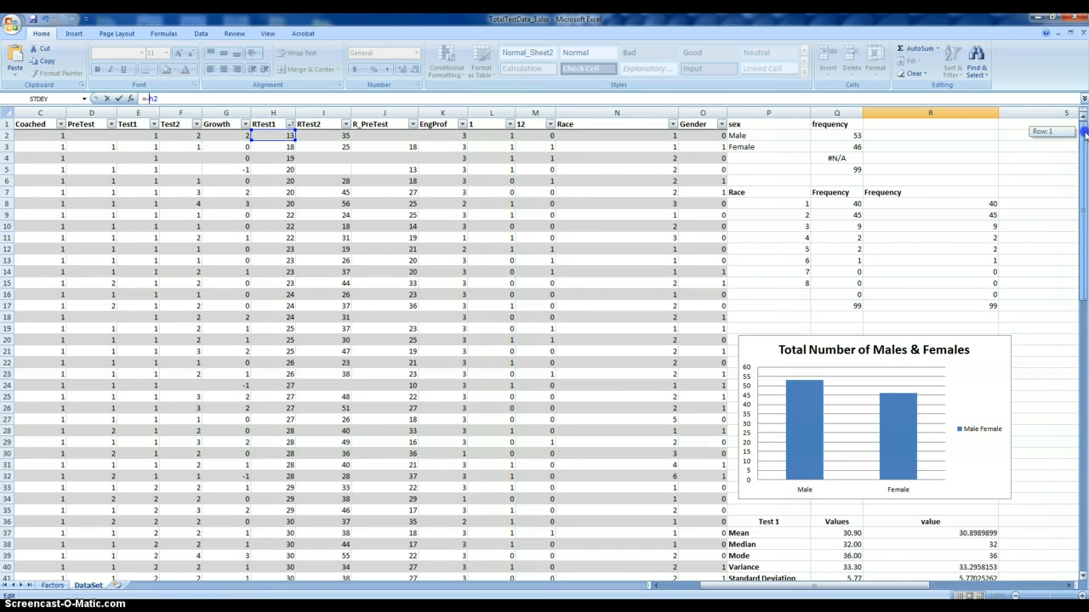
scroll("down", 3)
type("100-h")
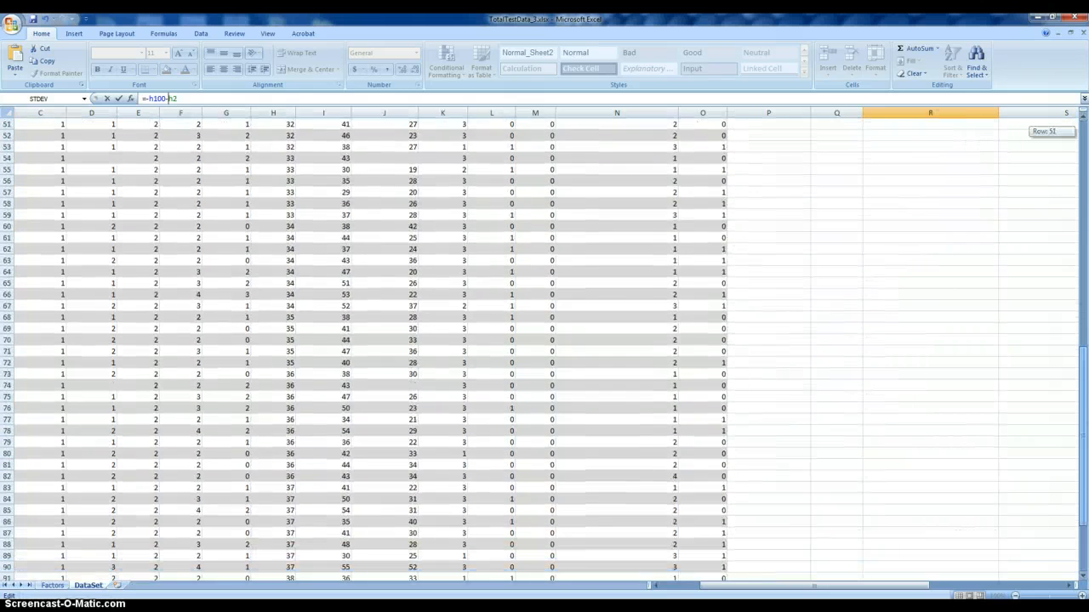
scroll("down", 3)
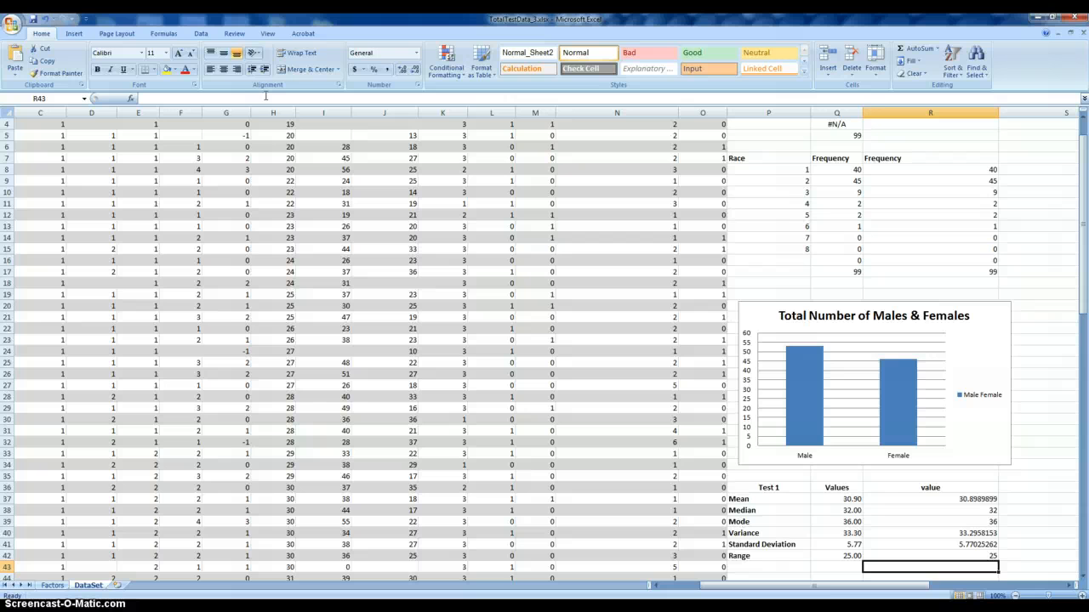
mouse_move(1024, 502)
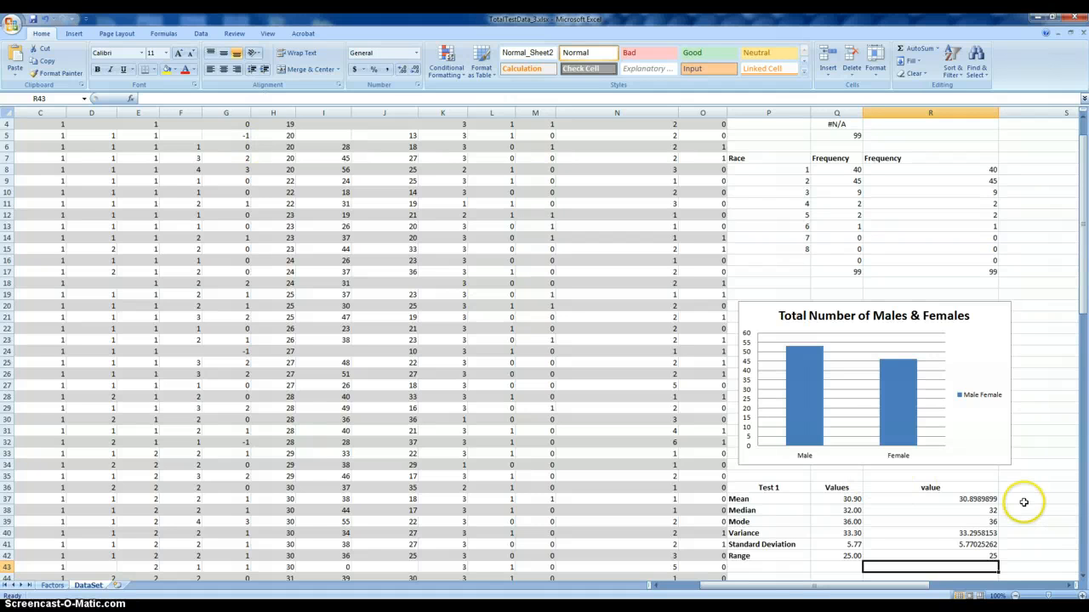
Step: Format the Mean through Standard Deviation values (R37:R41) as Number with 2 decimals
scroll("down", 3)
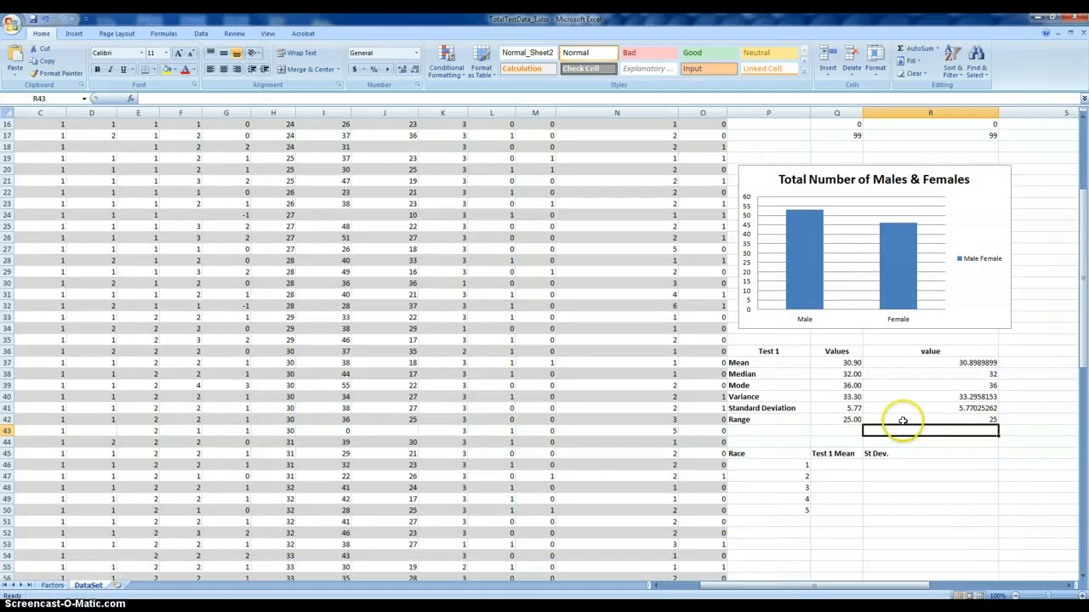
left_click(930, 351)
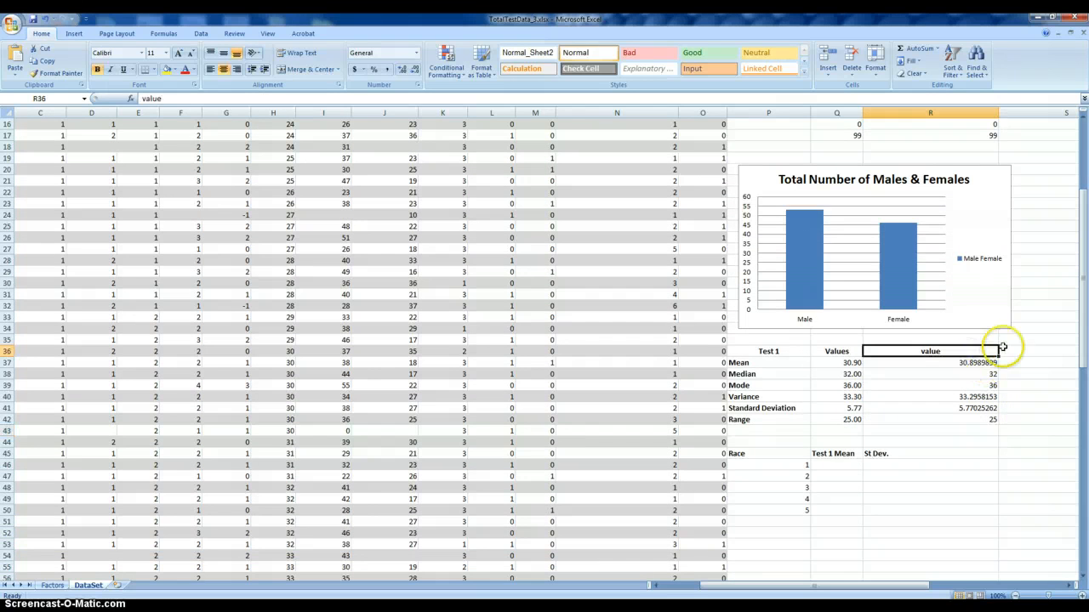
mouse_move(982, 366)
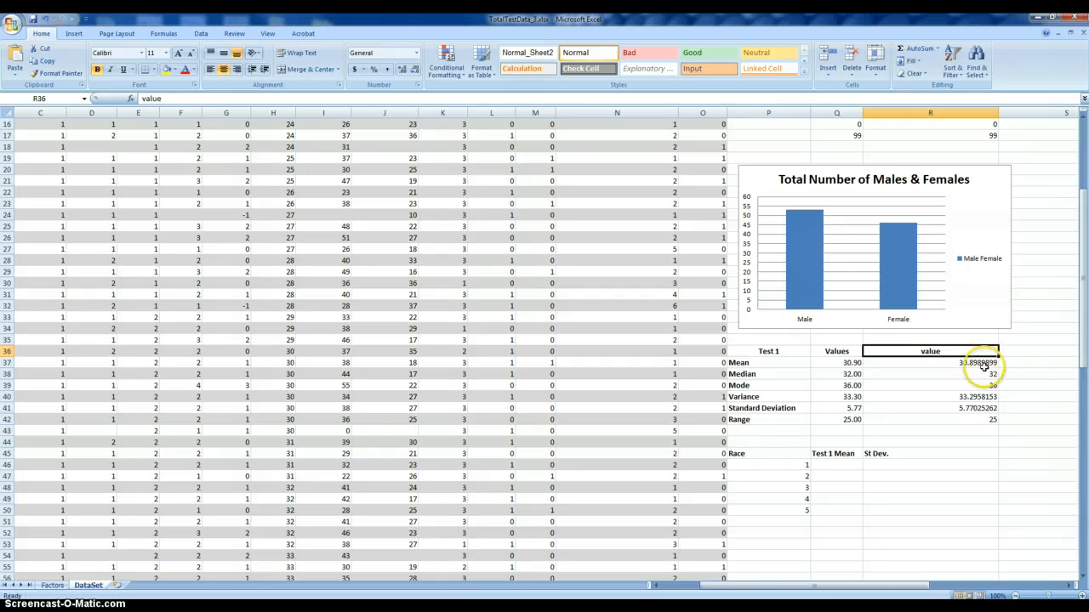
left_click_drag(983, 362, 970, 407)
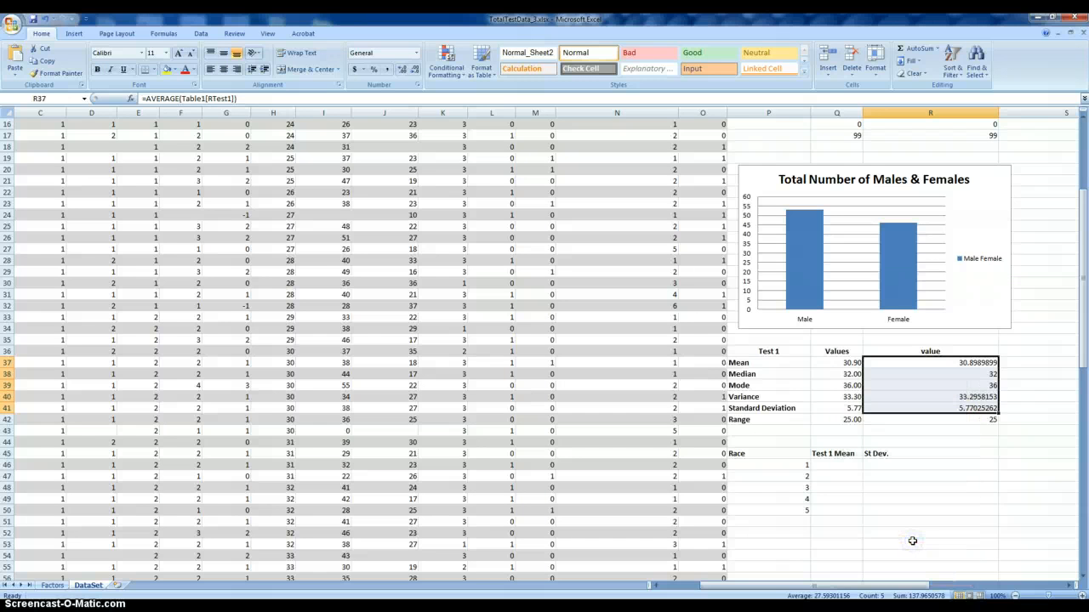
key("ctrl+1")
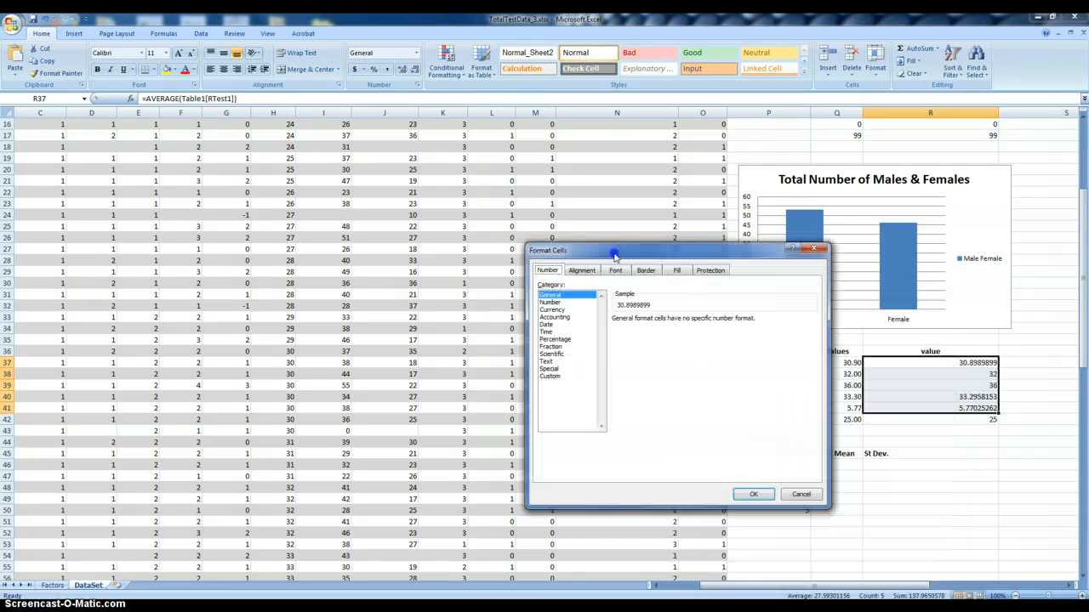
left_click(549, 302)
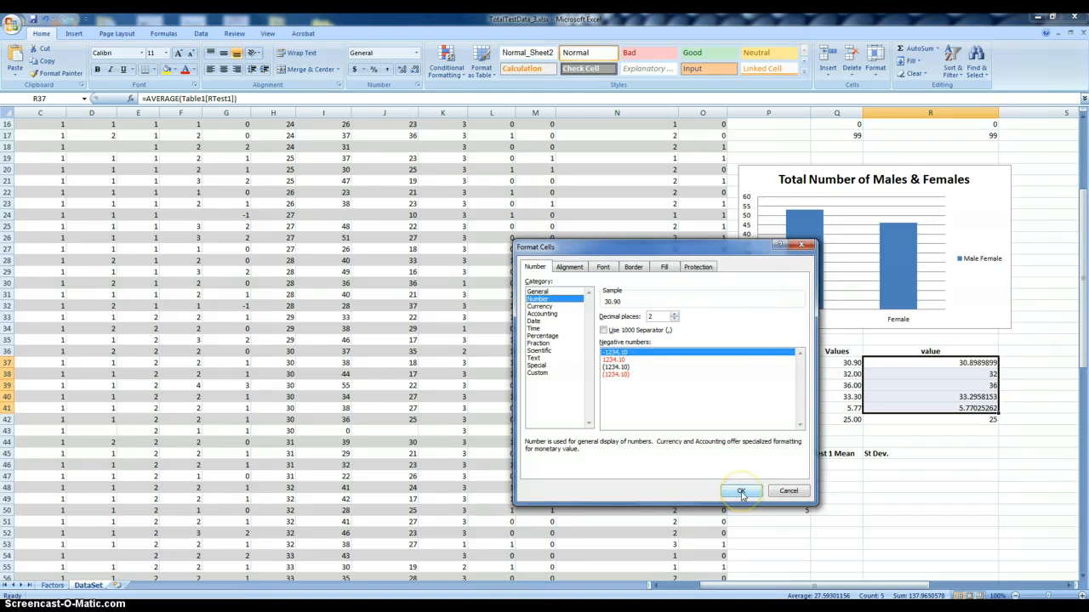
left_click(741, 490)
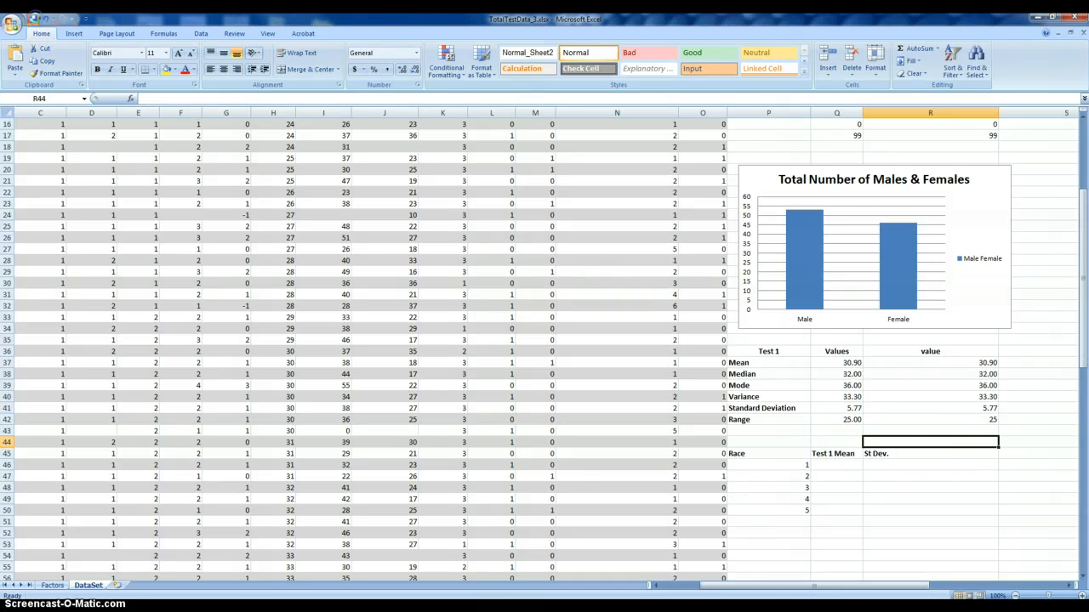
scroll("down", 3)
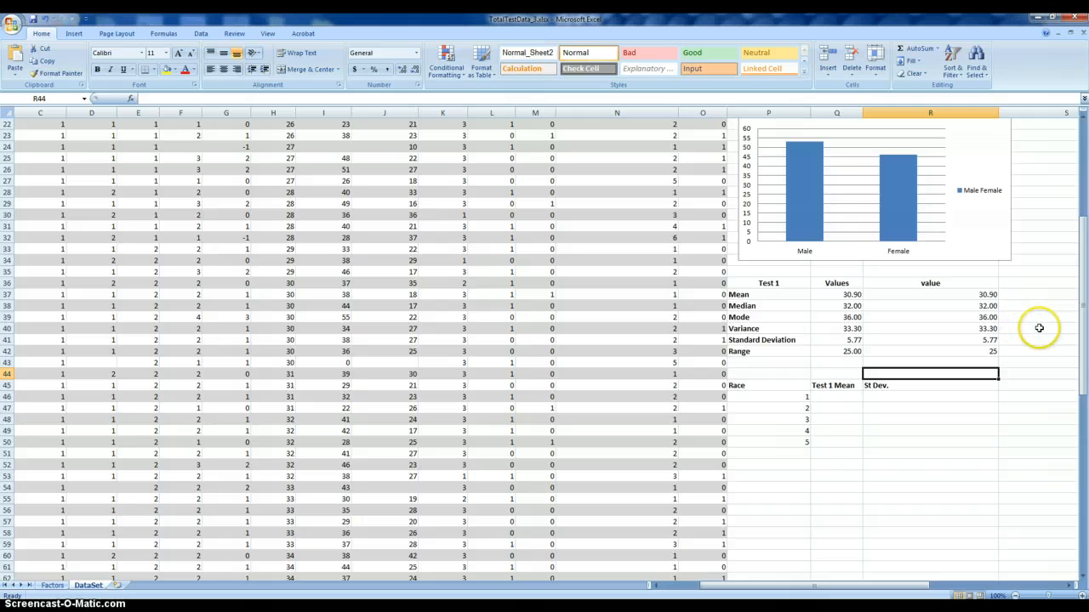
mouse_move(1029, 331)
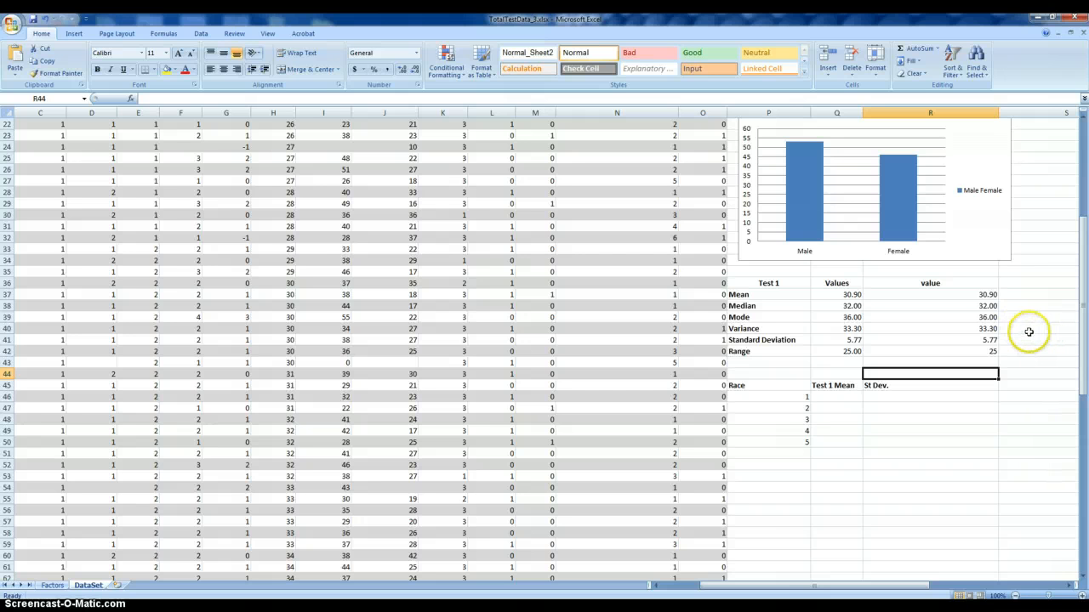
scroll("down", 3)
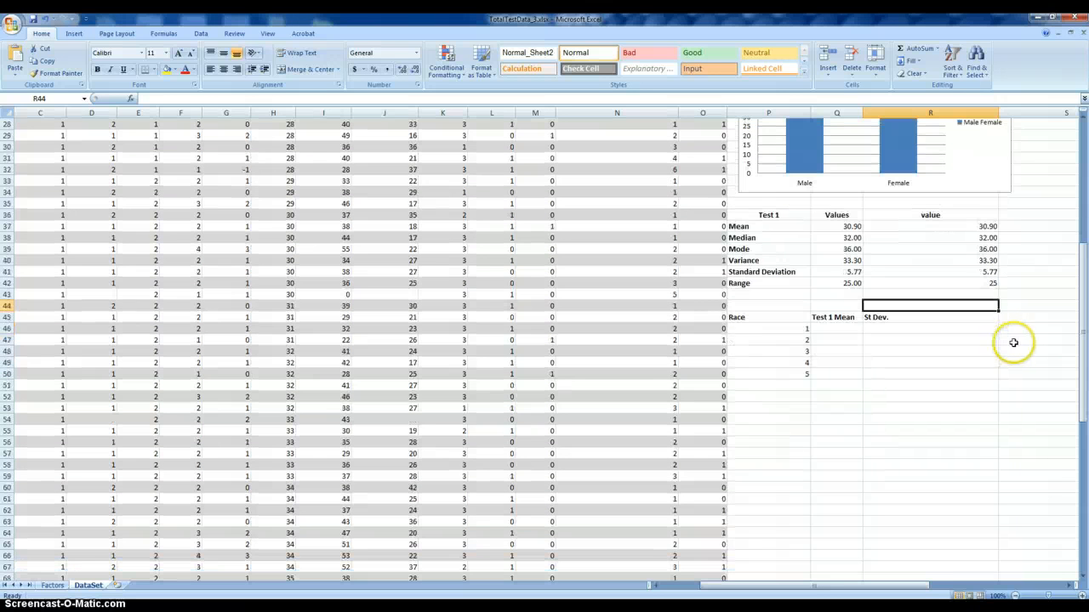
mouse_move(1022, 339)
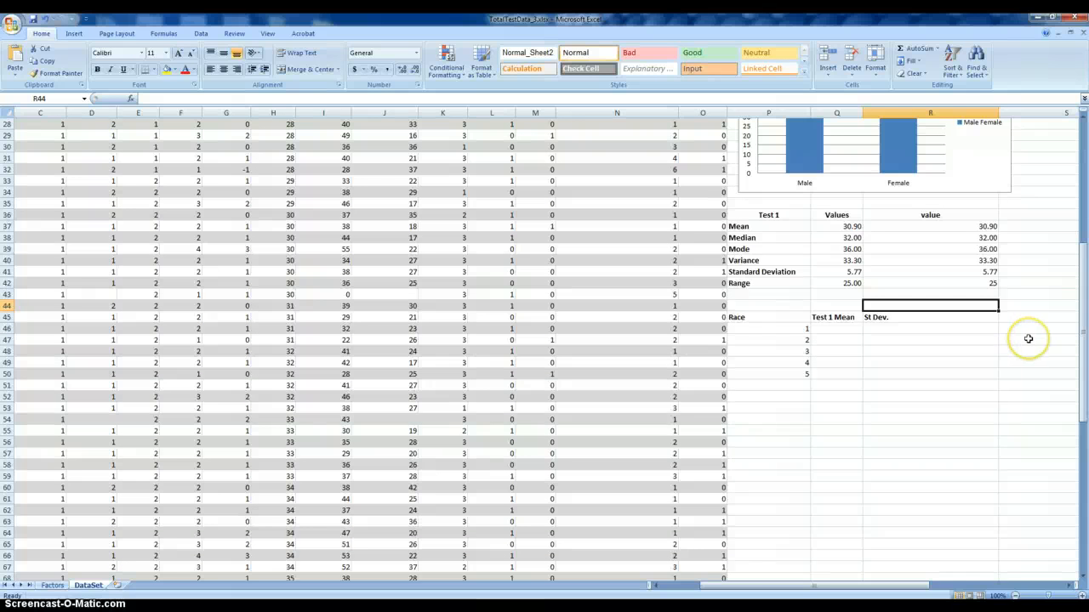
mouse_move(1011, 329)
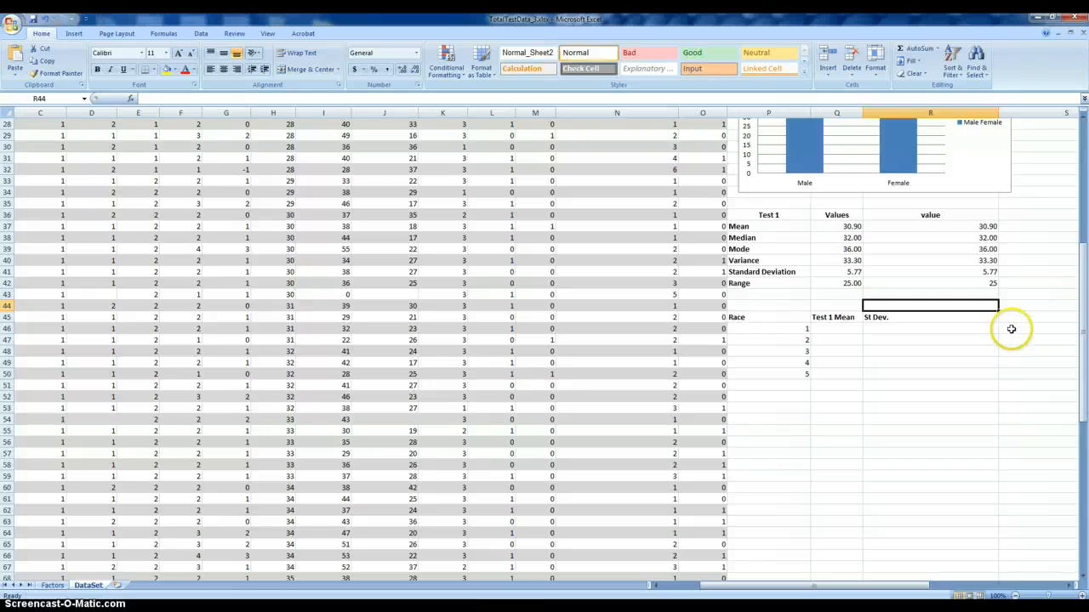
left_click(825, 329)
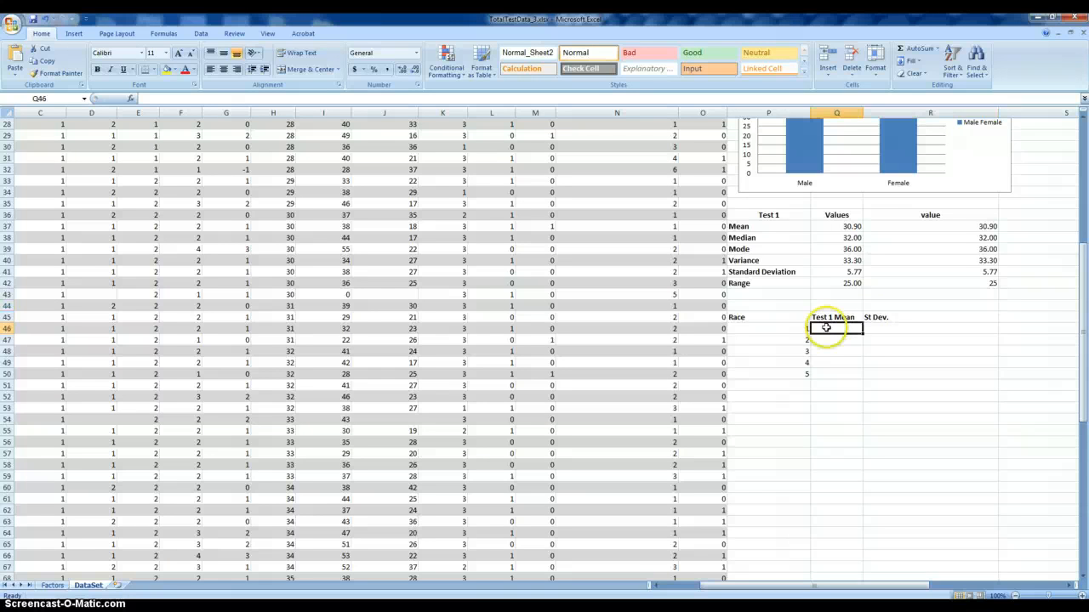
mouse_move(782, 472)
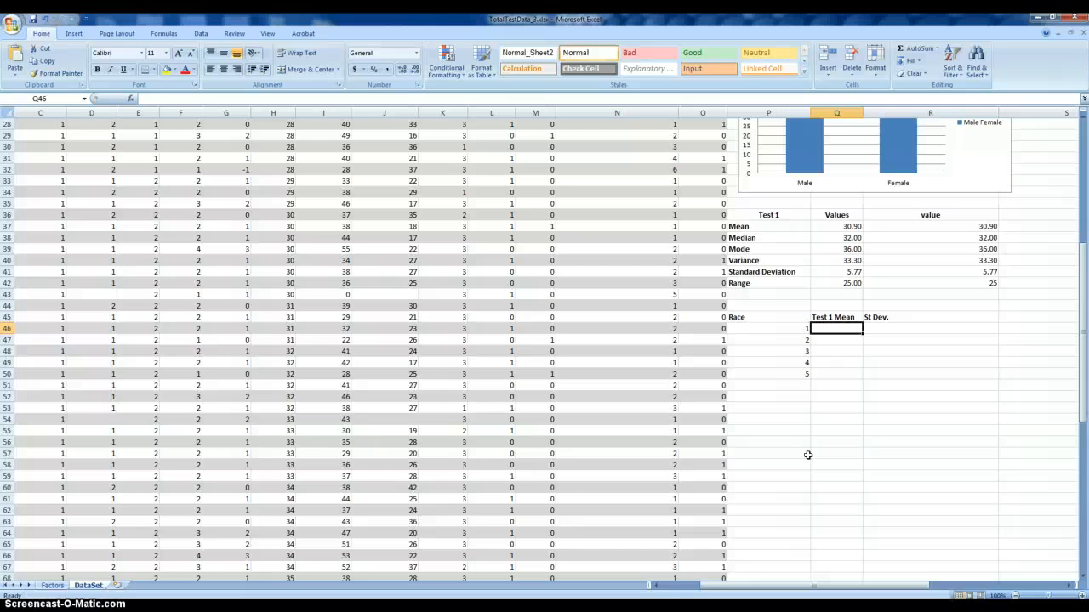
mouse_move(742, 181)
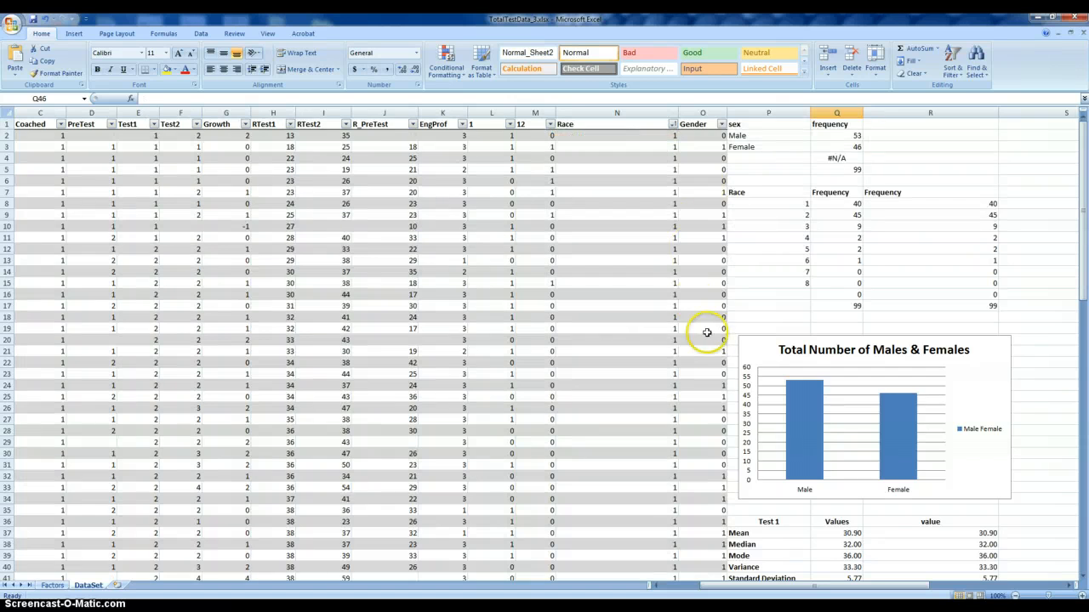
scroll("down", 3)
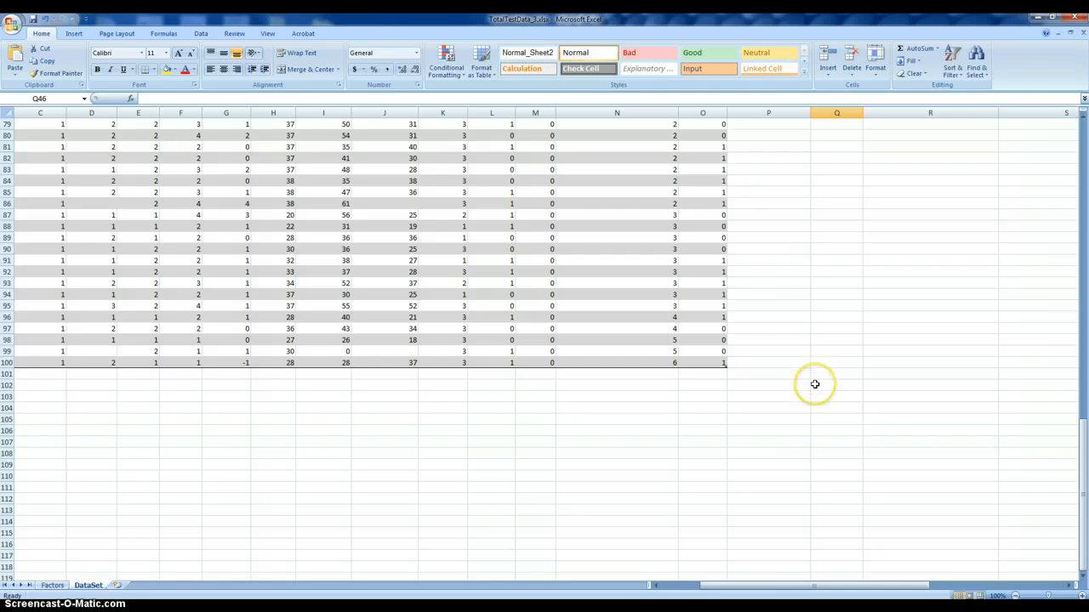
mouse_move(832, 381)
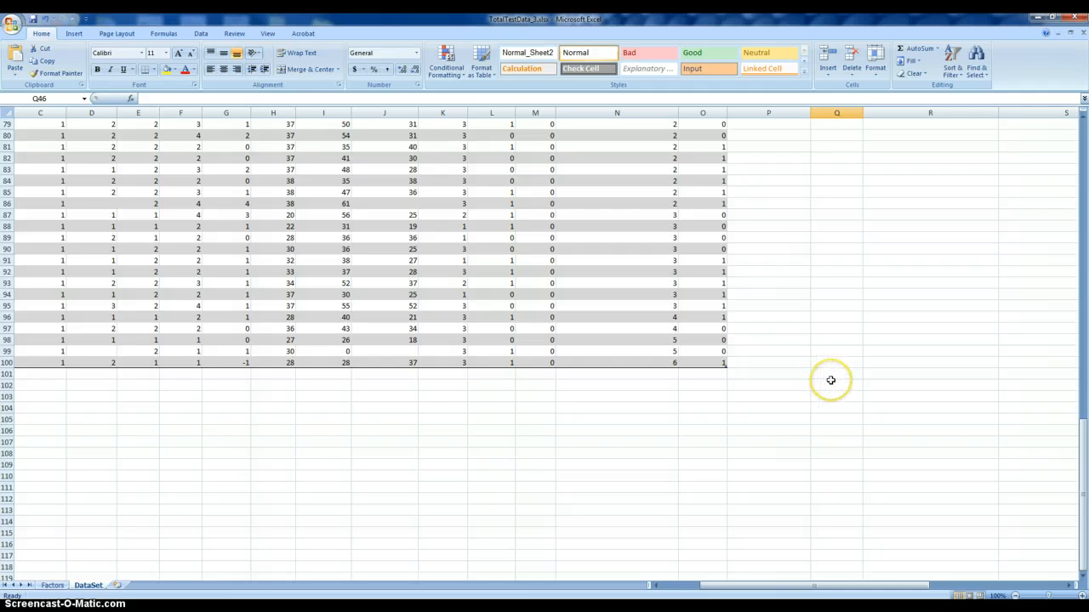
mouse_move(887, 336)
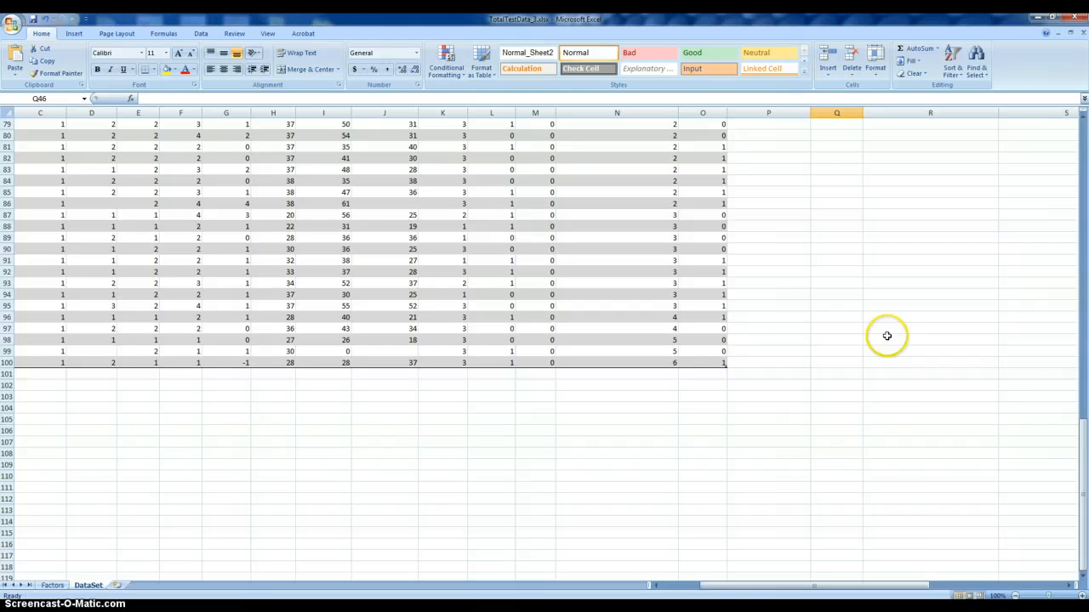
scroll("down", 3)
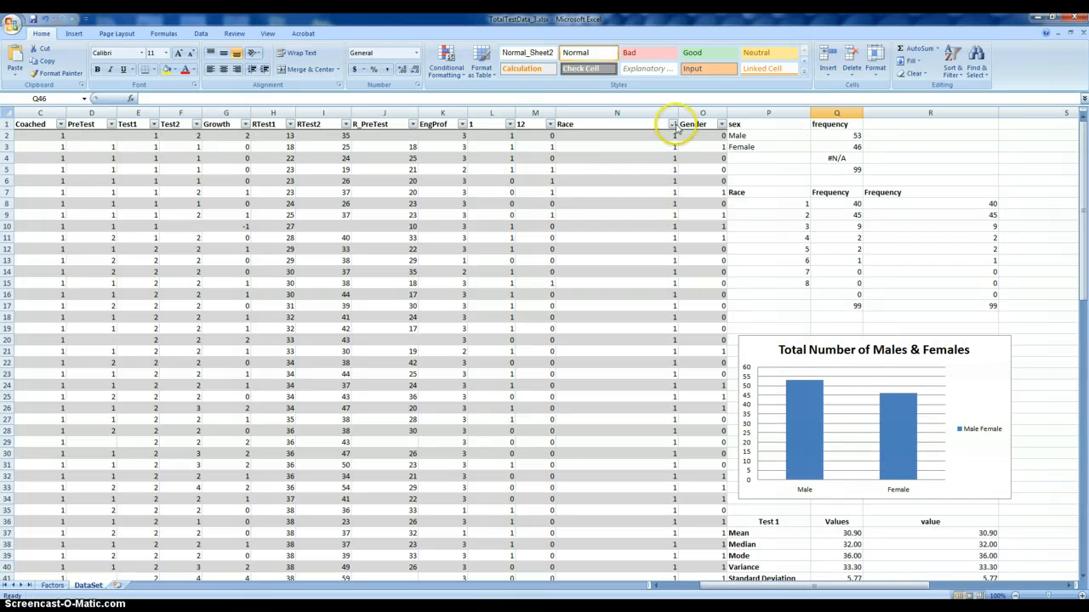
Step: Filter the Race column to group 1, then select the Race/Test 1 Mean table
left_click(672, 124)
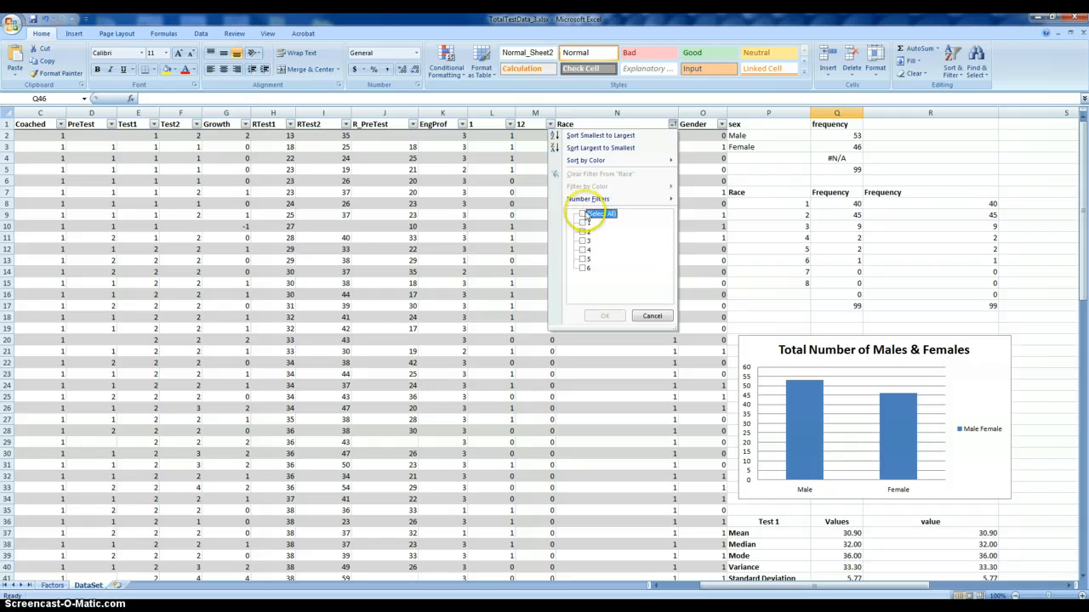
left_click(583, 213)
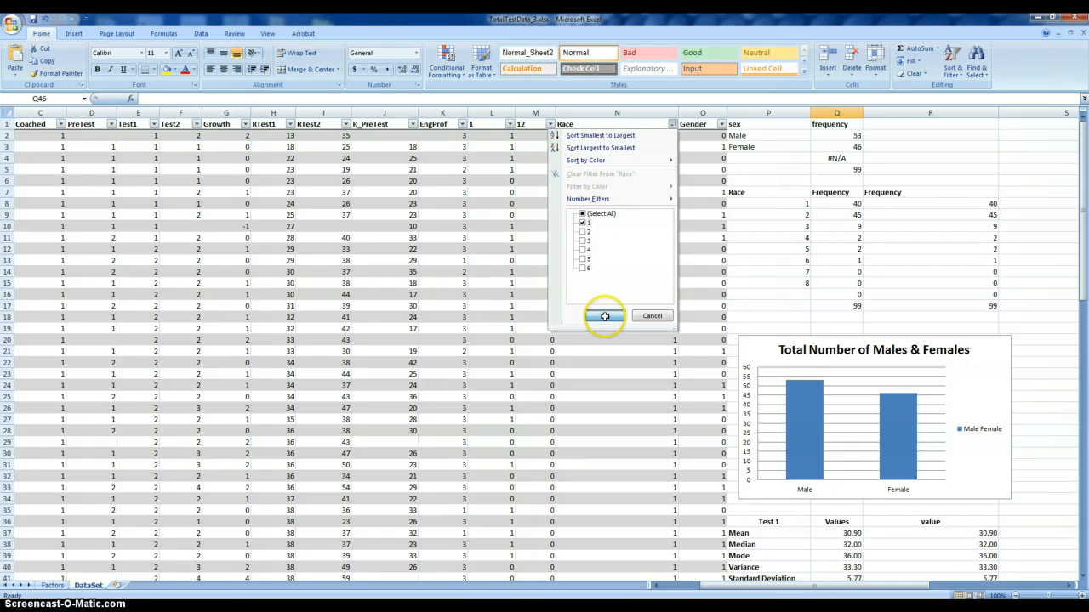
left_click(604, 316)
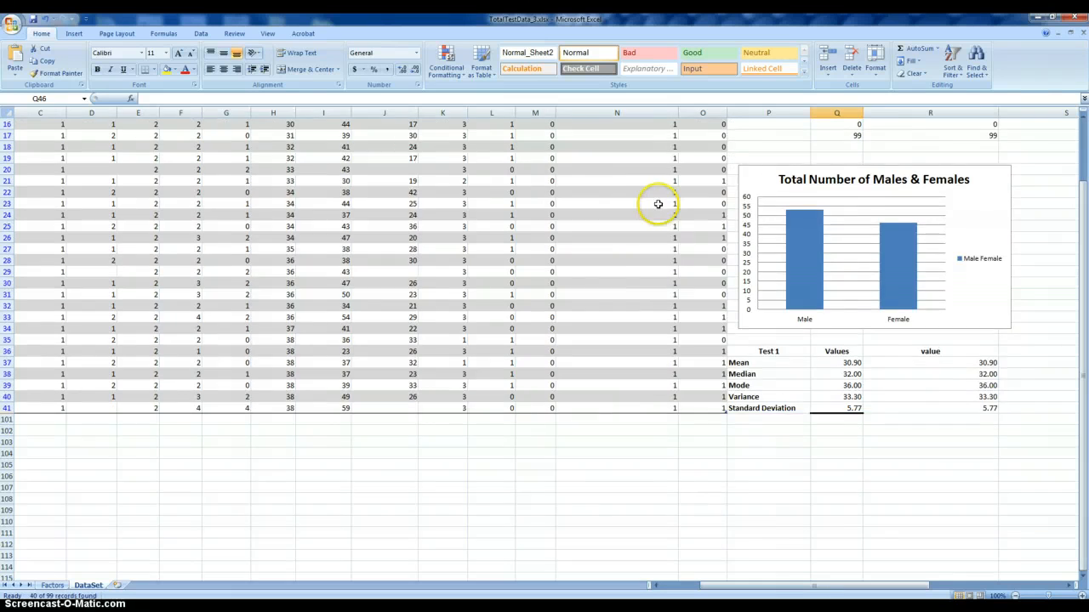
scroll("down", 3)
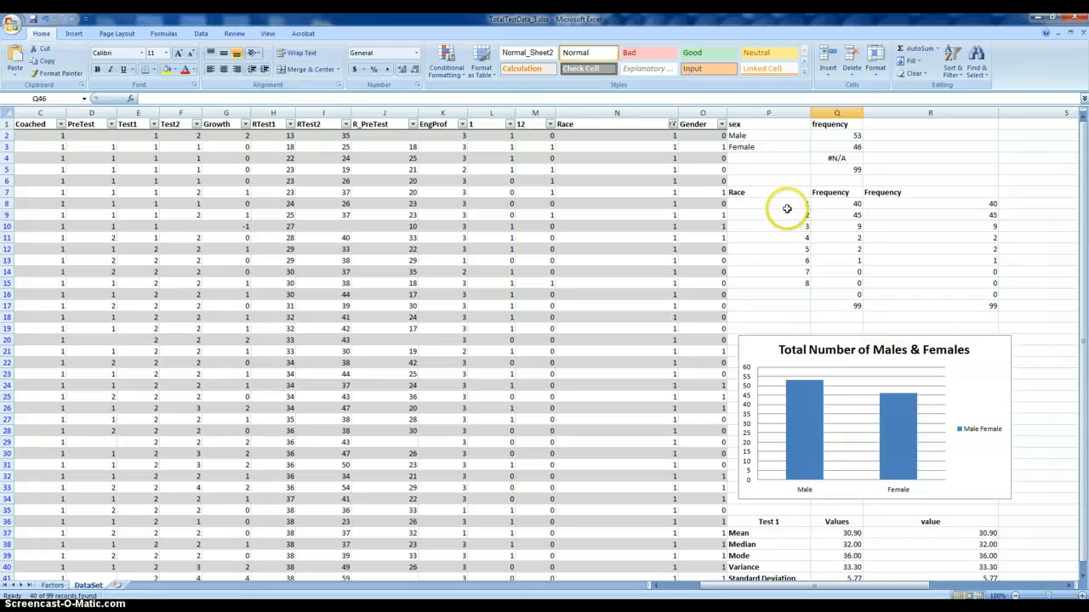
left_click_drag(768, 204, 768, 248)
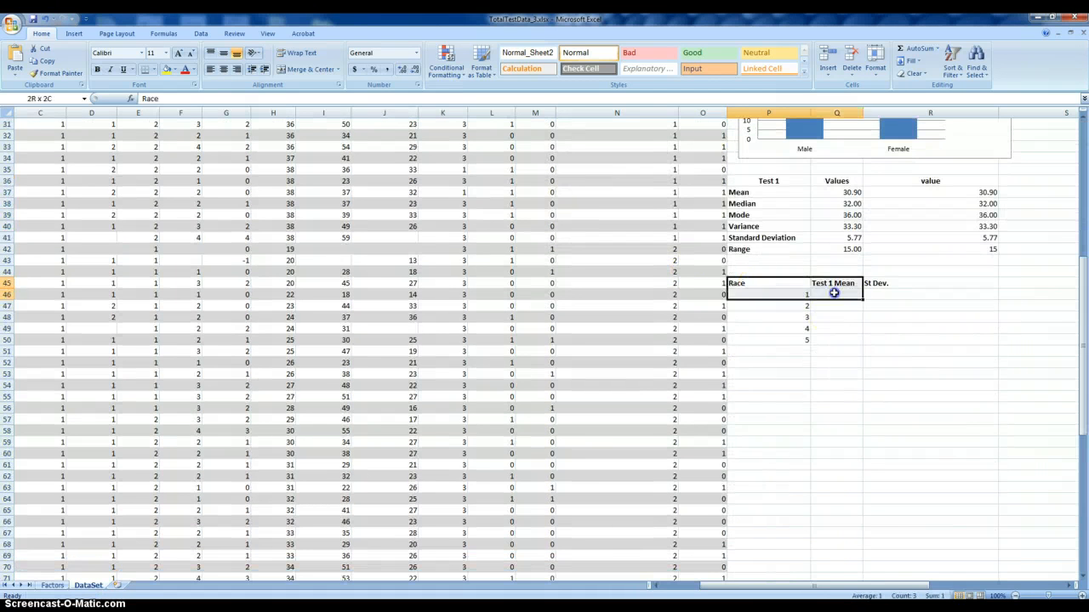
Step: Copy the Race/Test 1 Mean table and paste it at cell P101
right_click(806, 306)
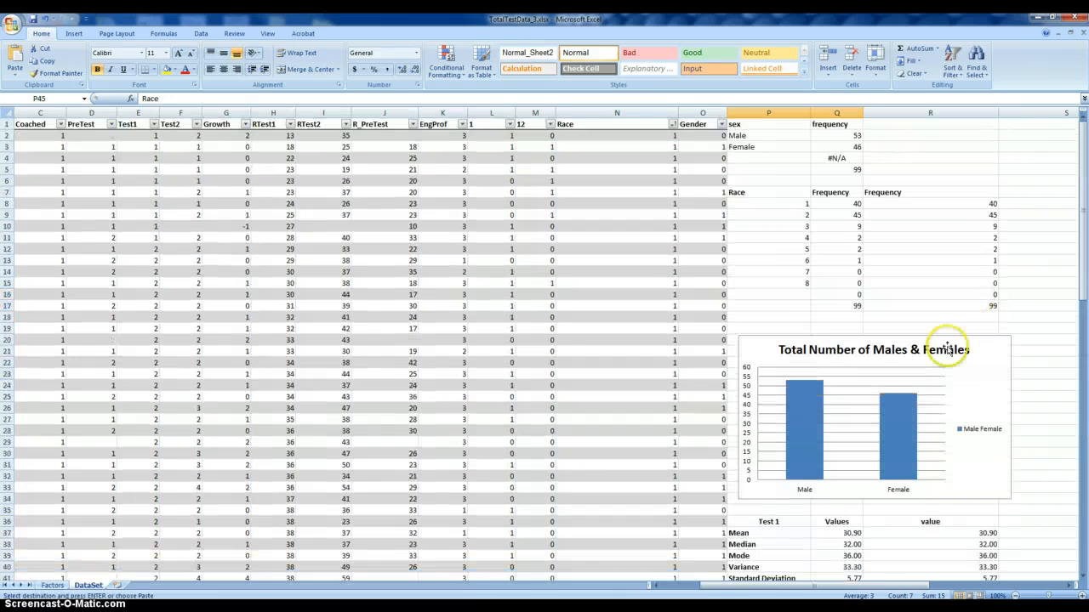
scroll("down", 3)
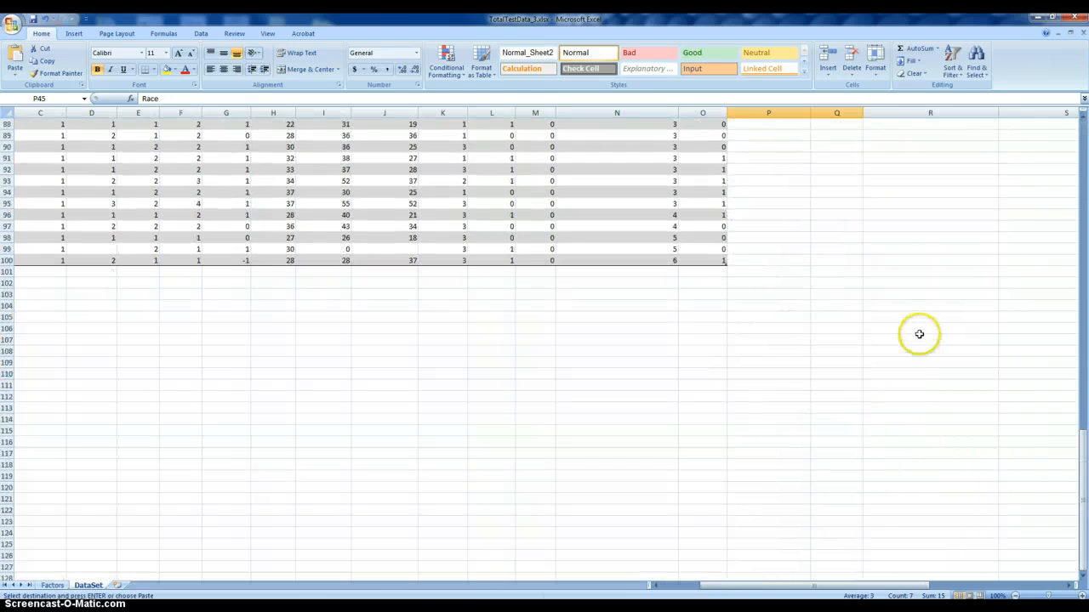
right_click(768, 272)
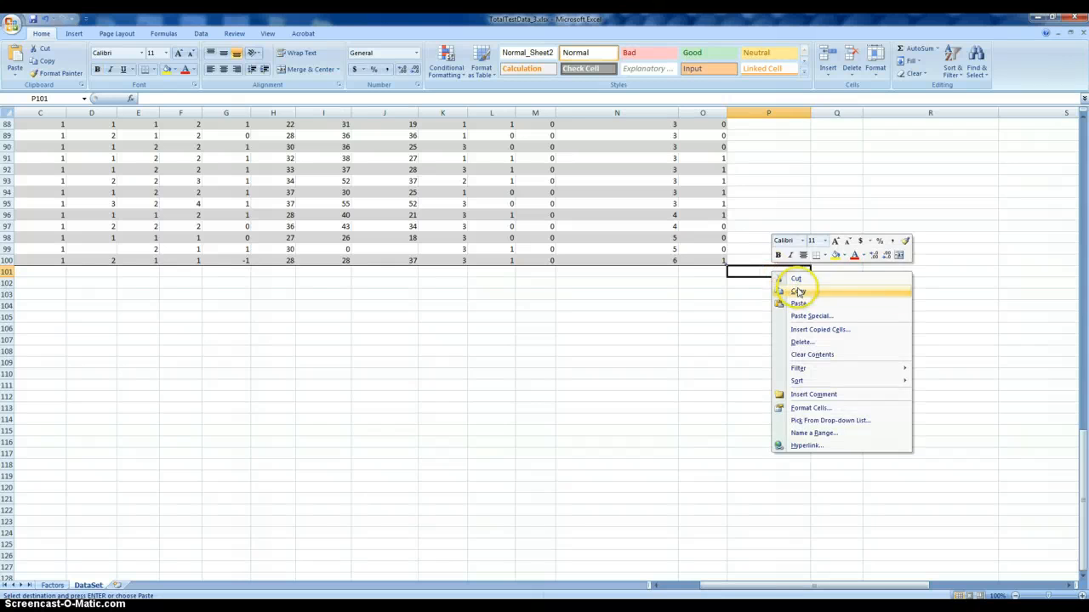
left_click(798, 304)
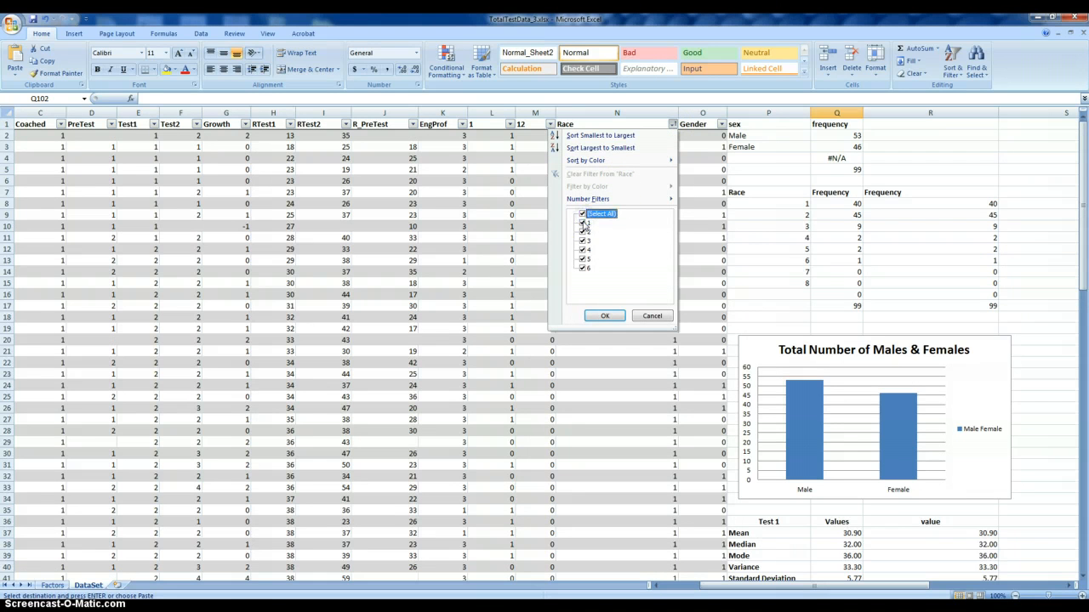
Step: Enter MEDIAN over H2:H41 in Q102, giving 33.5 for race group 1
left_click(582, 214)
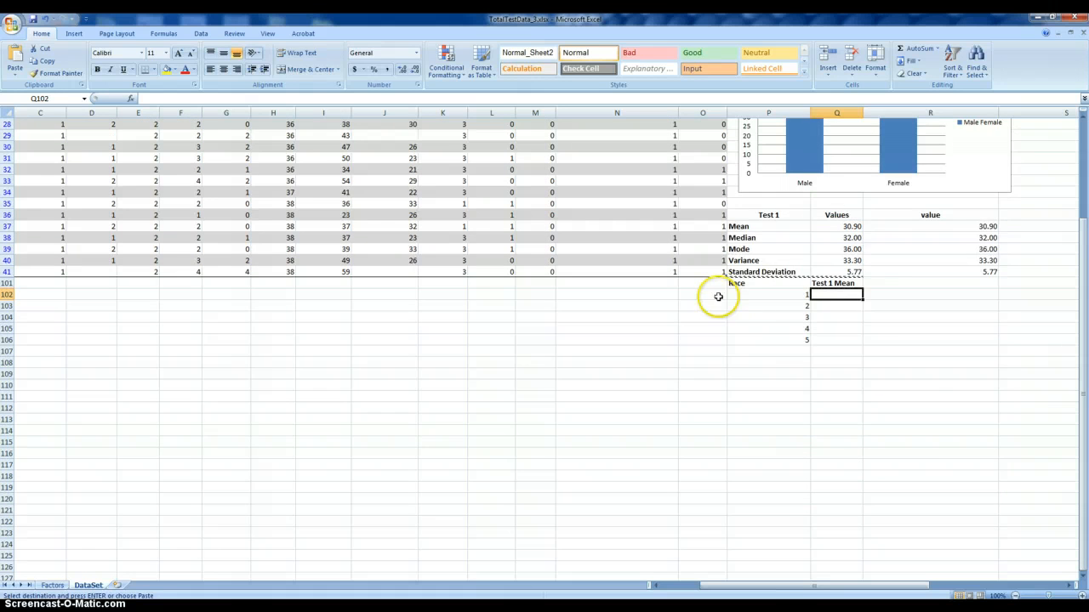
scroll("down", 3)
type("=")
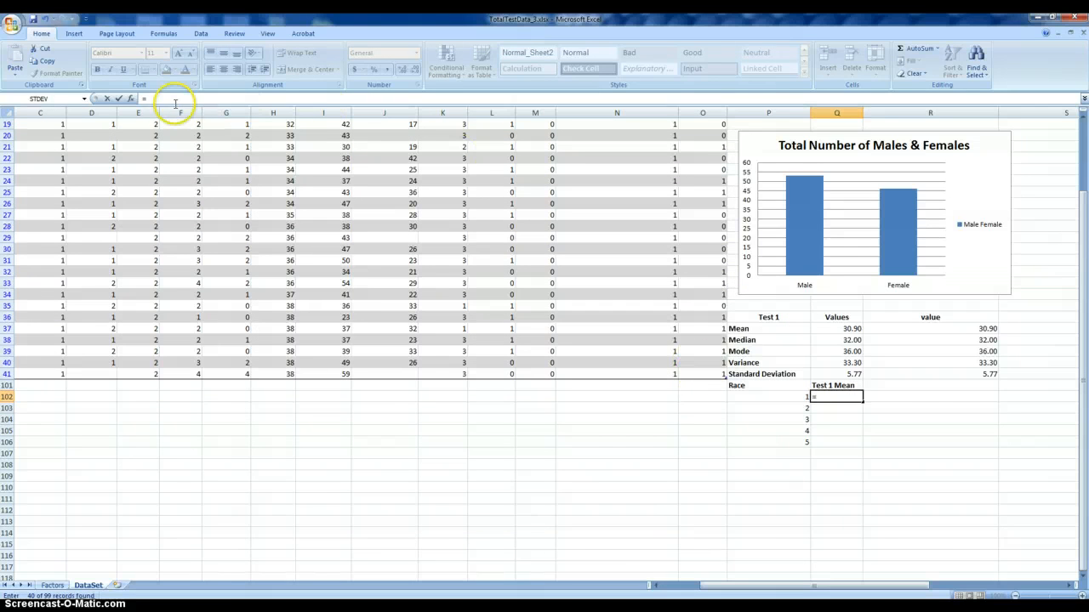
left_click(82, 99)
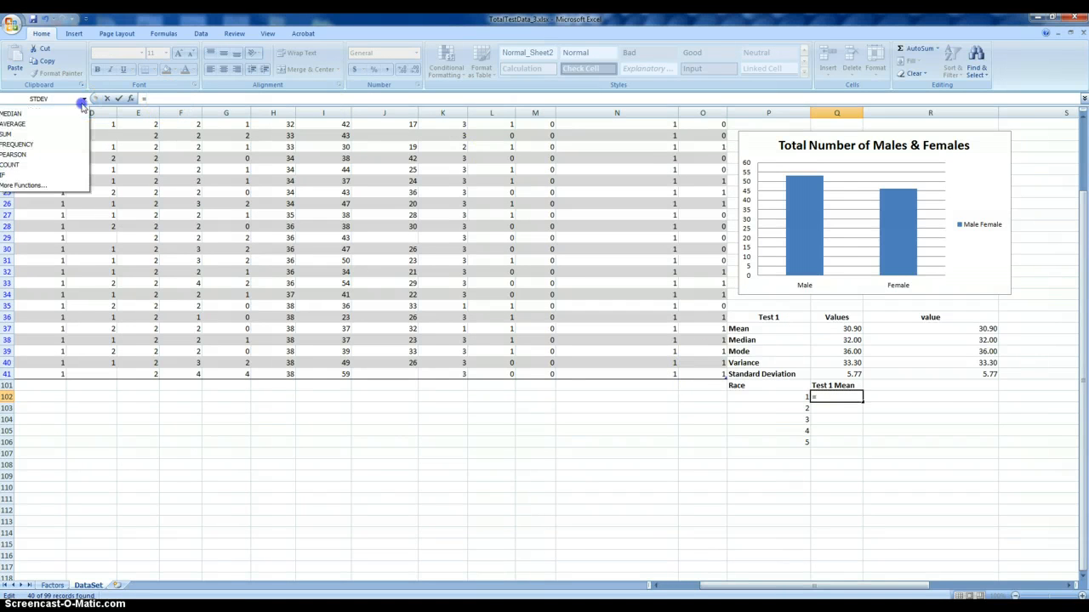
left_click(11, 113)
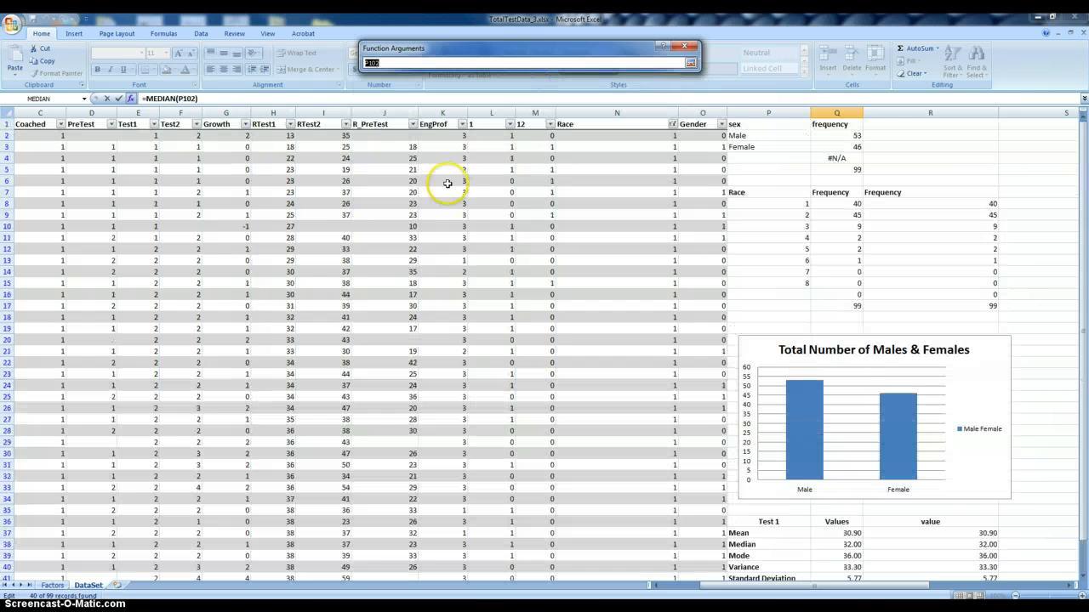
left_click_drag(273, 135, 273, 533)
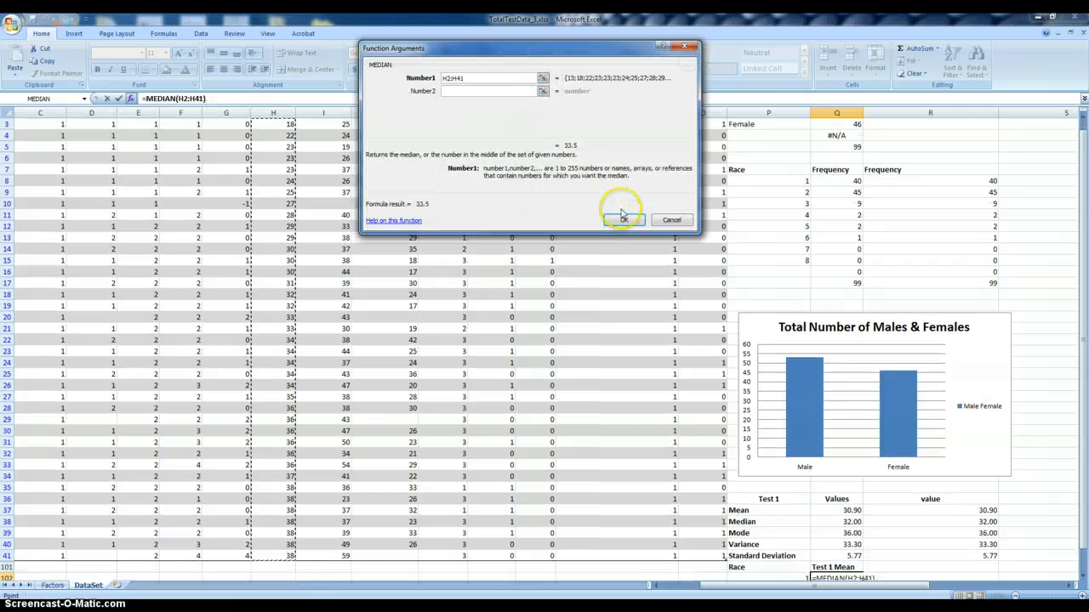
left_click(623, 220)
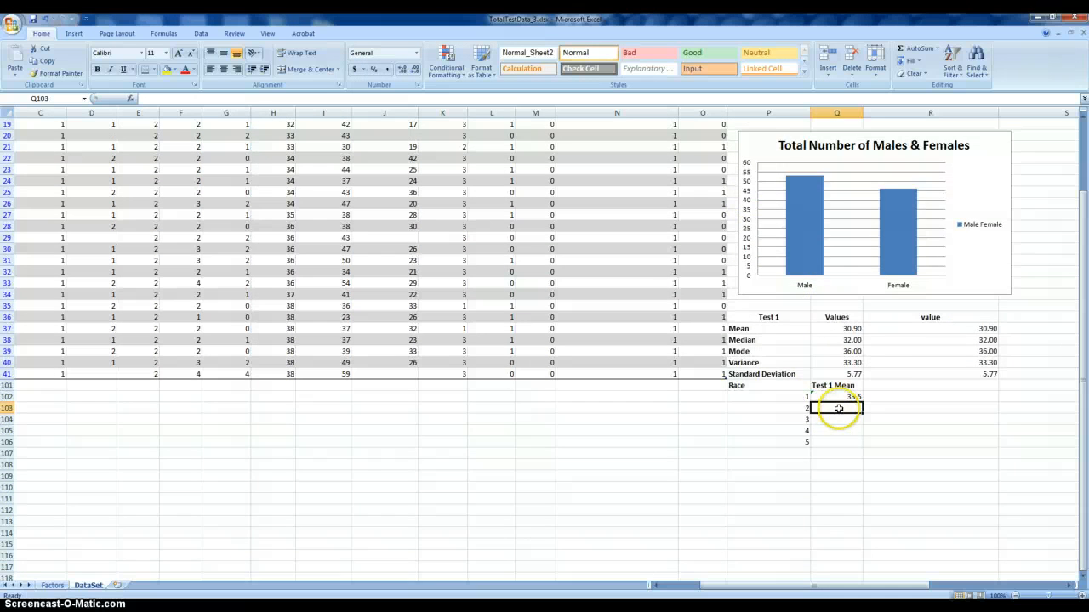
Step: Enter AVERAGE over H42:H86 in Q103, giving 30.62222222 for race group 2
left_click(673, 124)
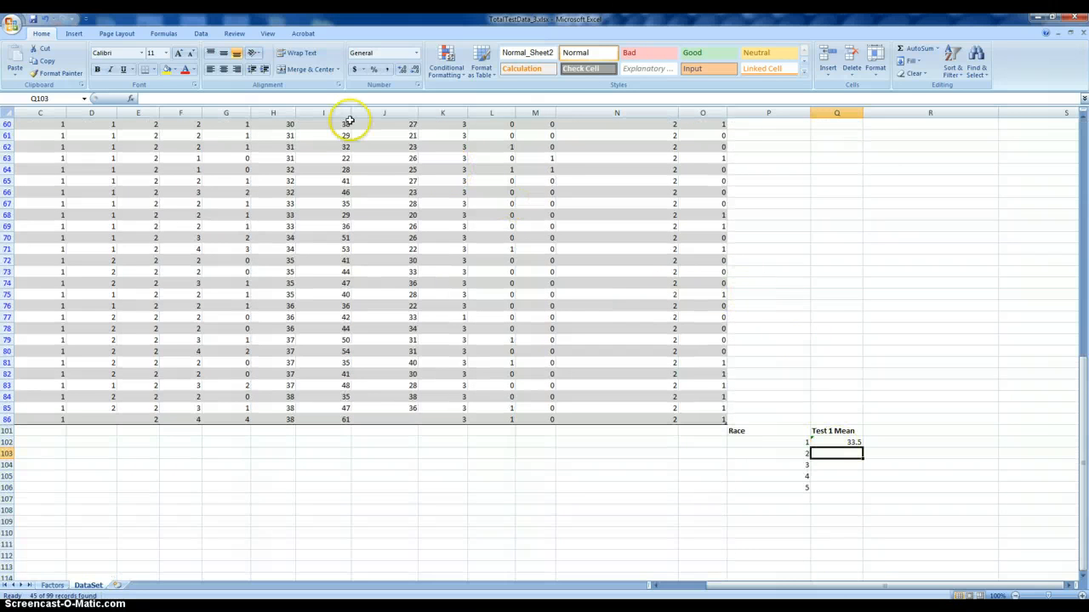
type("=")
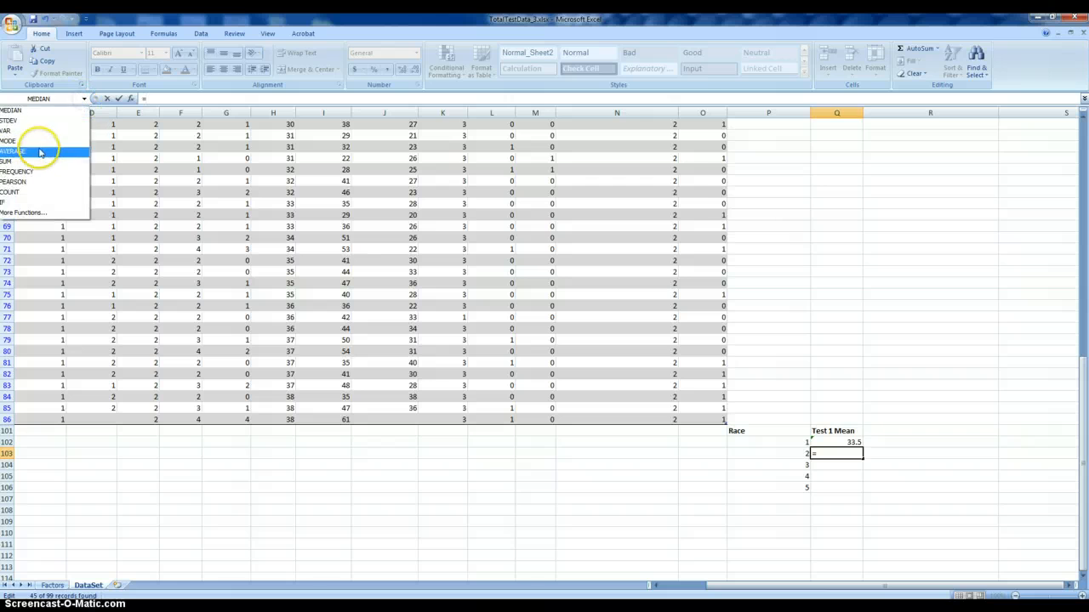
left_click(12, 151)
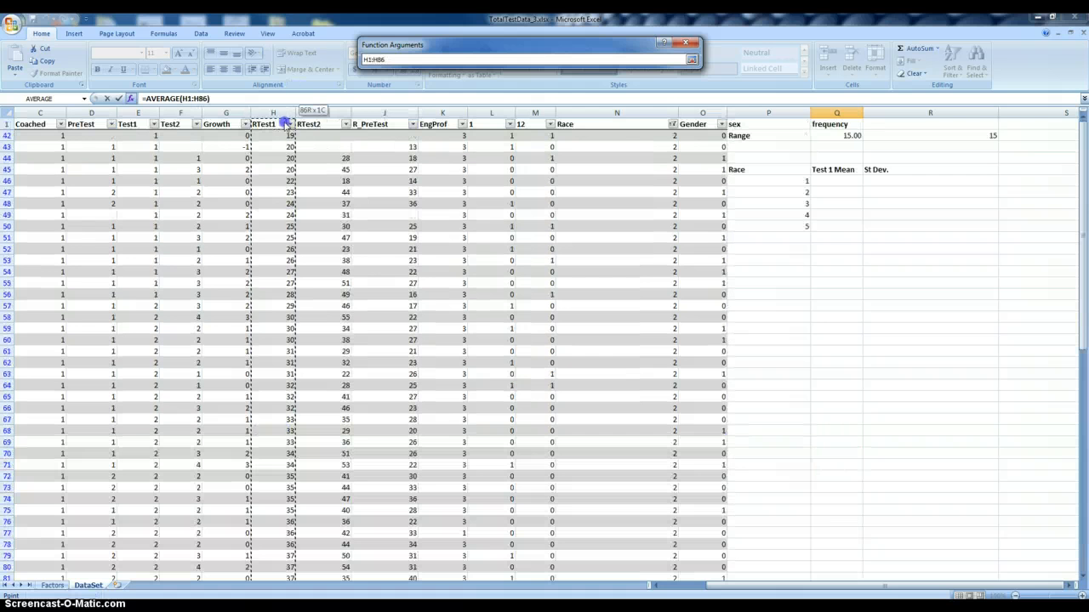
left_click(692, 58)
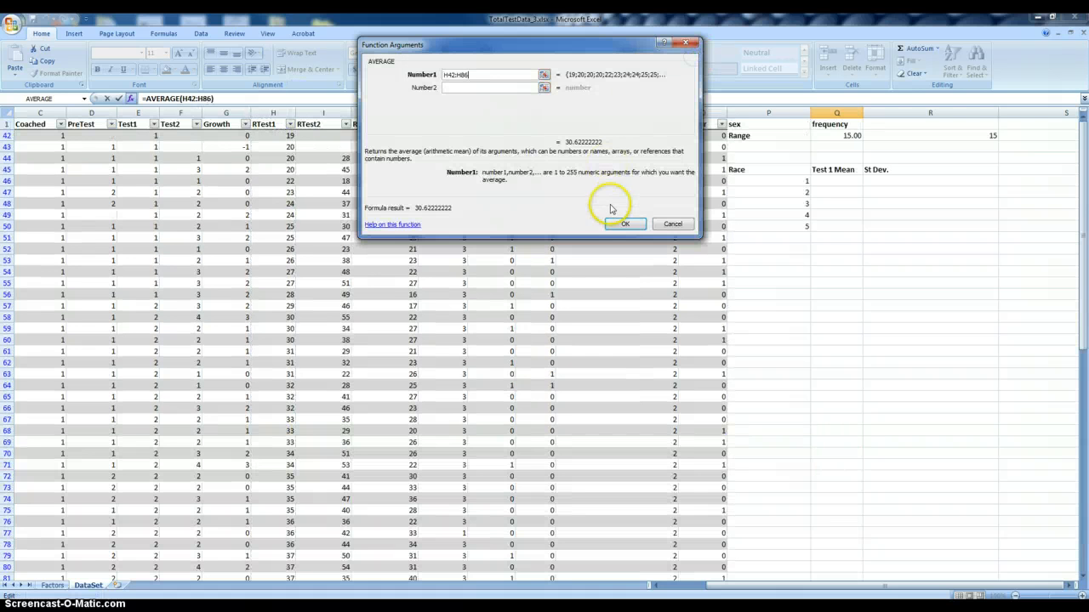
left_click(624, 224)
type("=")
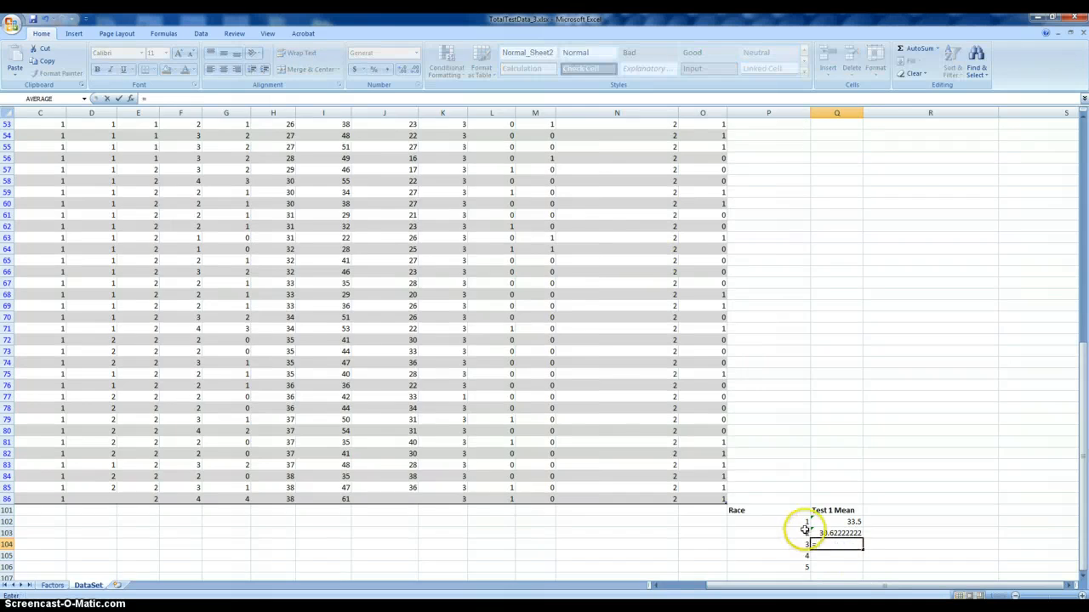
Step: Filter Race to group 3 and enter its Test 1 average, 30.33333333
left_click(671, 124)
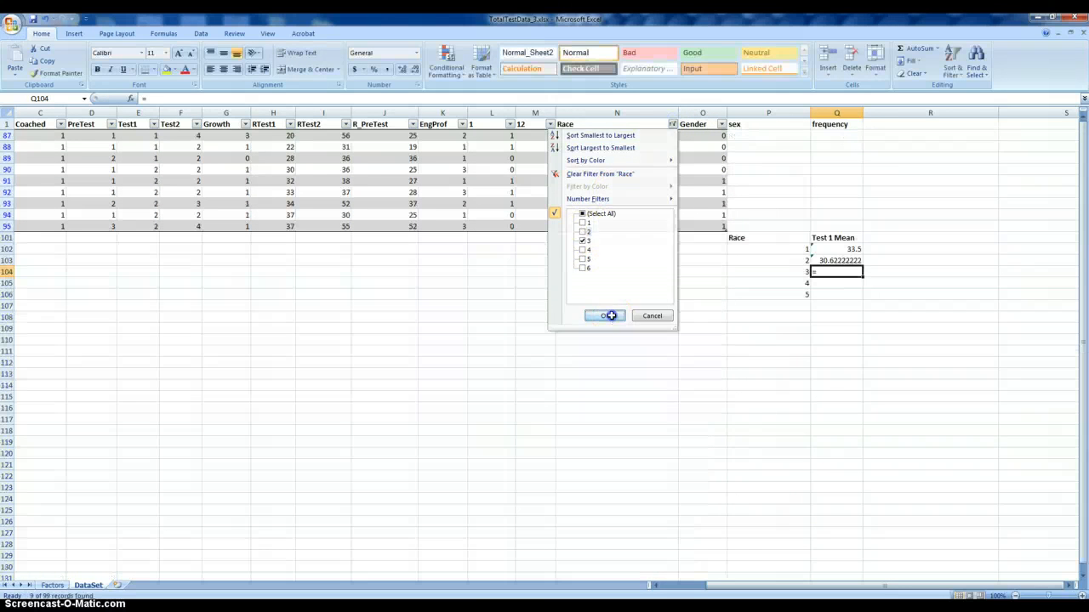
left_click(605, 316)
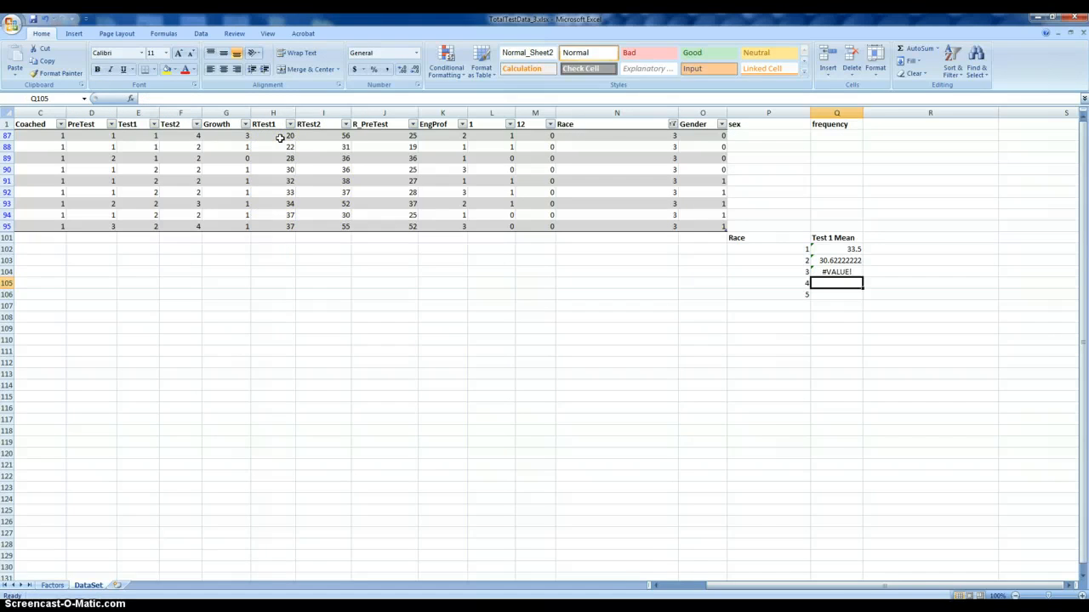
left_click(836, 271)
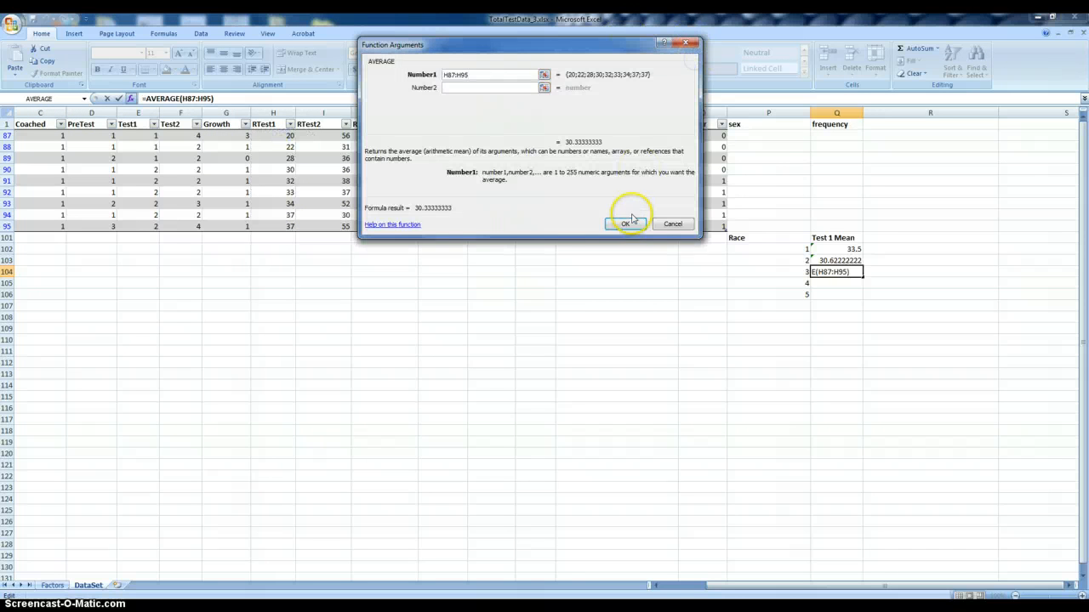
left_click(626, 224)
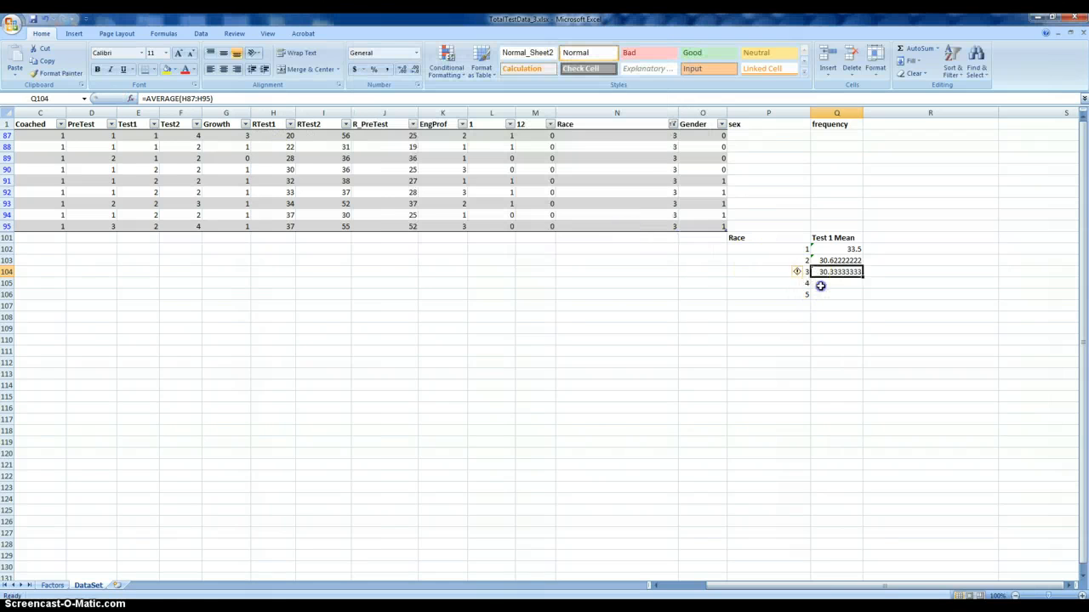
Step: Filter Race to group 4 and enter =AVERAGE(H87:H97), 30.63636364, for groups 4 and 5
left_click(671, 123)
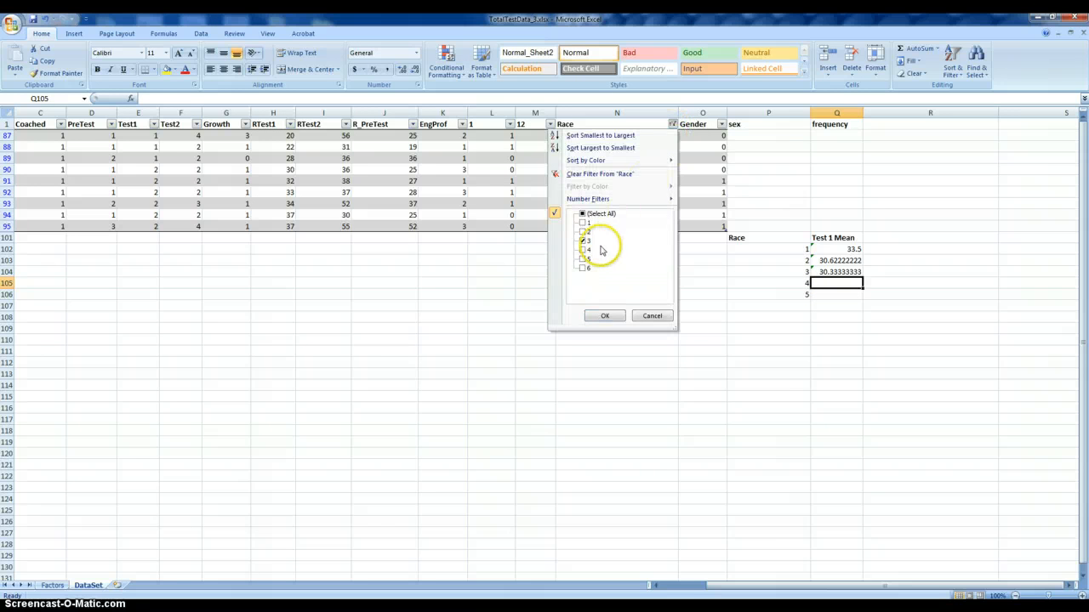
left_click(582, 250)
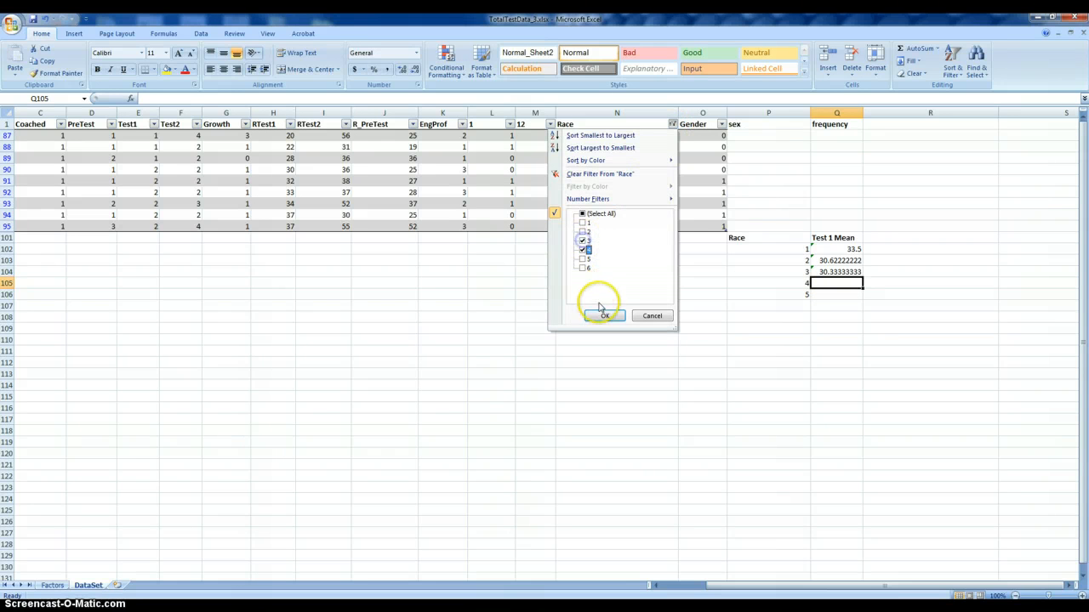
left_click(604, 315)
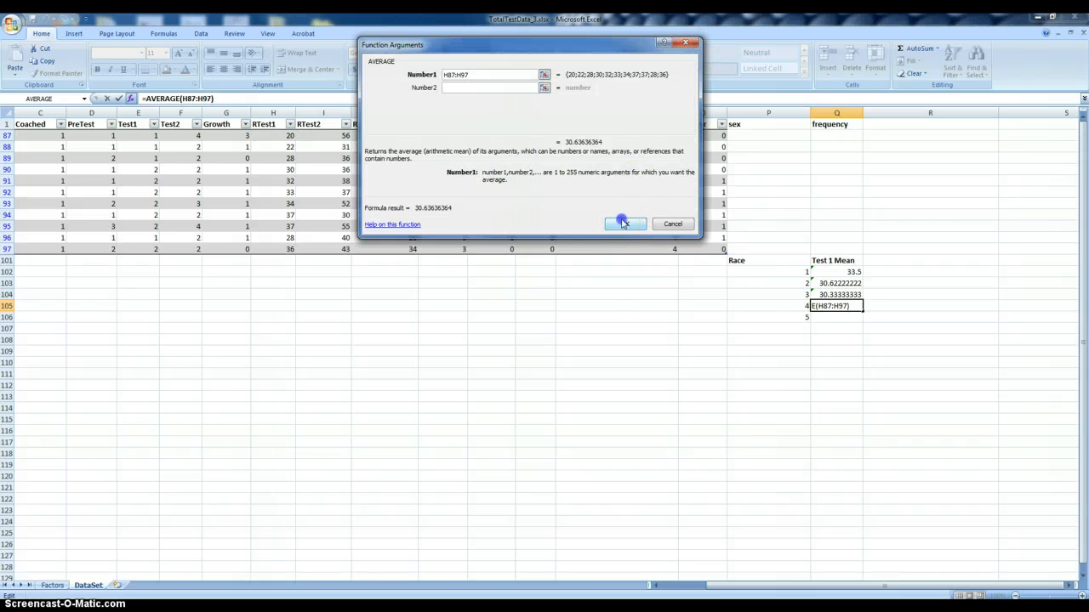
left_click(625, 223)
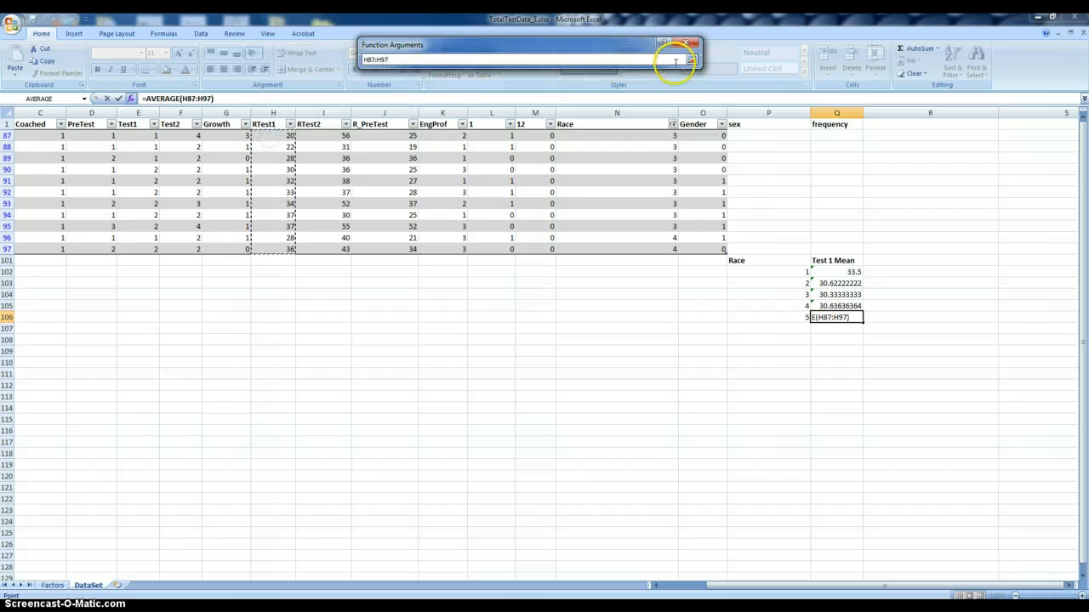
left_click(675, 61)
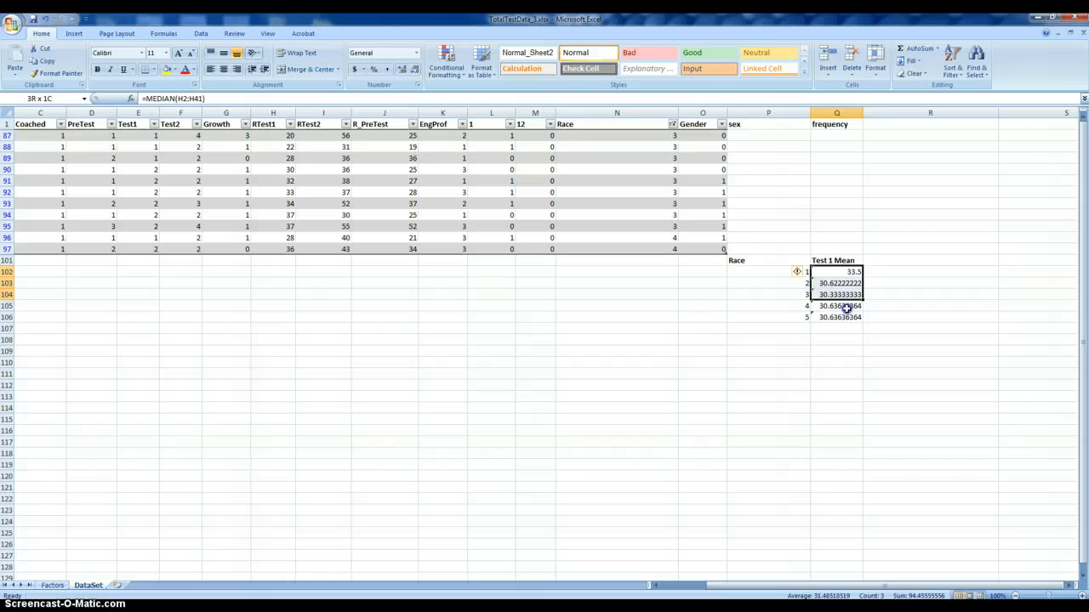
Step: Format Q102:Q106 as Number with 2 decimals, showing 33.50, 30.62, 30.33, 30.64, 30.64
right_click(840, 307)
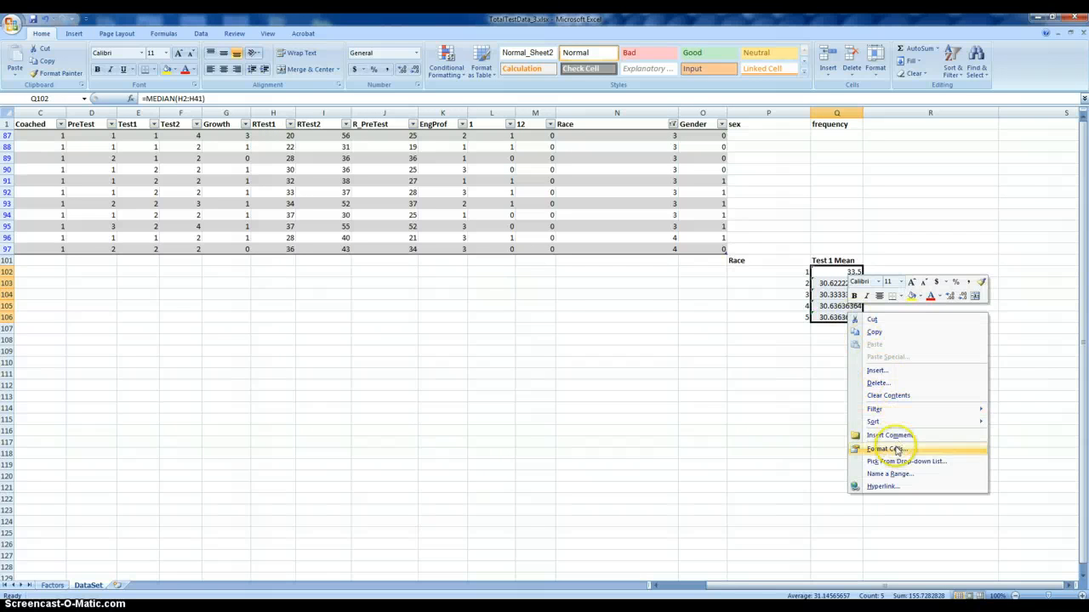
left_click(888, 449)
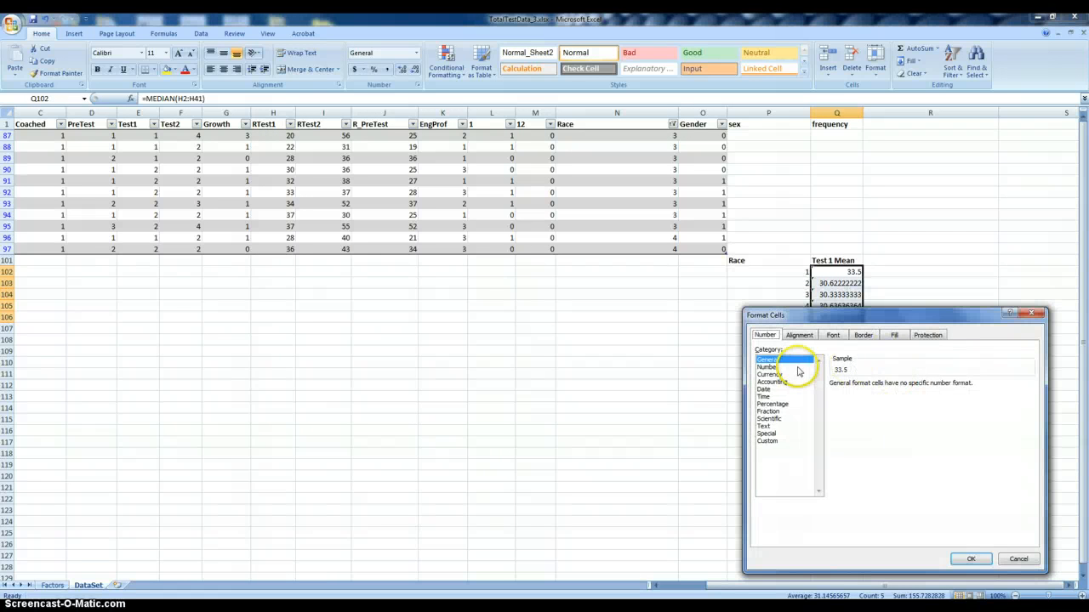
left_click(766, 367)
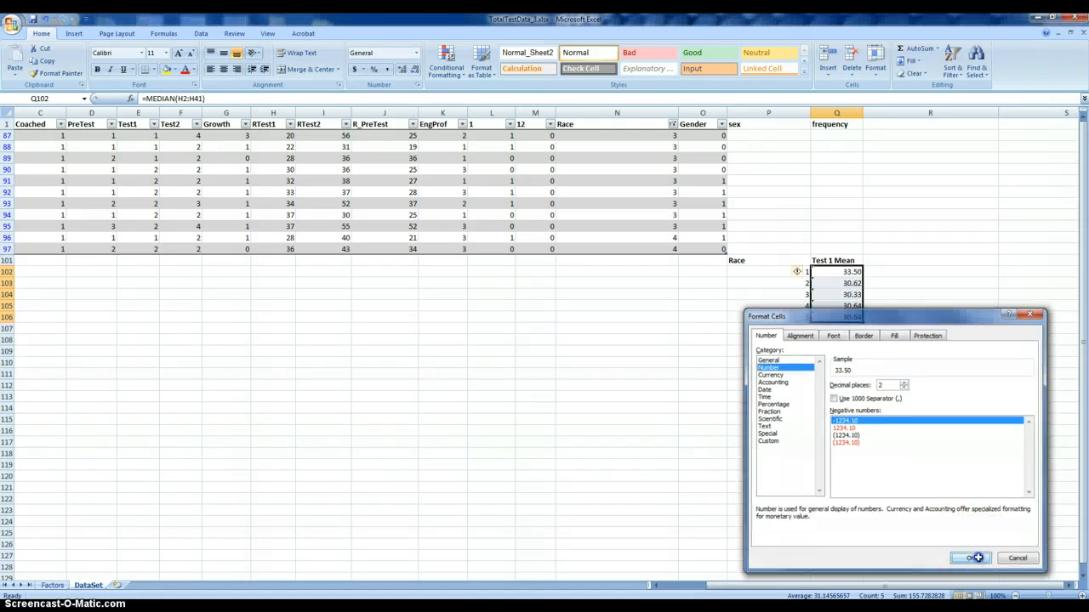
left_click(970, 558)
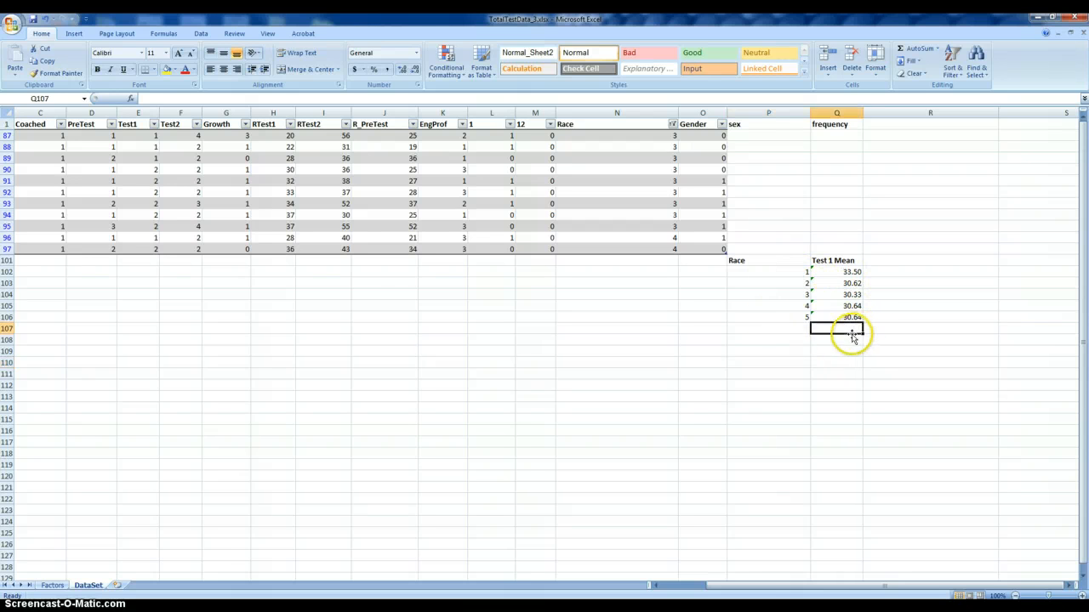
left_click(768, 339)
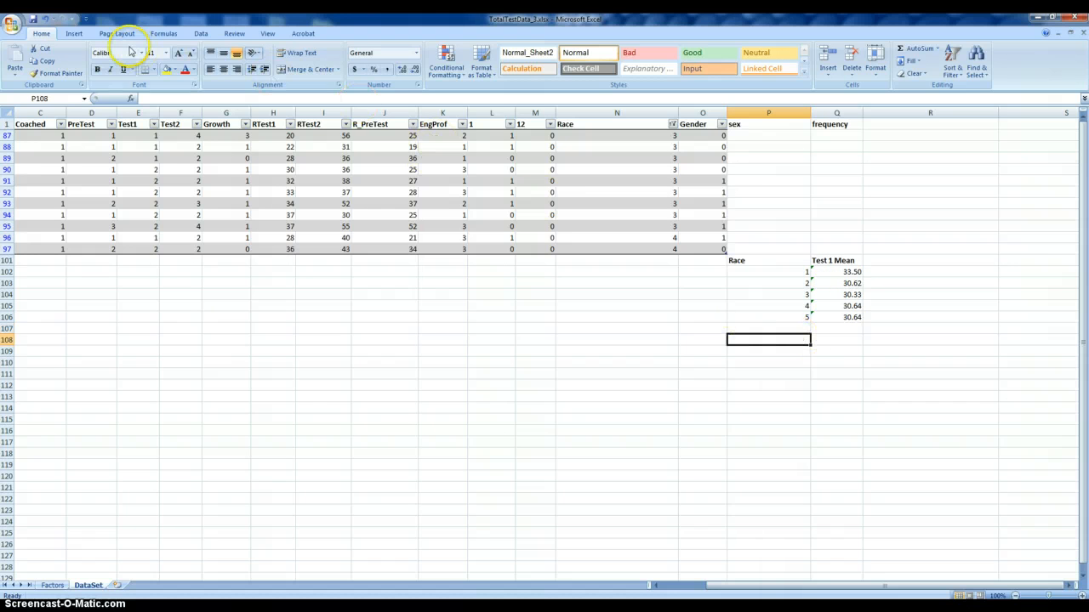
Step: Clear the Race filter with (Select All) so rows for every race group reappear
left_click(671, 124)
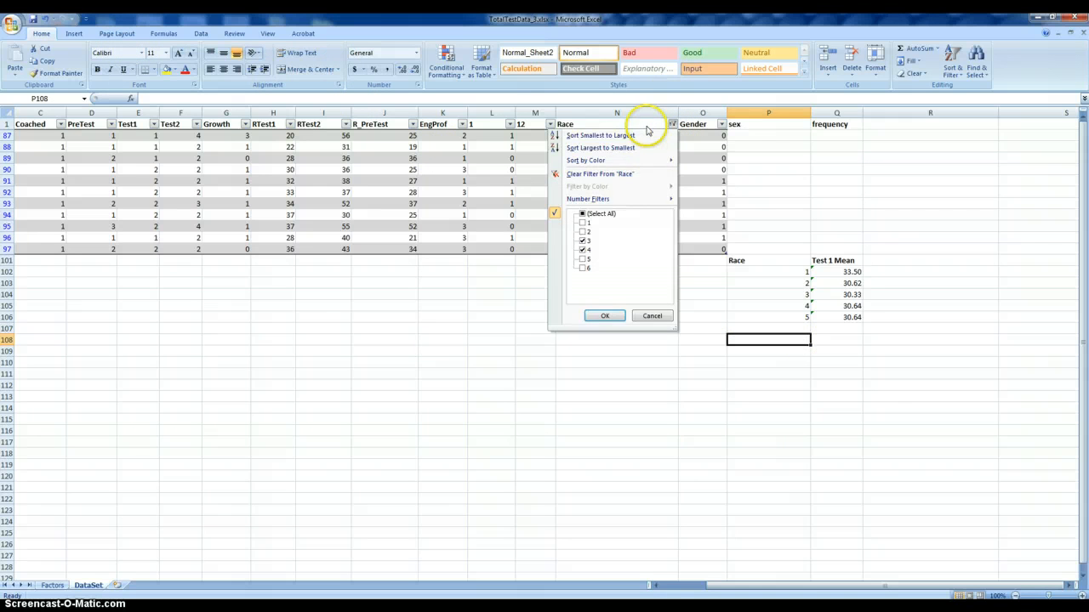
left_click(583, 214)
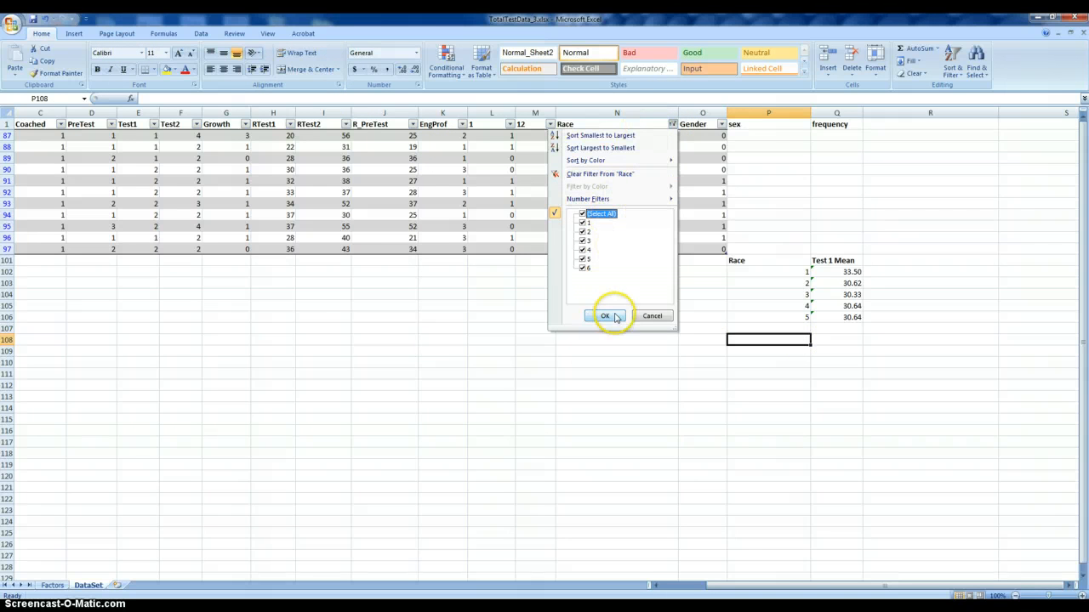
left_click(605, 315)
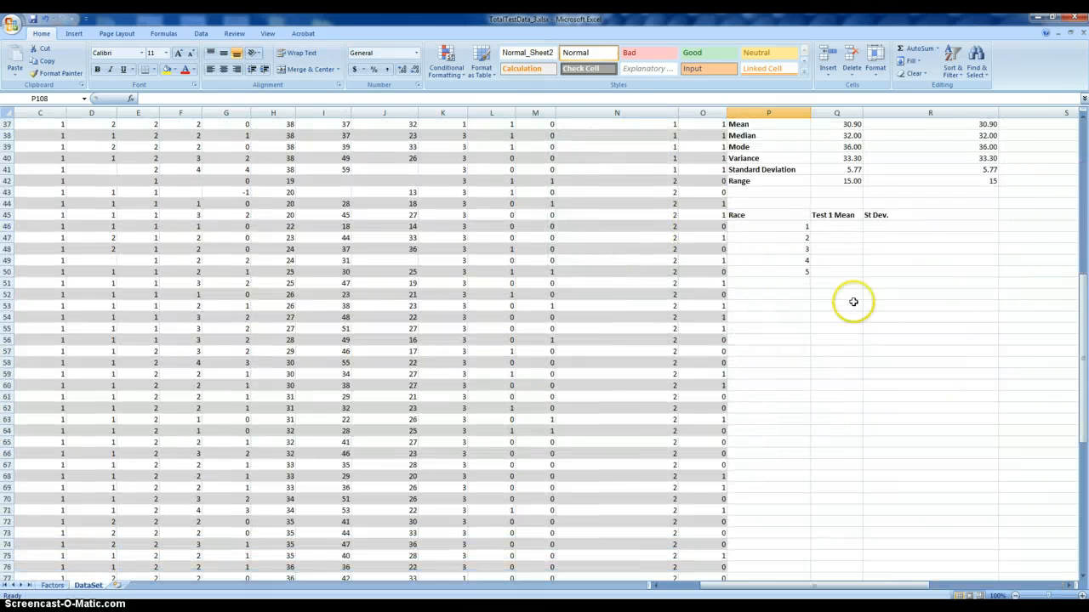
scroll("down", 3)
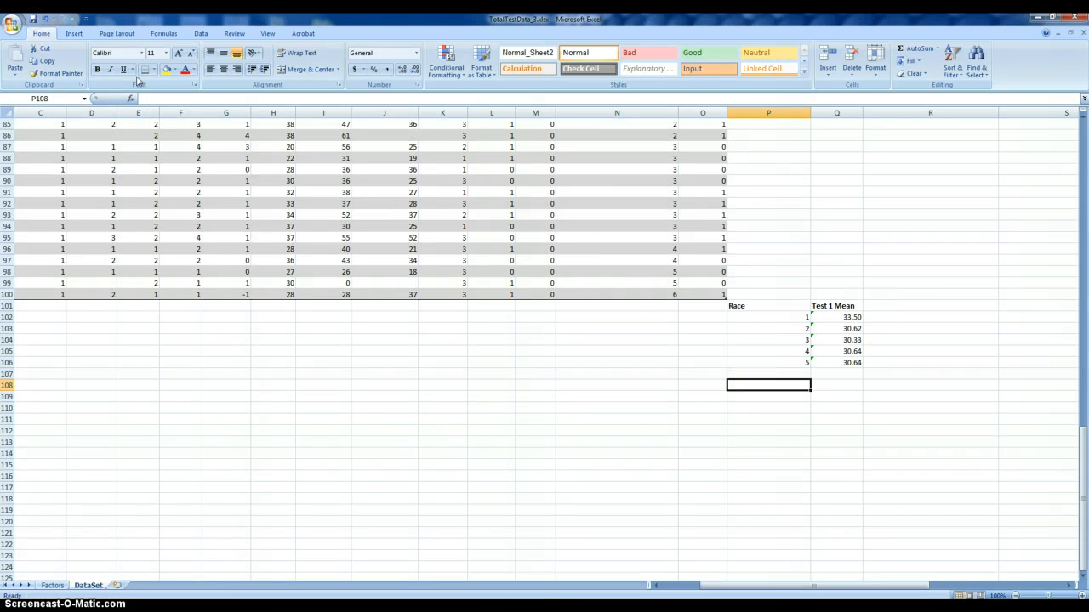
left_click(73, 33)
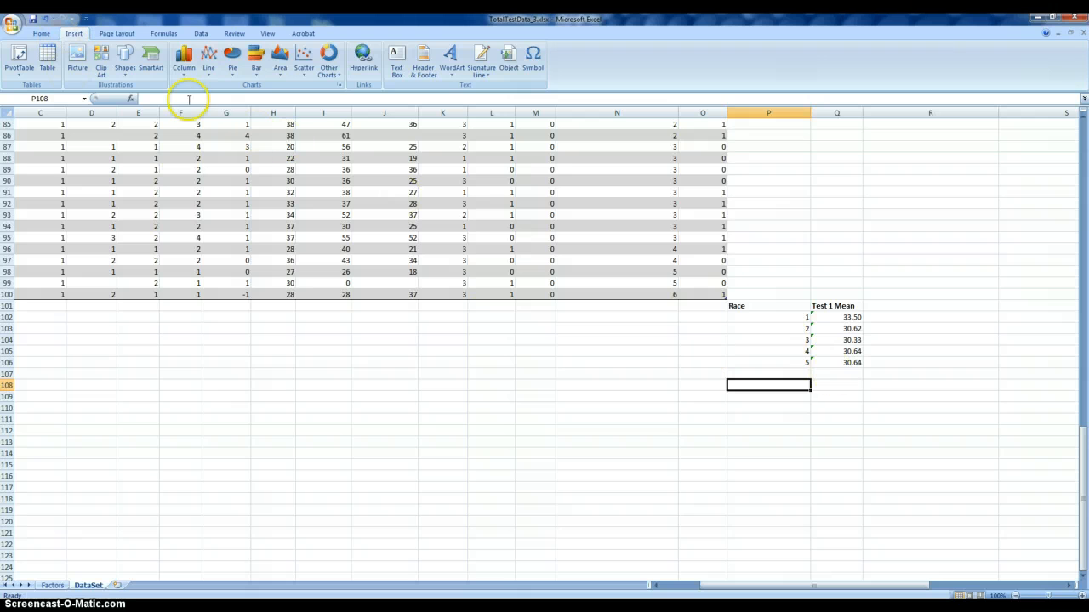
Step: Insert an empty 2-D Clustered Column chart and open its Select Data settings
left_click(183, 62)
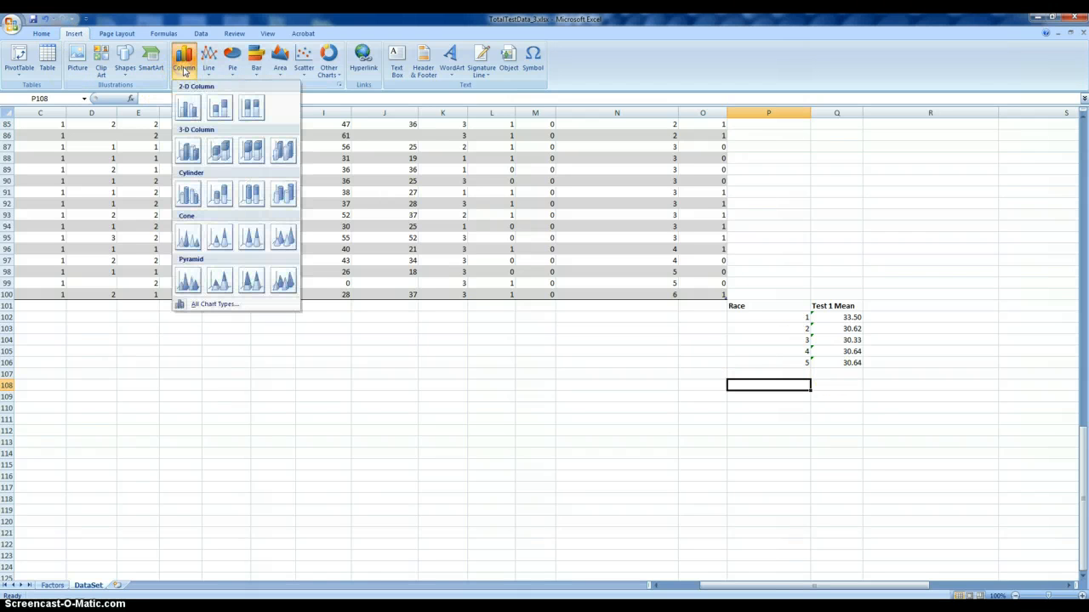
left_click(188, 108)
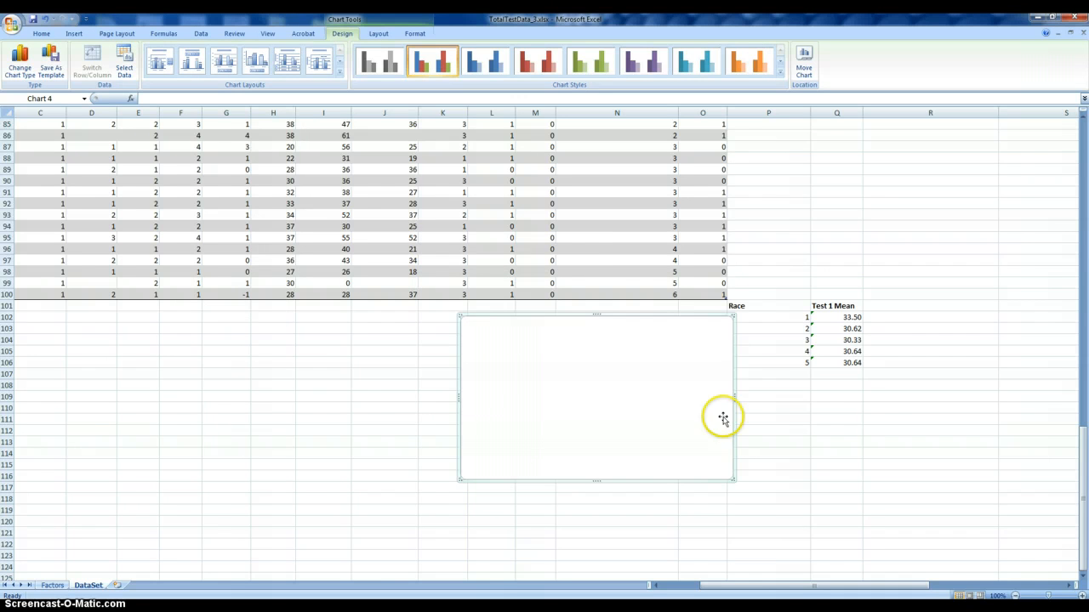
left_click(124, 64)
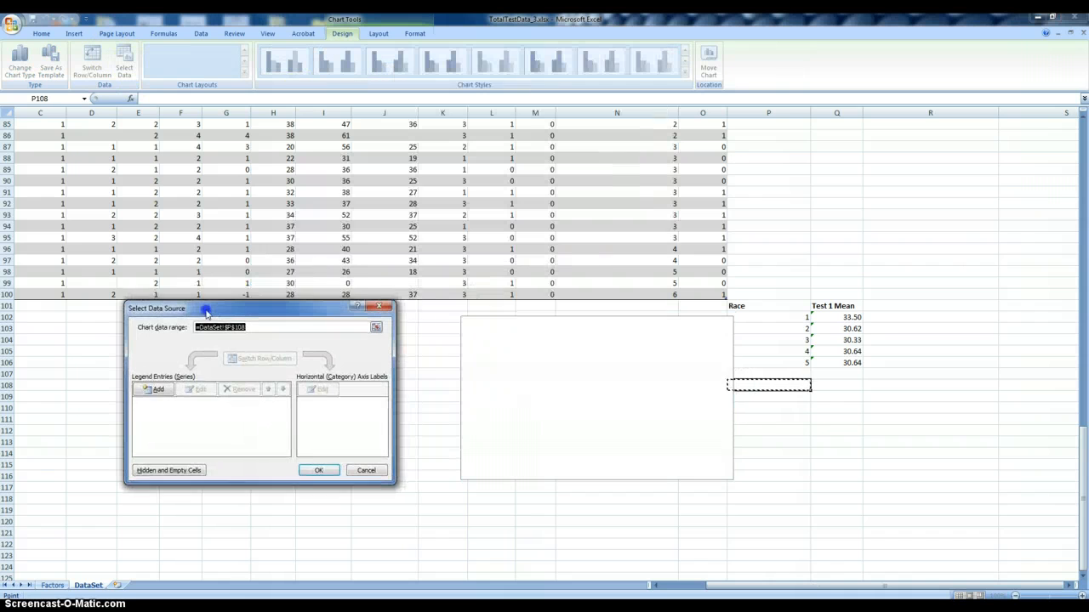
Step: Add a data series for each race group's mean and fix the series misnamed 30.64
left_click(154, 388)
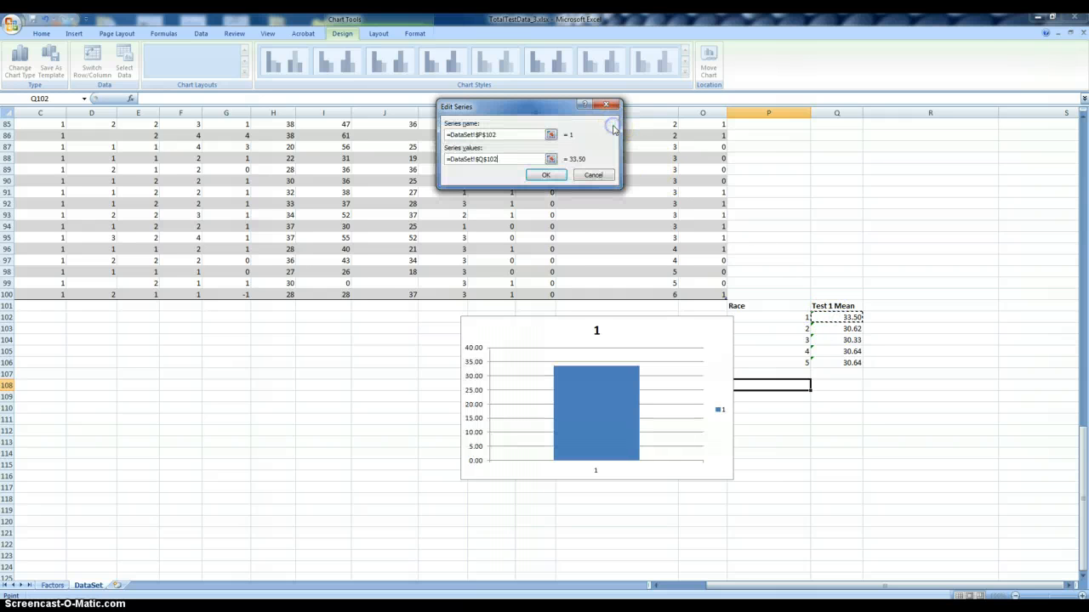
left_click(546, 174)
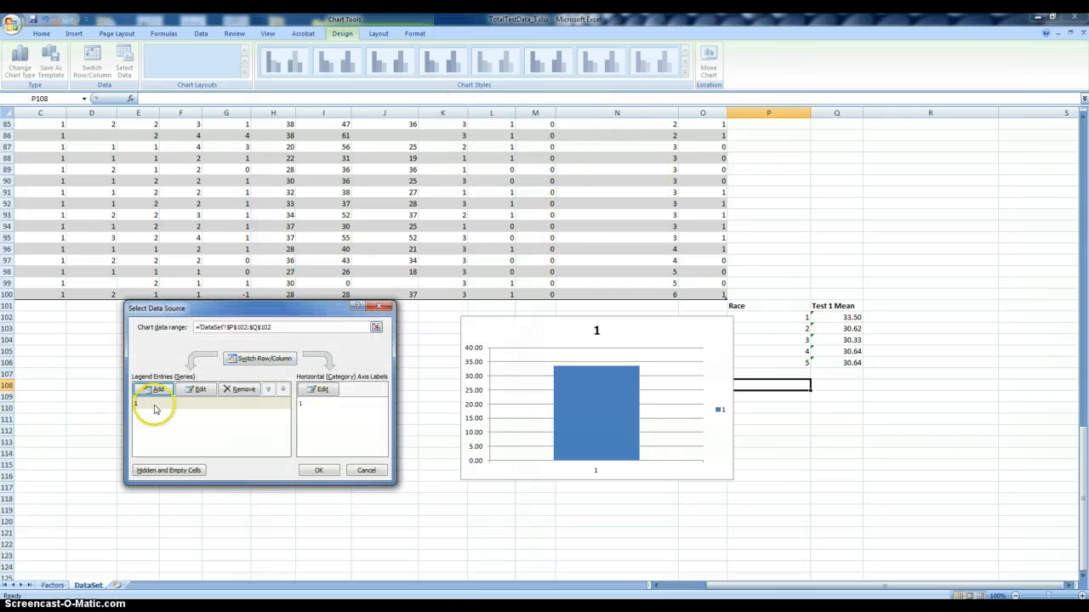
left_click(153, 389)
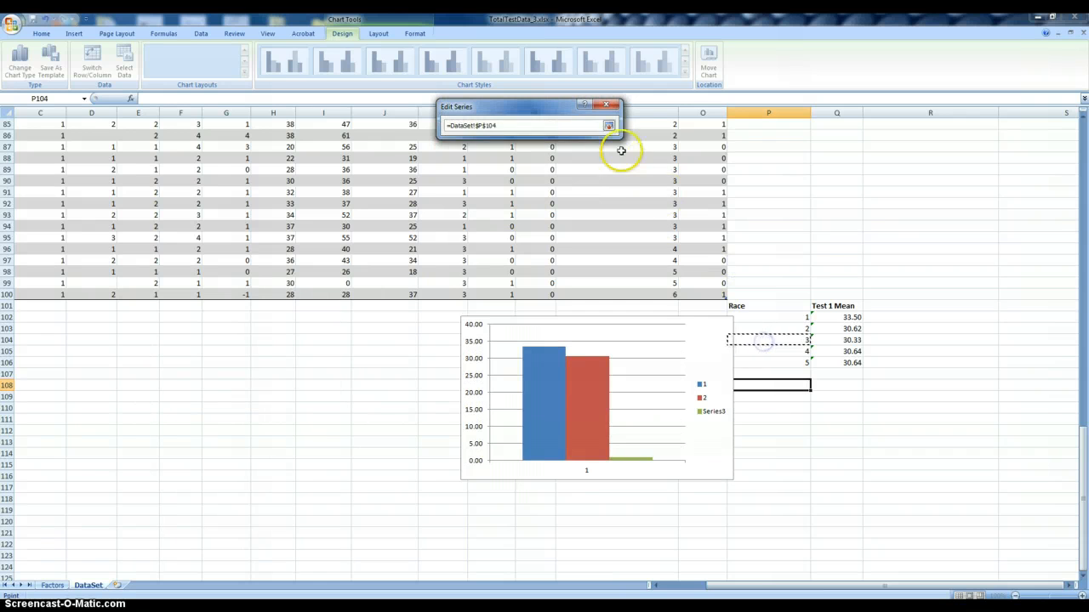
left_click(845, 339)
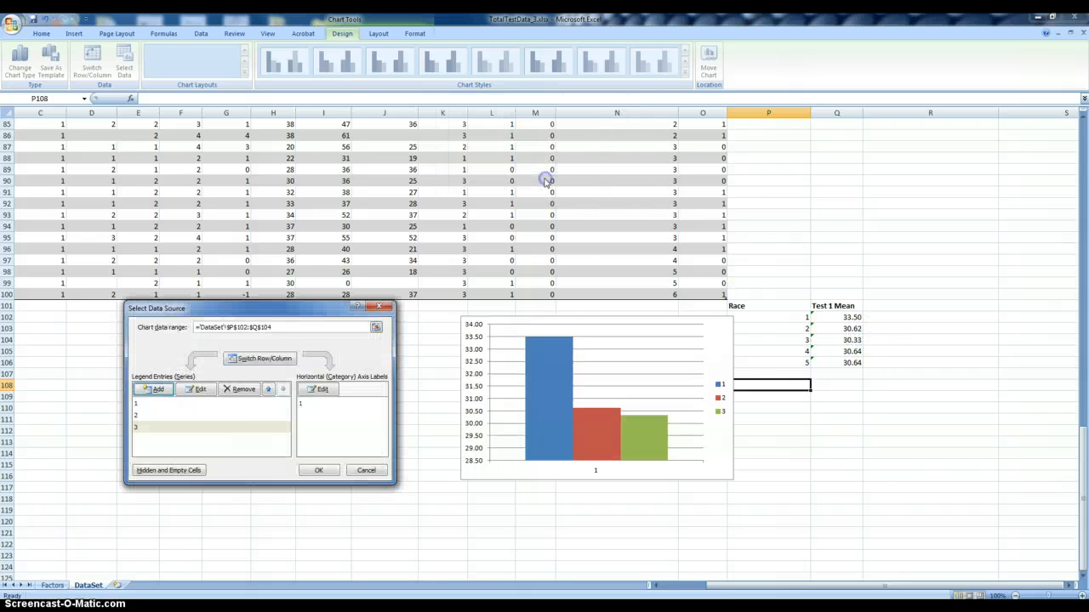
left_click(153, 388)
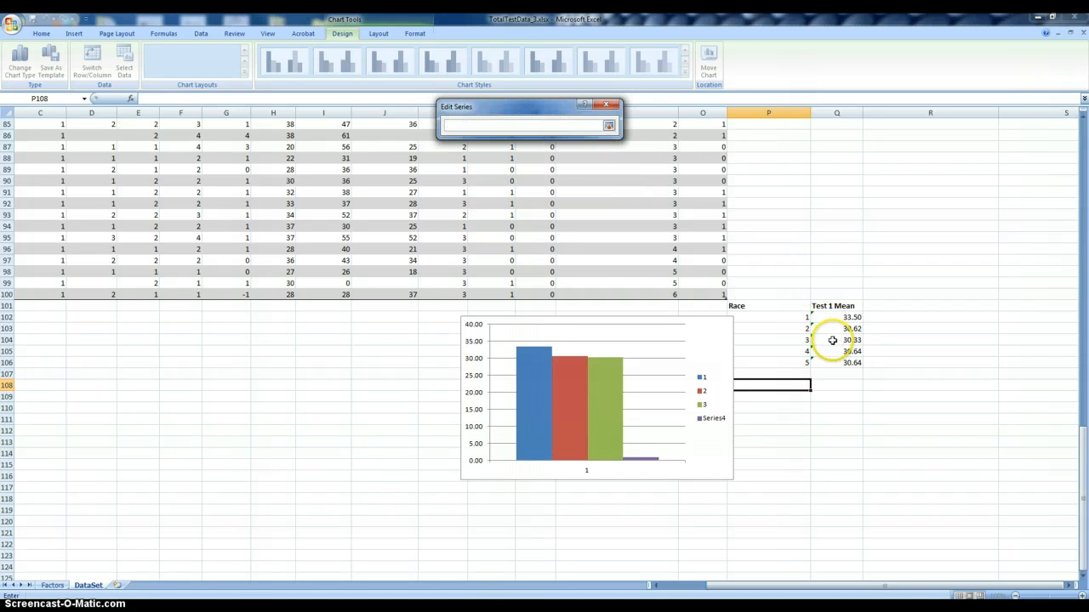
left_click(836, 352)
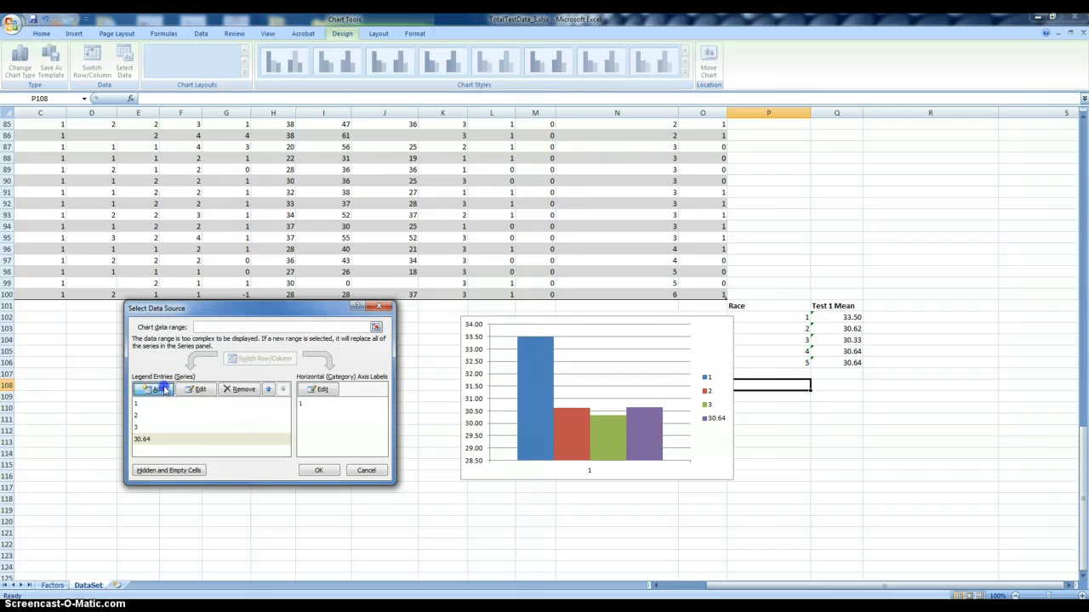
left_click(156, 388)
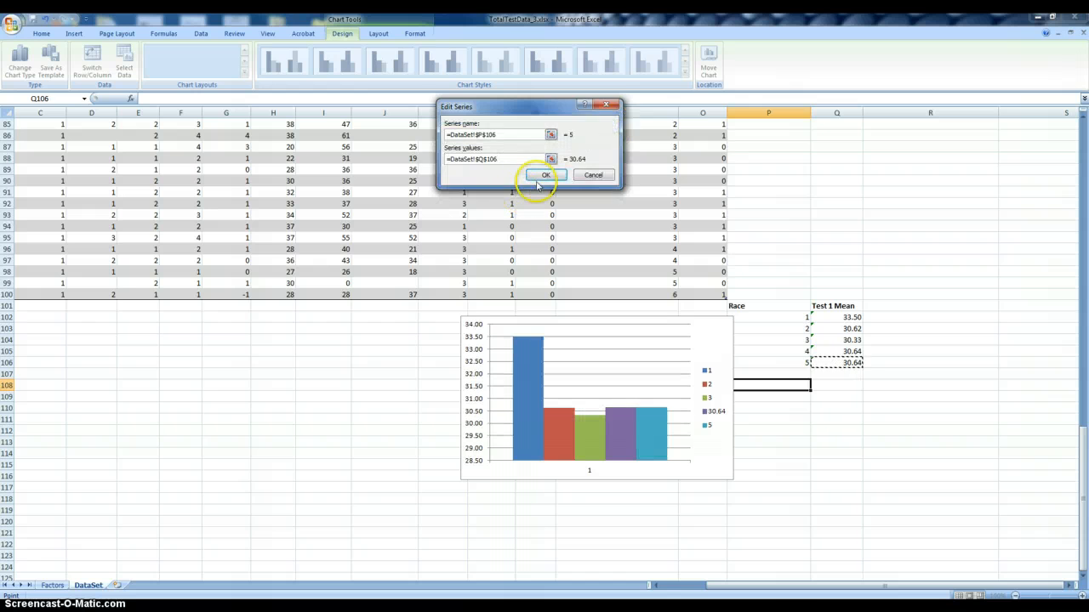
left_click(546, 174)
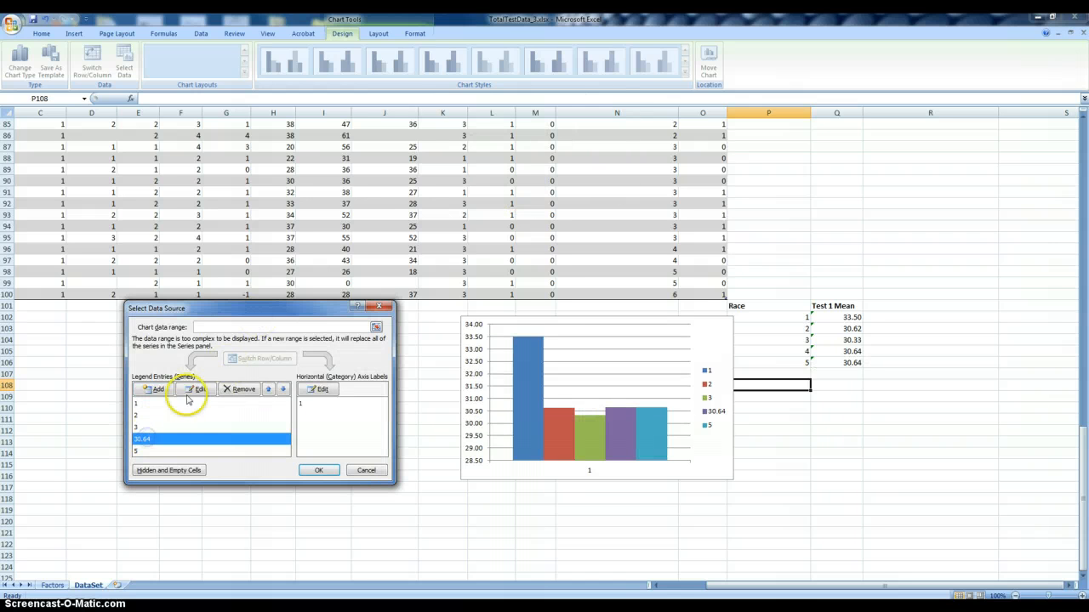
left_click(197, 389)
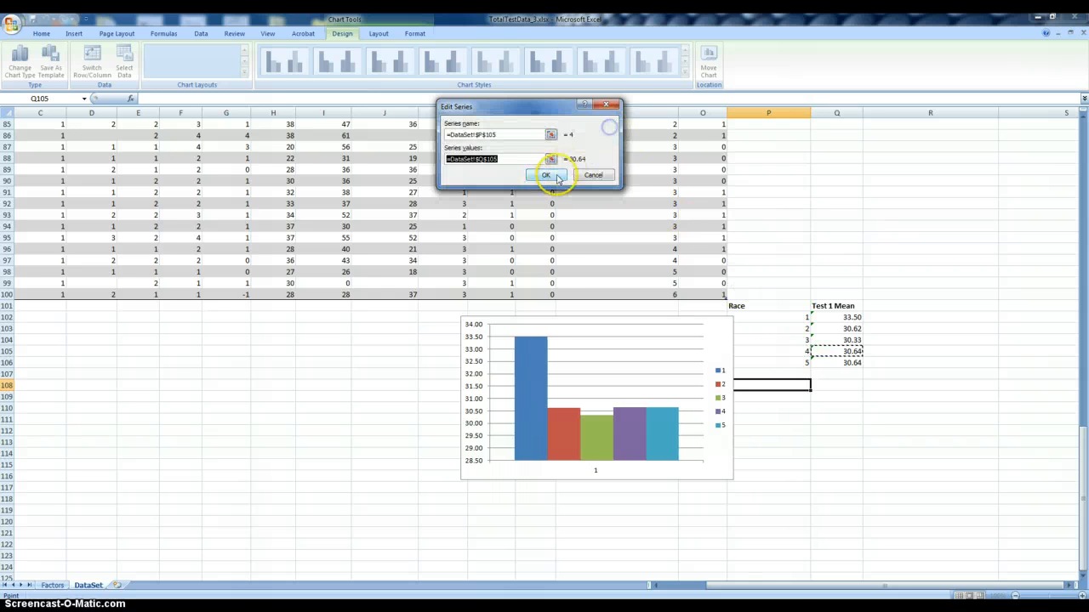
left_click(546, 175)
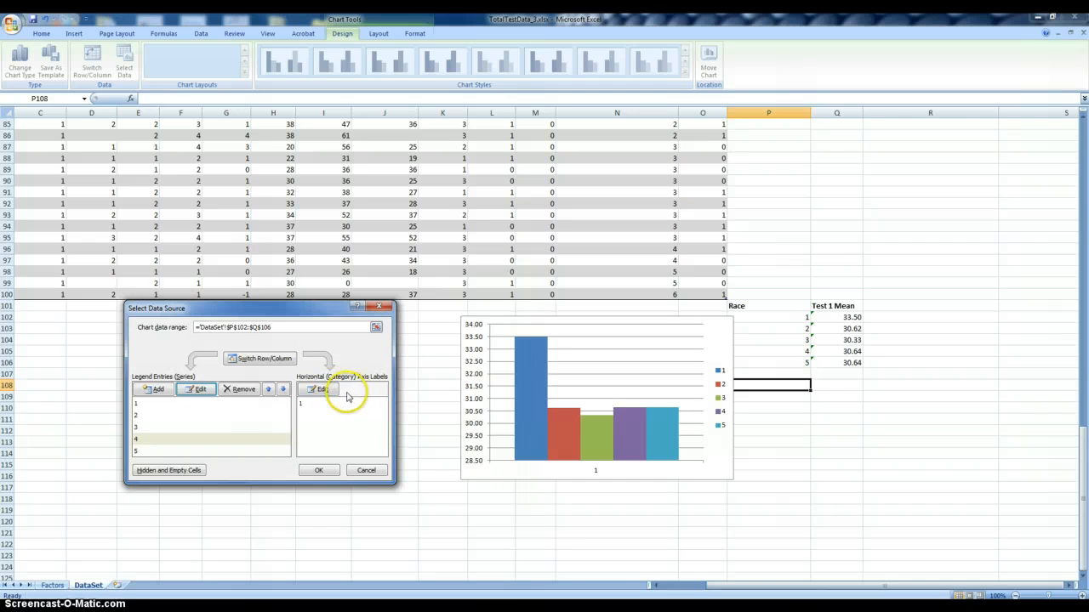
Step: Set the horizontal axis labels to the Race numbers 1–5 range
left_click(319, 389)
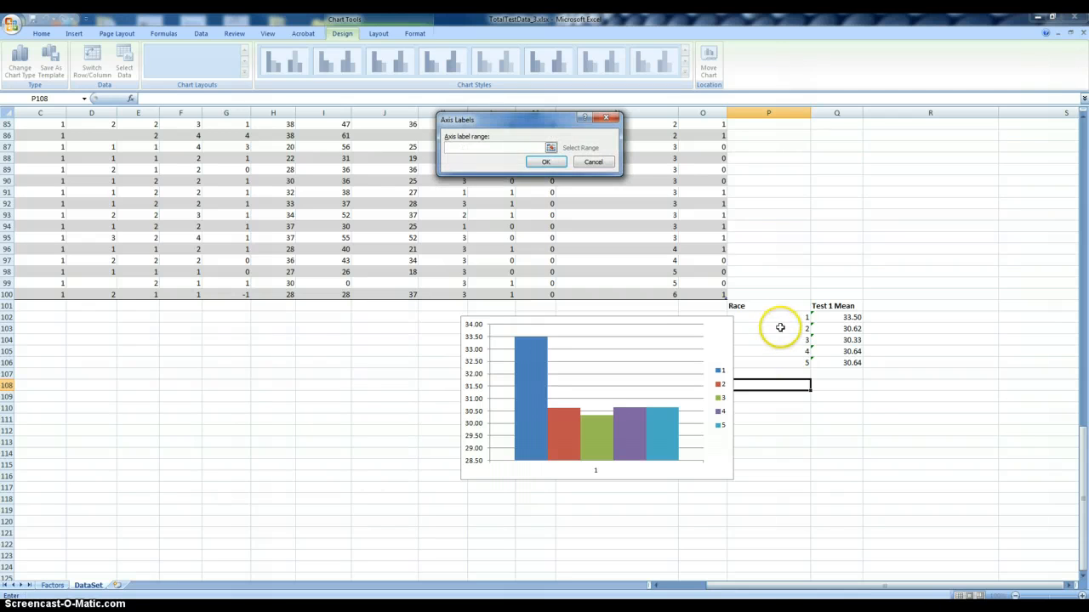
left_click_drag(768, 317, 768, 362)
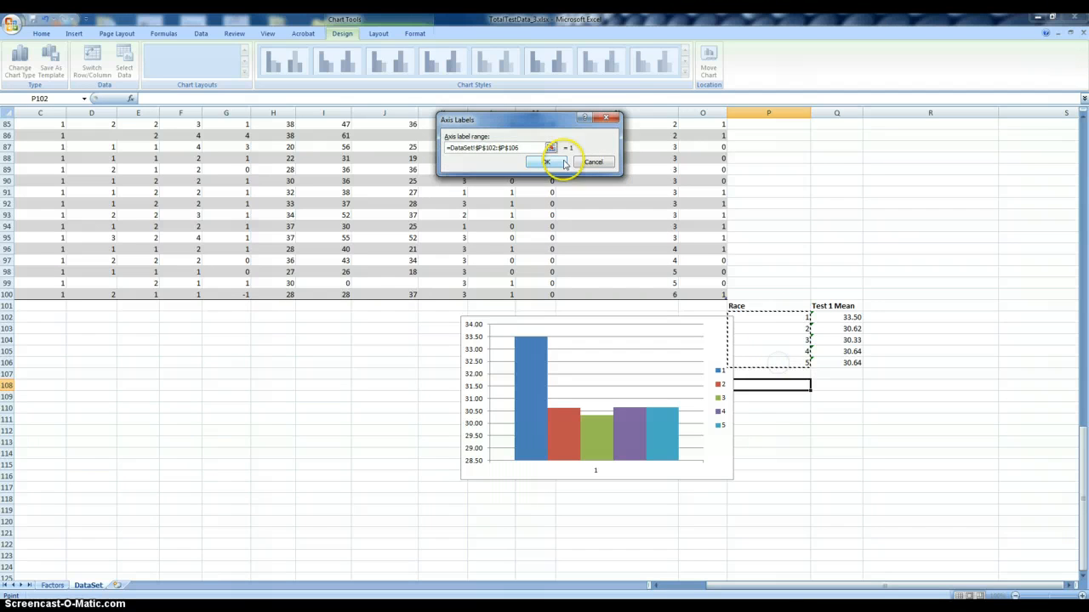
left_click(548, 162)
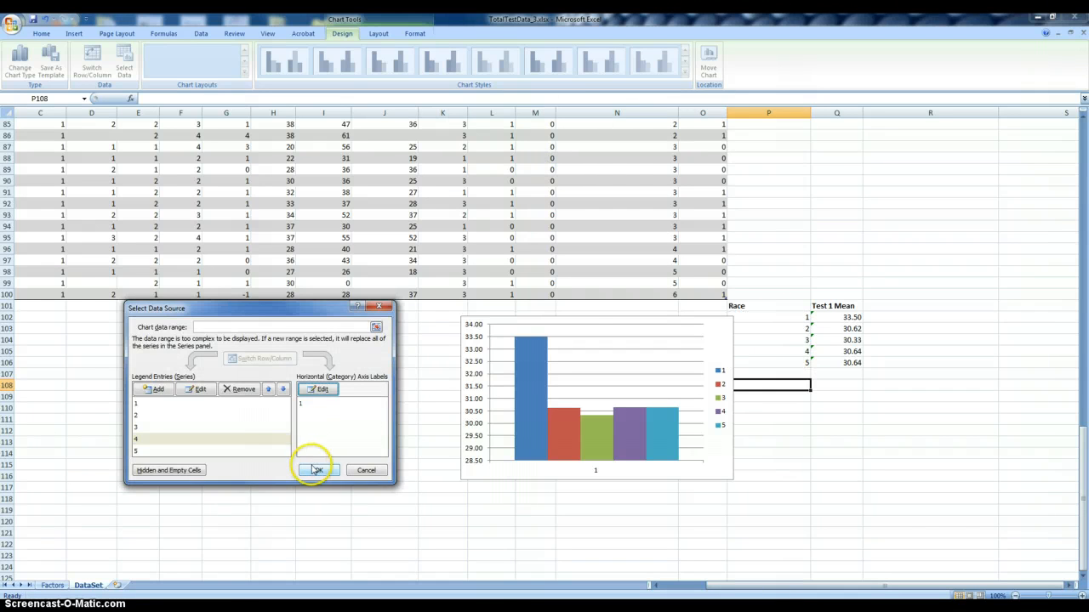
left_click(318, 471)
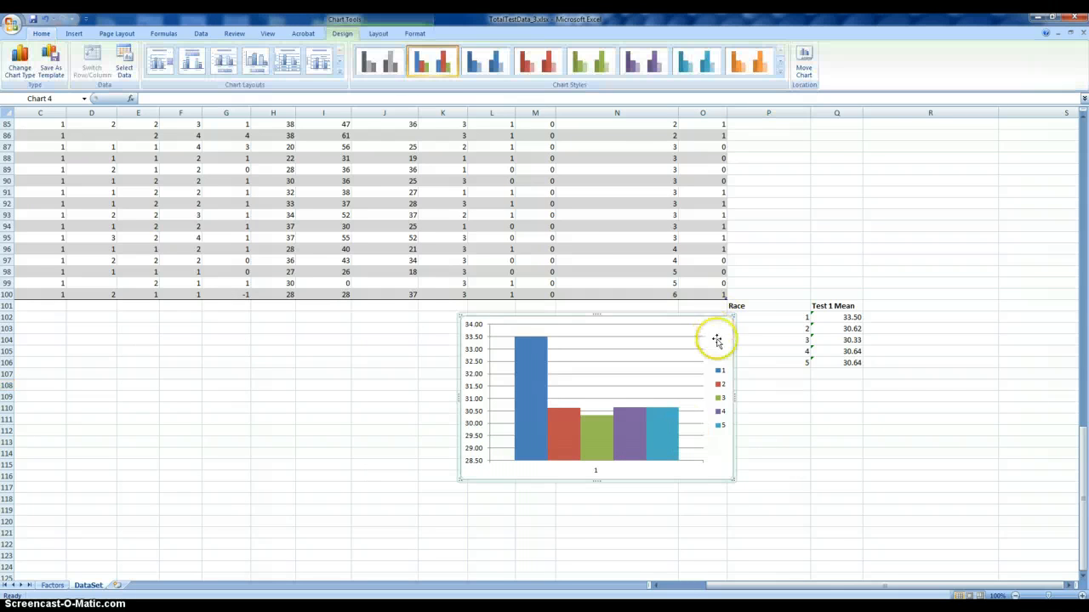
left_click(125, 61)
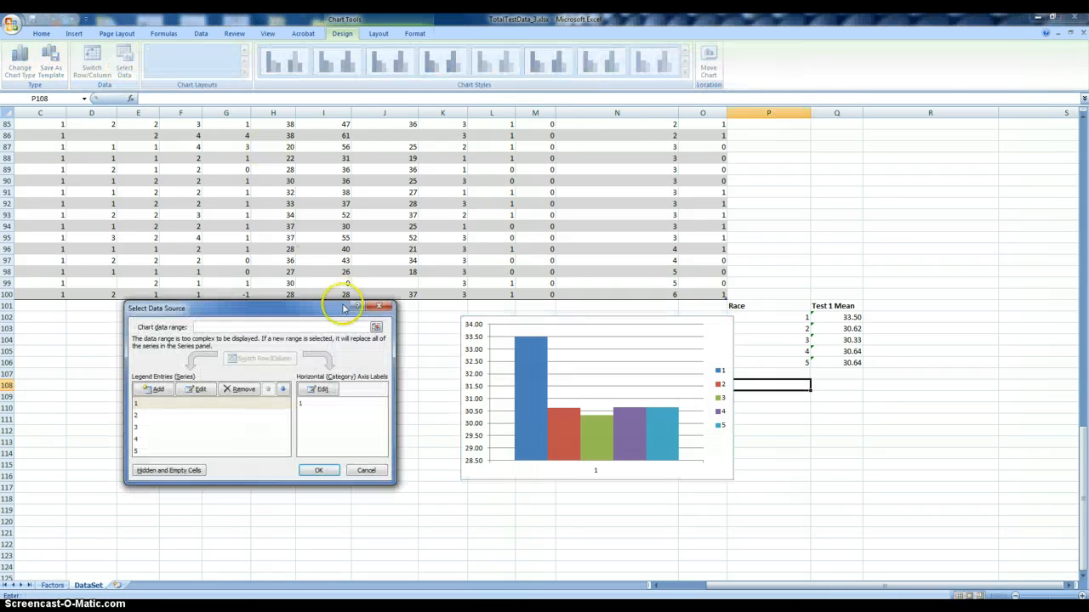
left_click(319, 389)
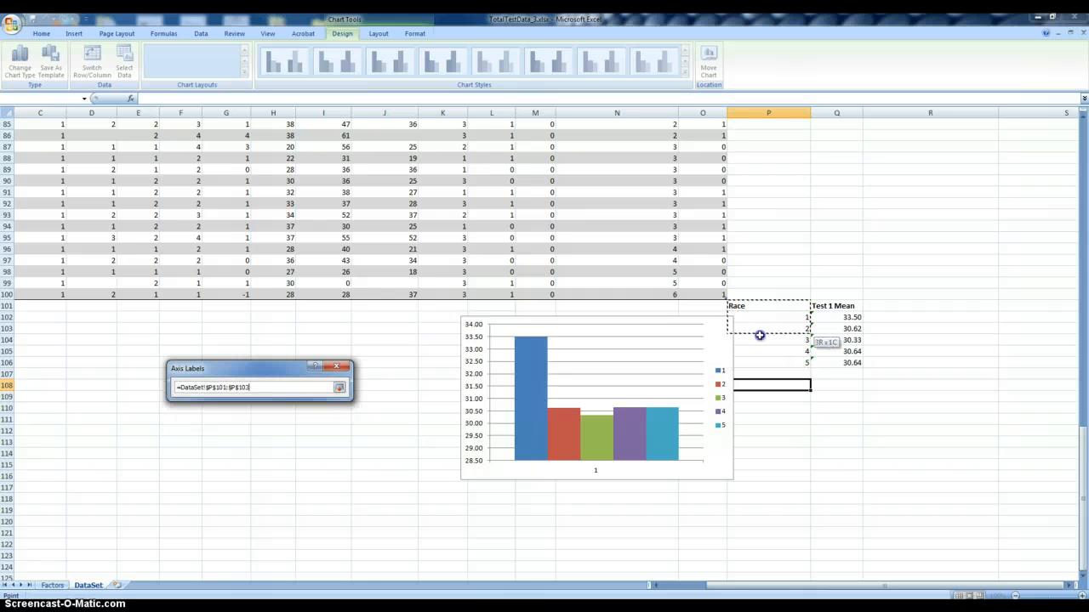
left_click(275, 411)
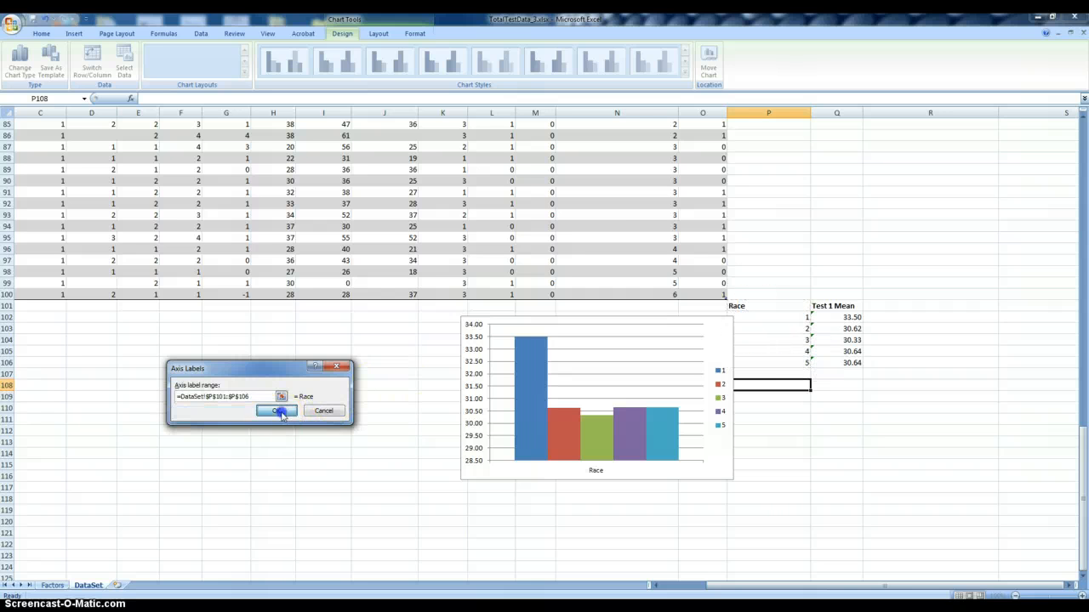
left_click(275, 411)
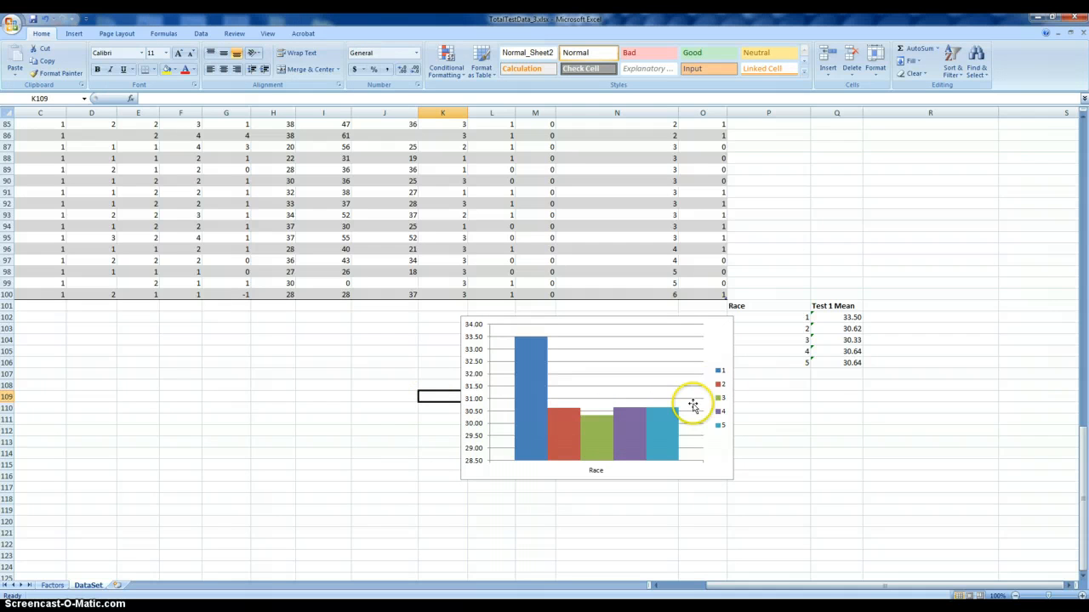
mouse_move(797, 402)
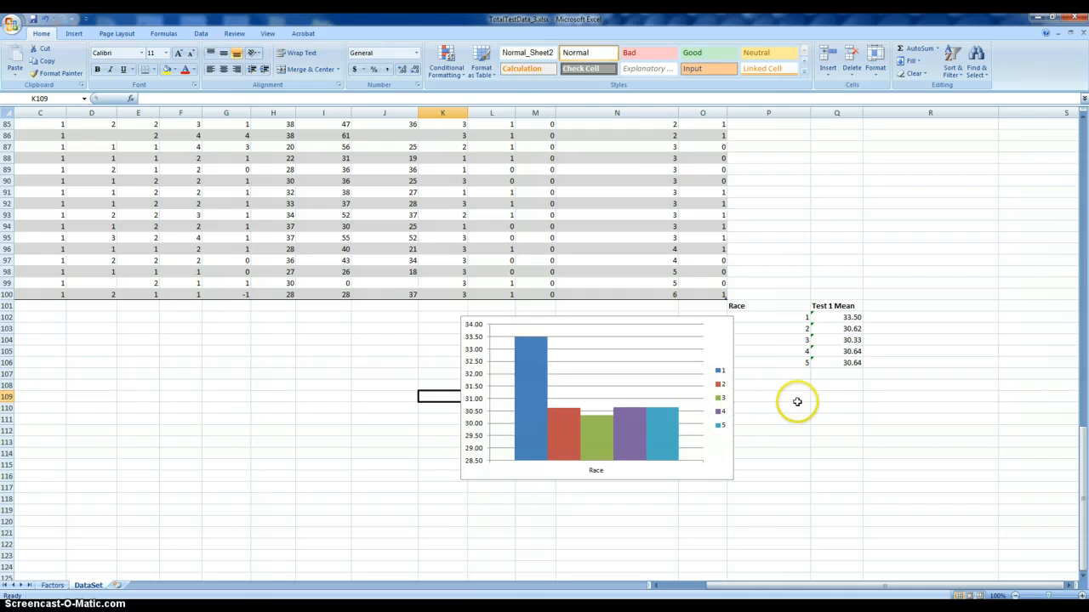
mouse_move(706, 346)
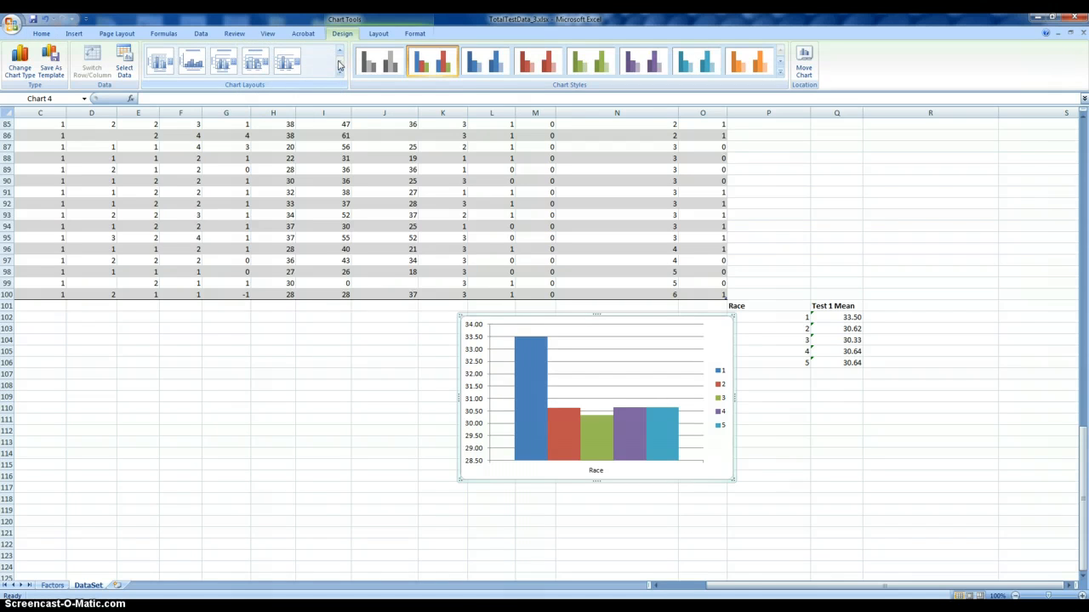
Step: Apply a Chart Layout with chart title and axis title placeholders
left_click(161, 61)
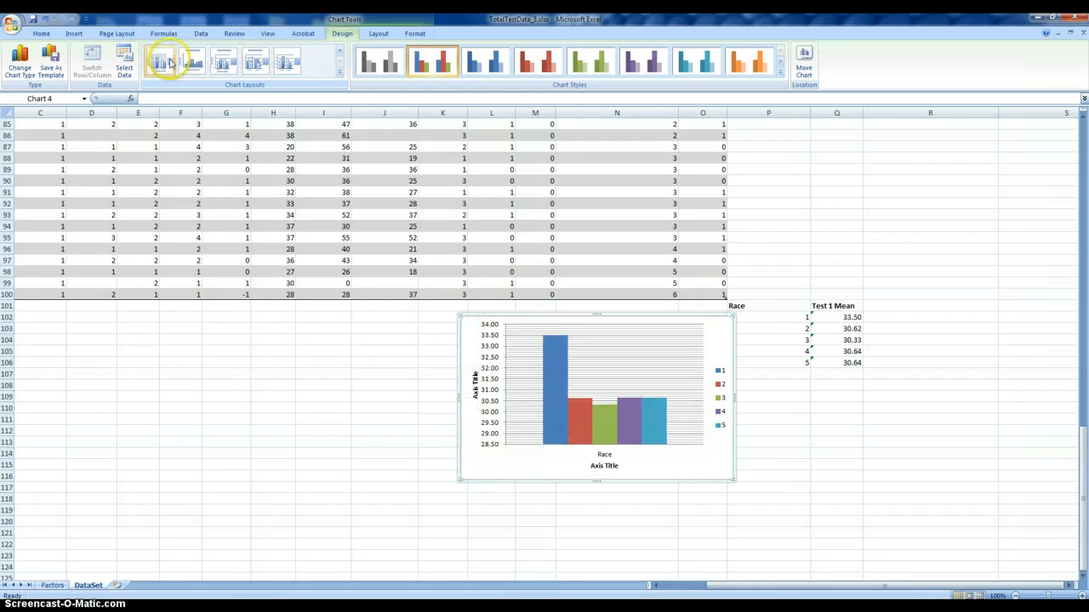
left_click(163, 60)
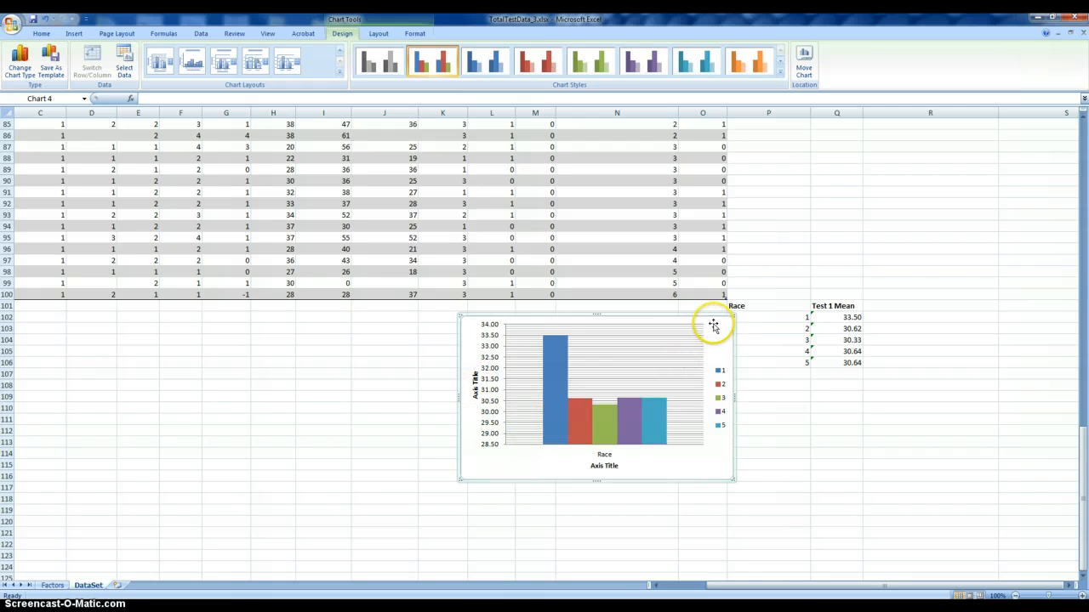
left_click(225, 60)
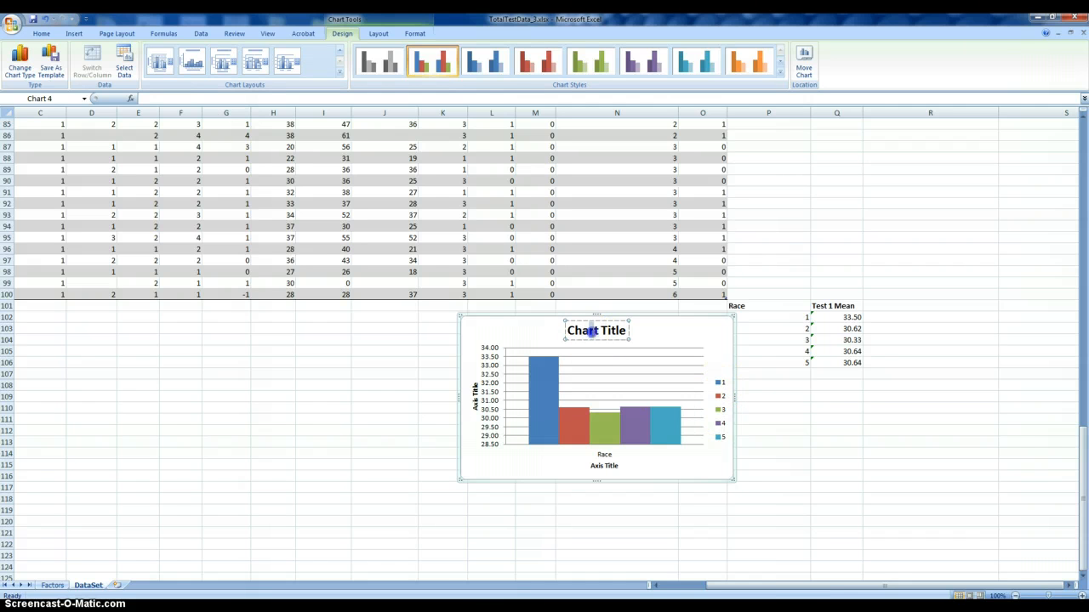
Step: Type 'Average Scores across Race/Ethnic Groups' into the chart title placeholder
left_click(595, 330)
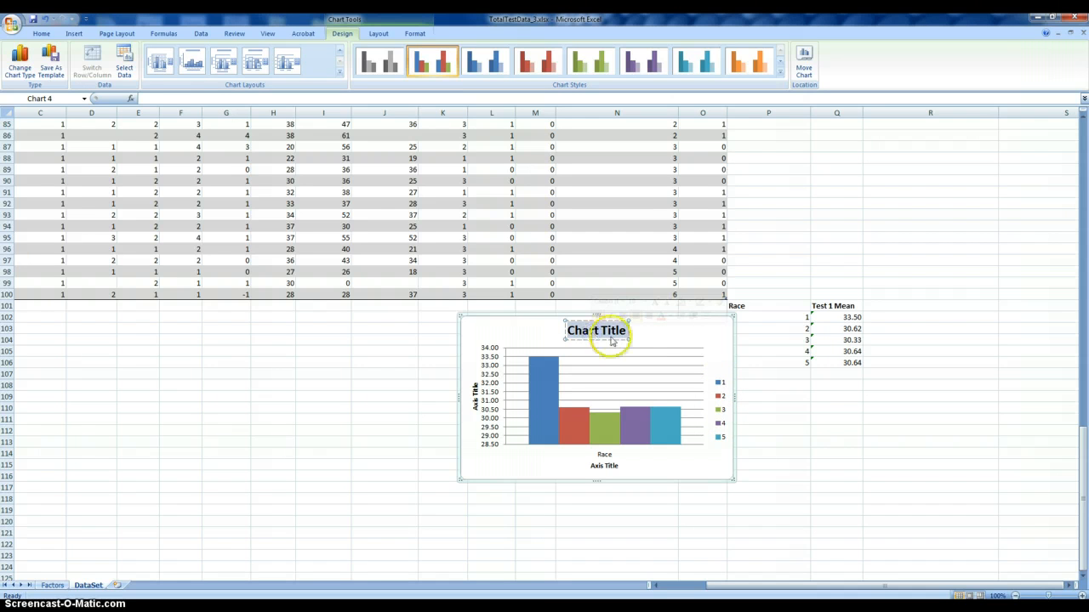
mouse_move(670, 333)
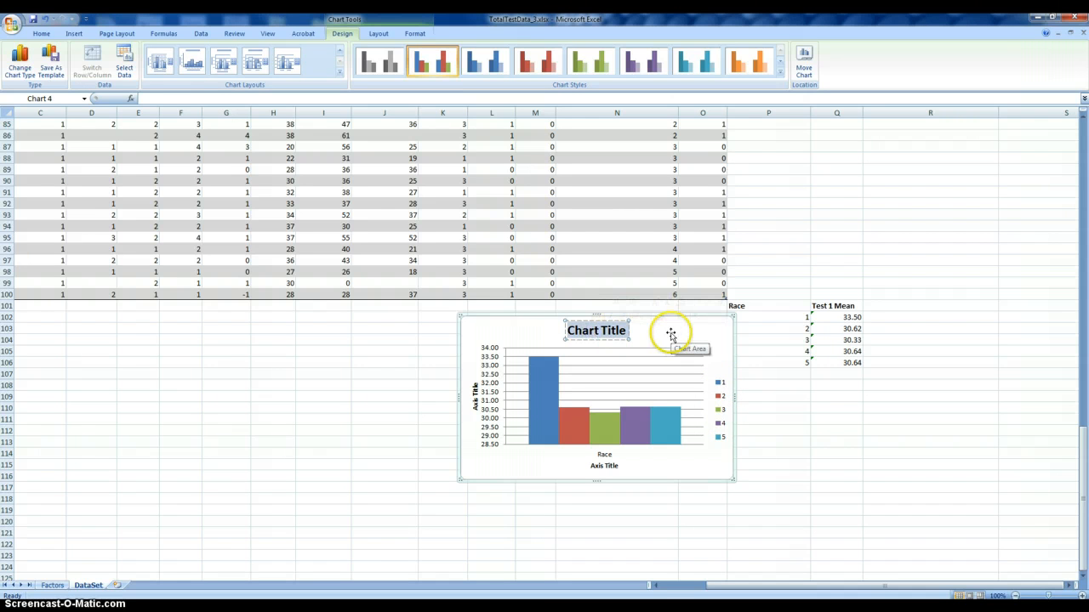
type("Average Scores across Race/Ethni")
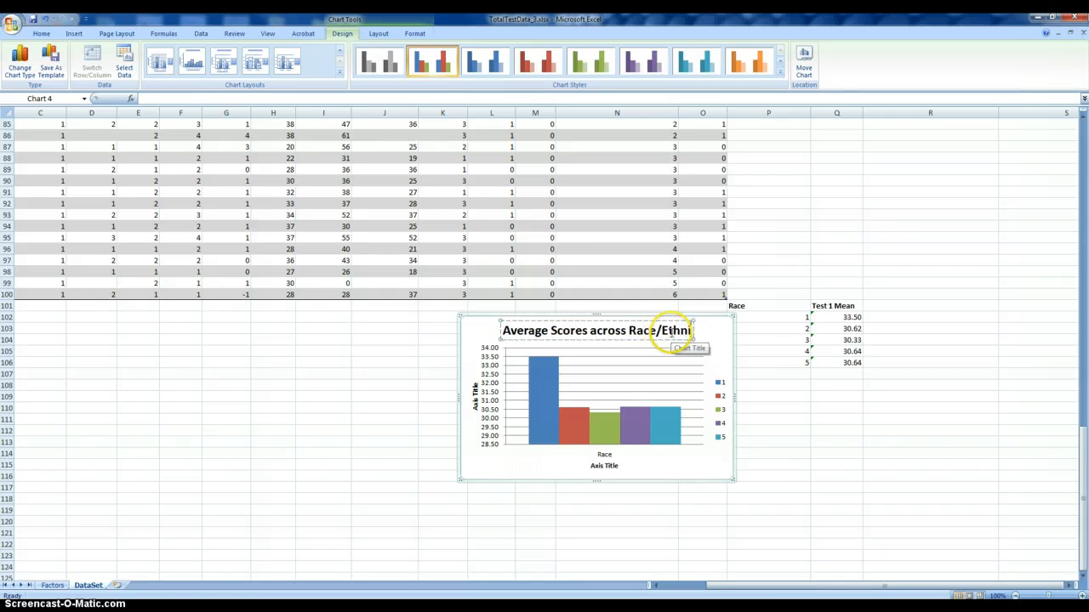
type("Groups")
left_click(476, 397)
type("Average Score")
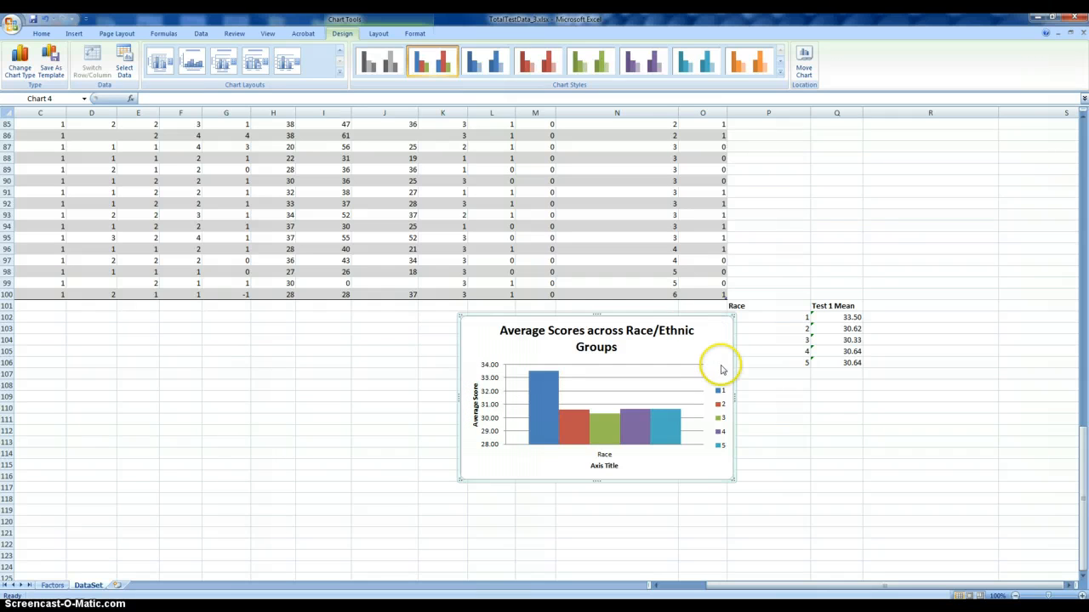
mouse_move(743, 487)
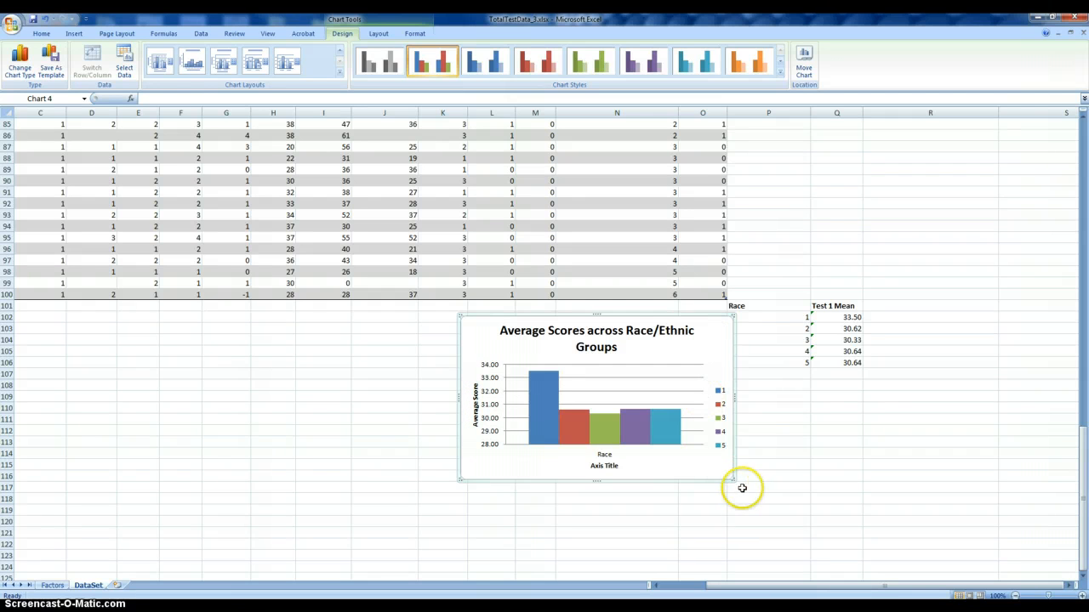
Step: Drag the chart taller and wider so the title fits on one line
left_click_drag(734, 481, 770, 530)
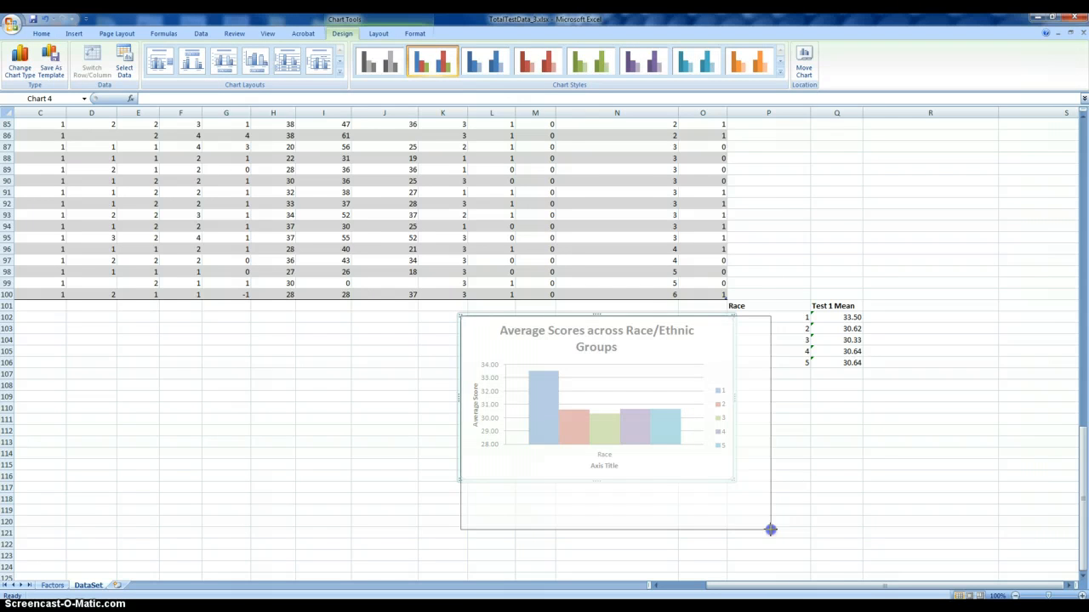
left_click_drag(769, 530, 776, 530)
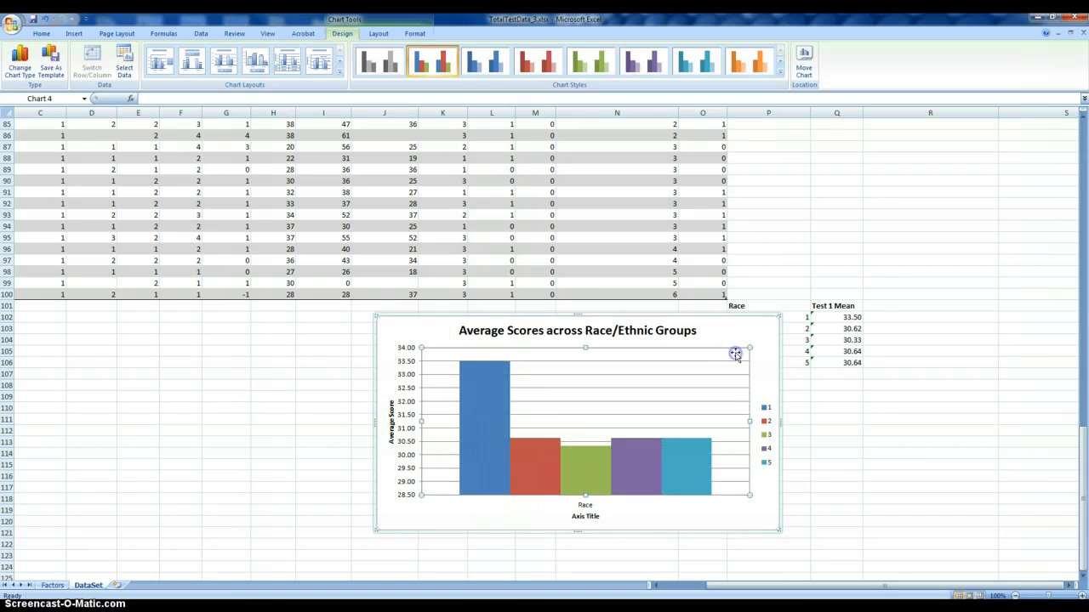
right_click(728, 364)
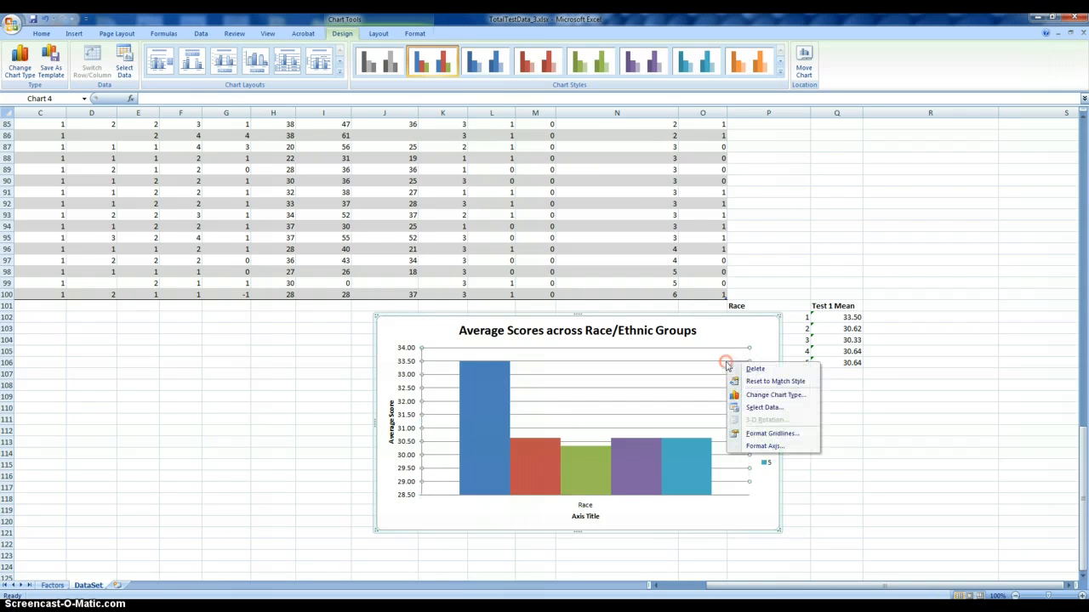
mouse_move(755, 368)
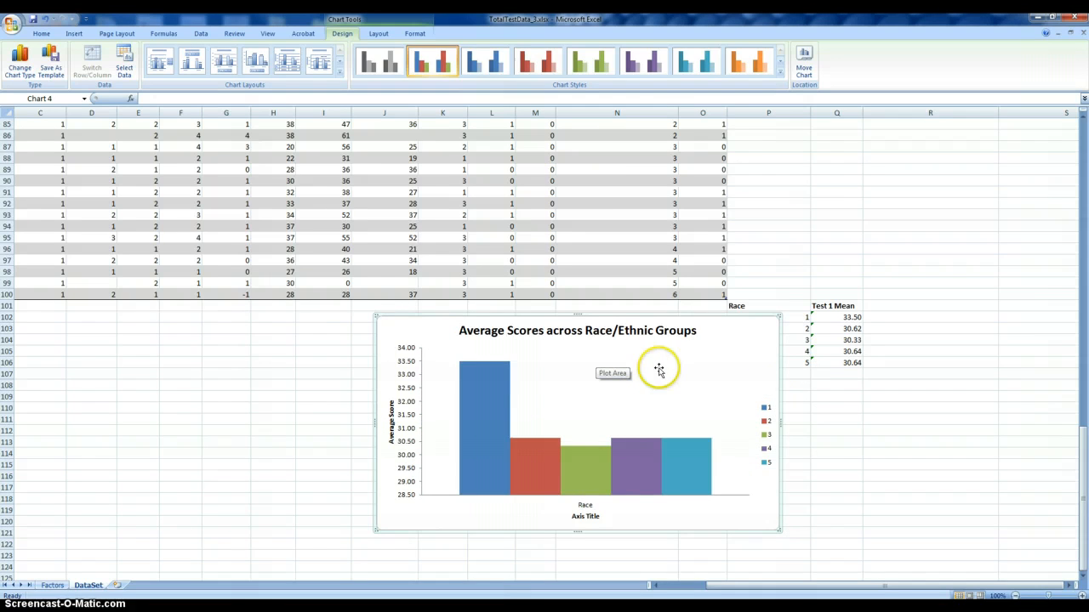
mouse_move(767, 365)
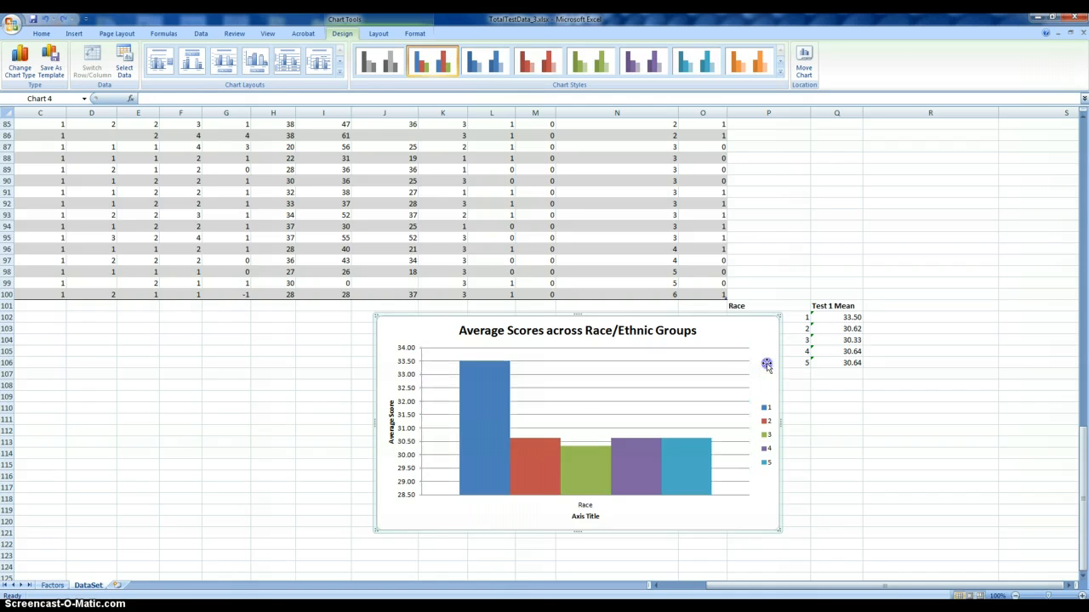
mouse_move(553, 438)
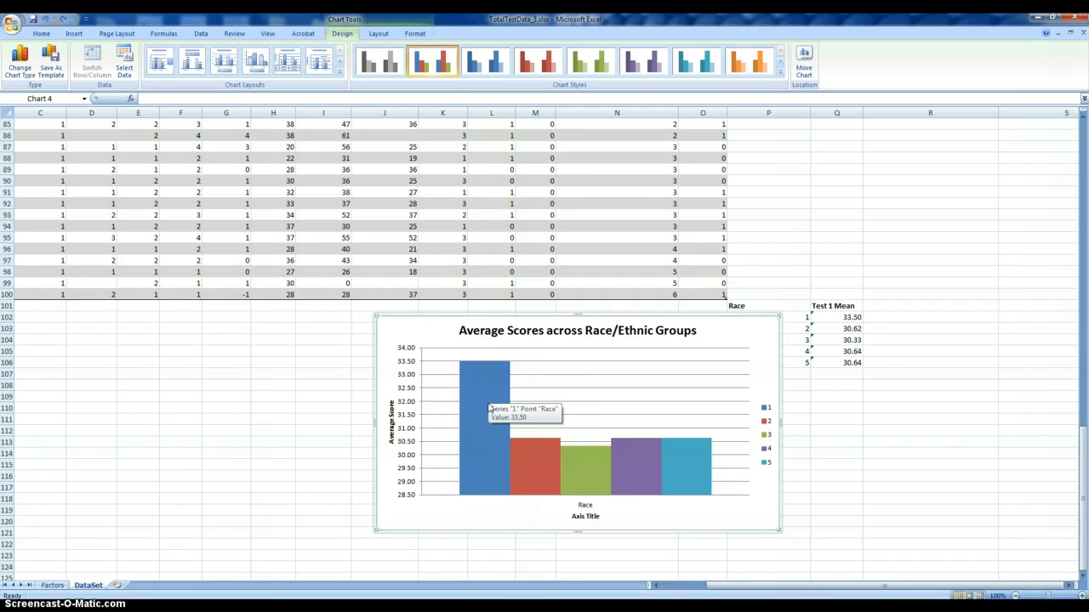
mouse_move(631, 444)
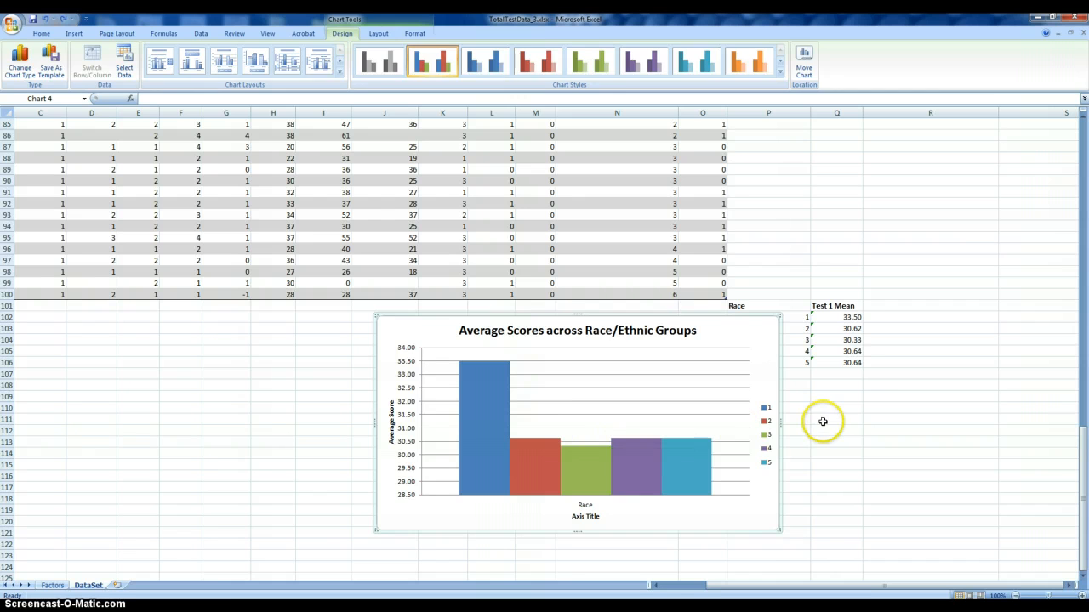
left_click(836, 419)
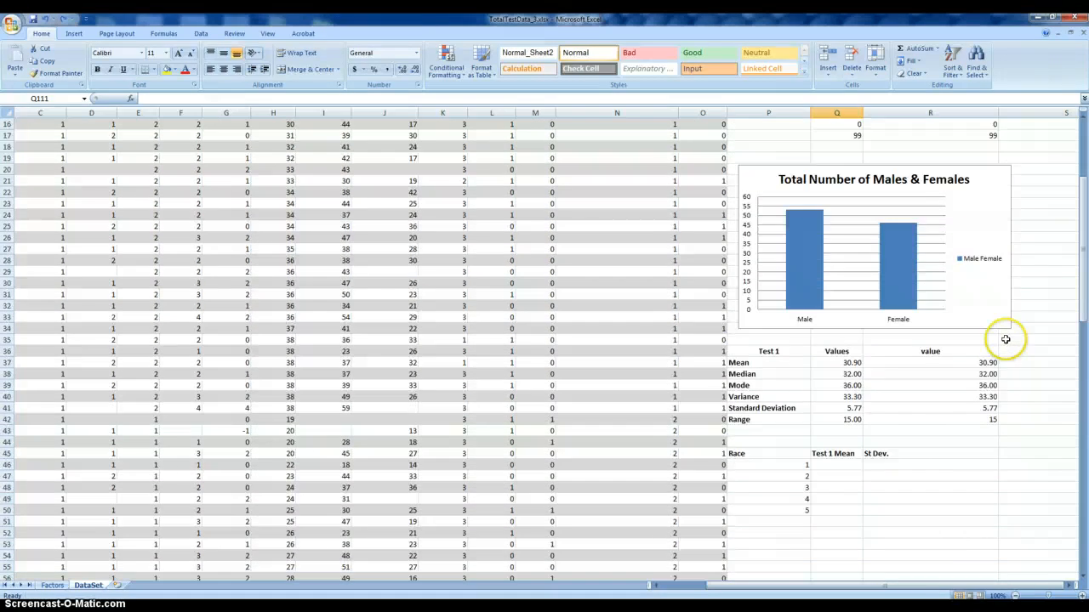
scroll("down", 3)
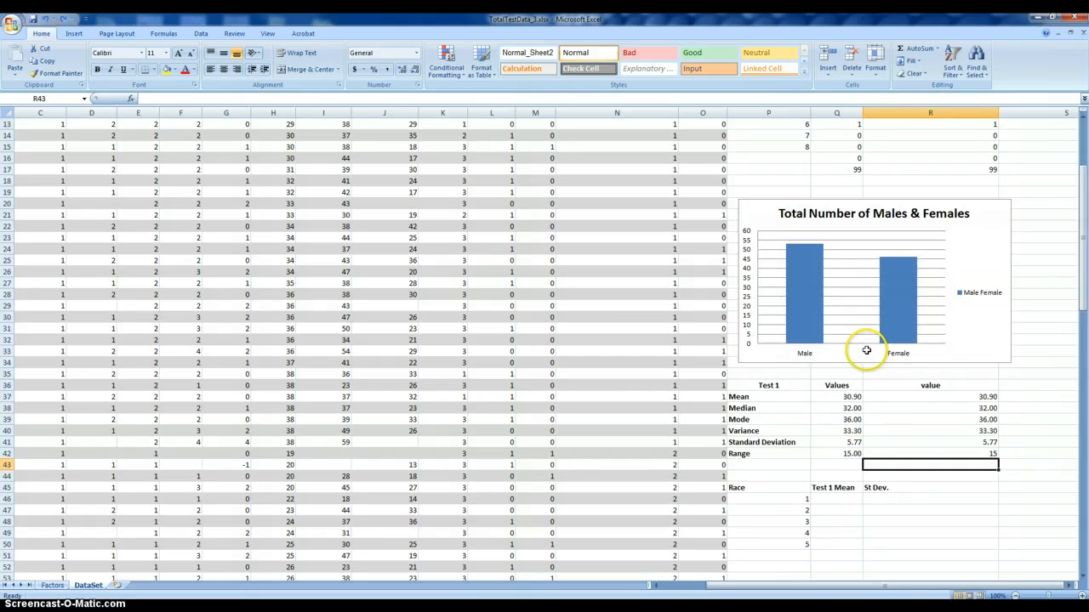
scroll("down", 3)
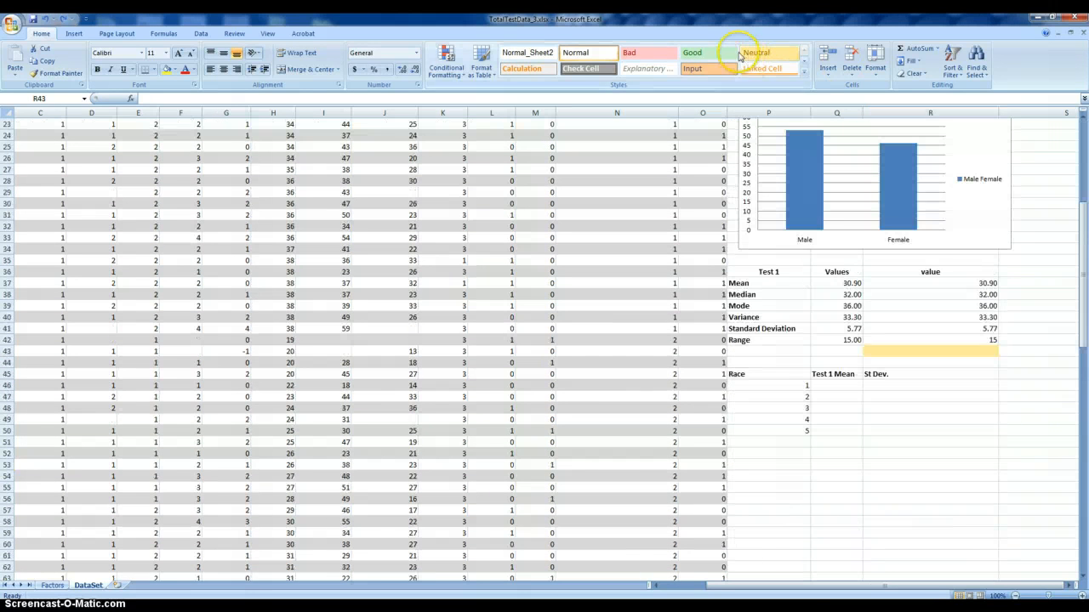
scroll("up", 3)
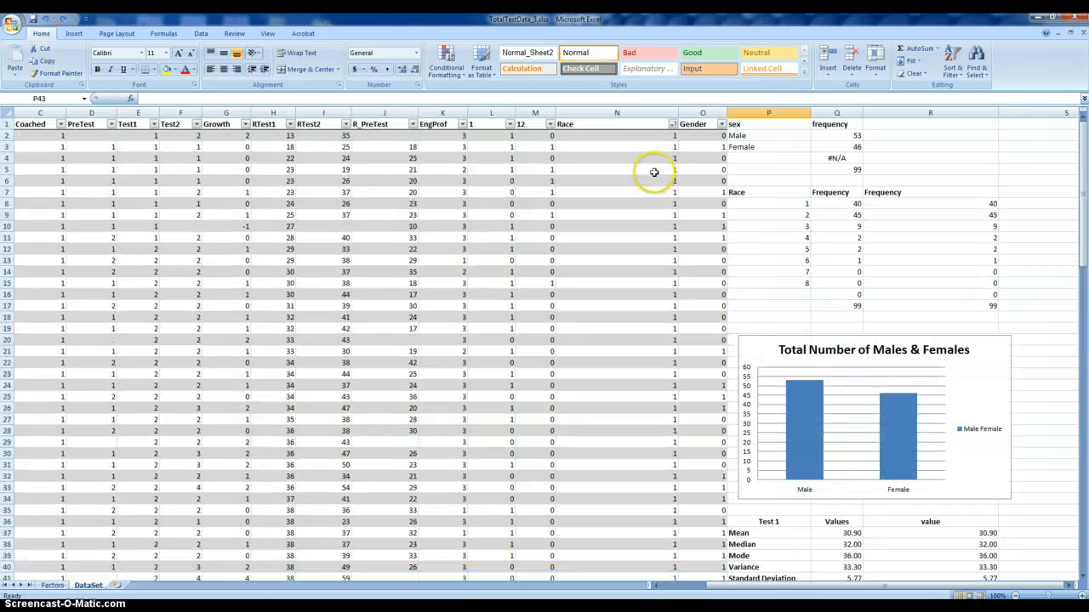
left_click(671, 124)
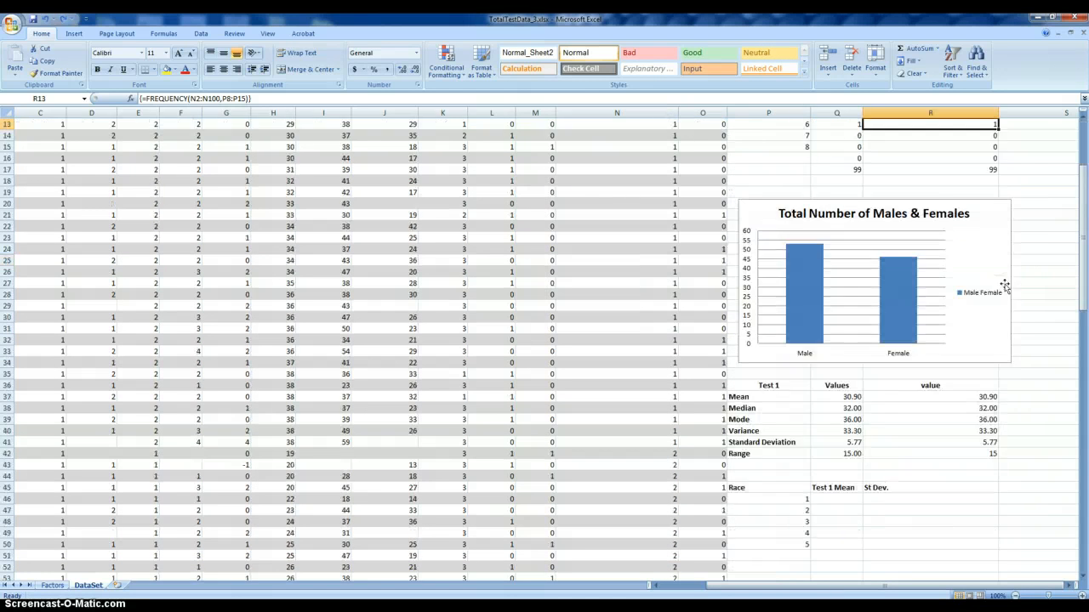
scroll("down", 3)
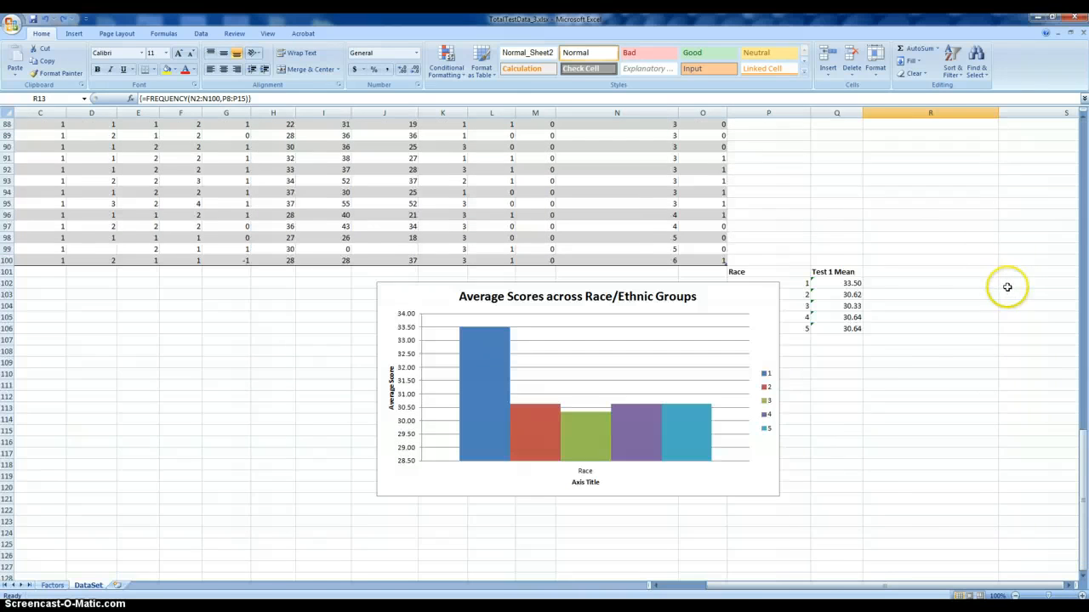
left_click(930, 282)
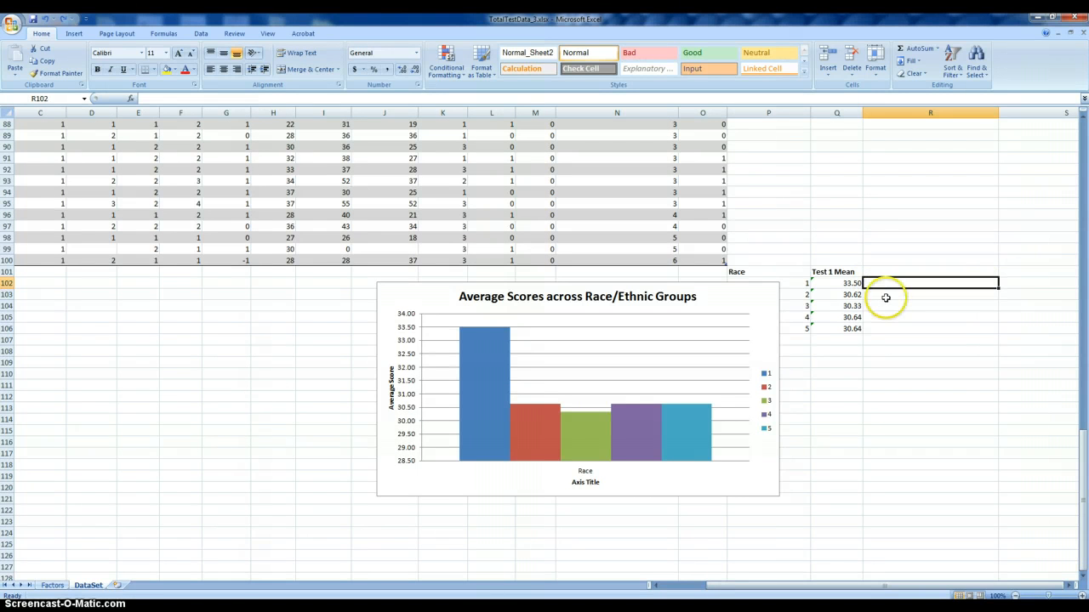